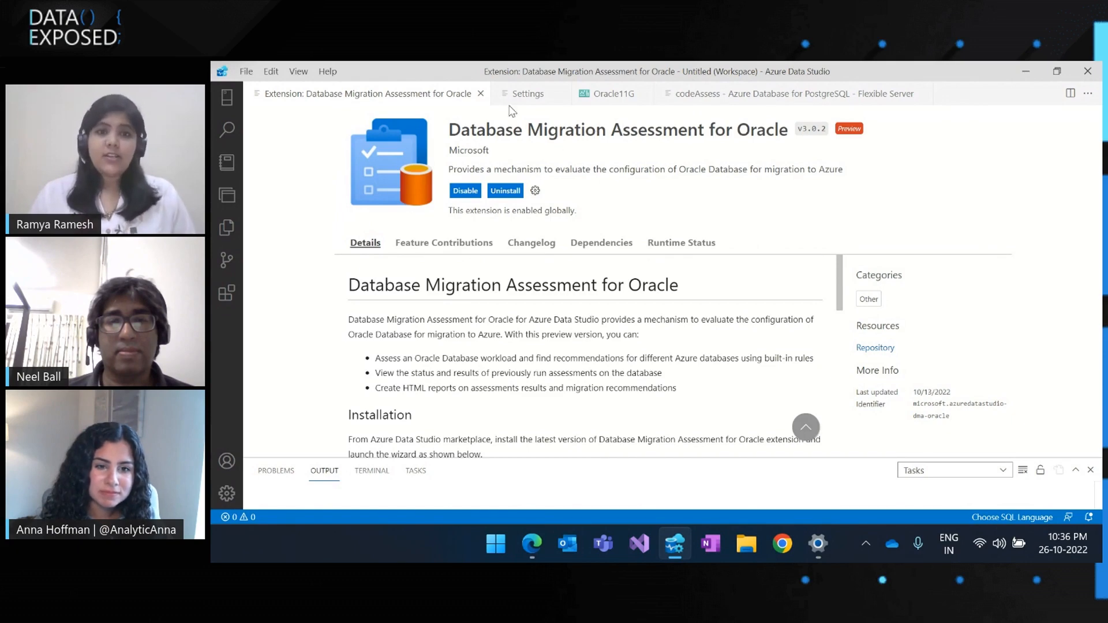
- Show the Oracle assessment extension's path settings, then the Ora2Pg installer README in Edge
left_click(528, 93)
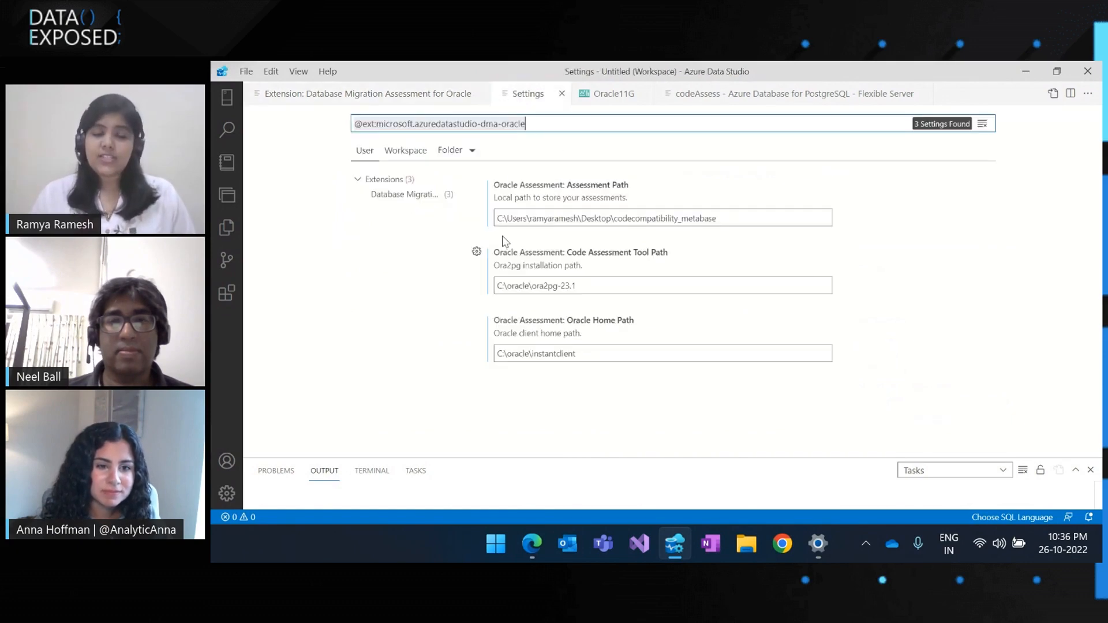
mouse_move(582, 334)
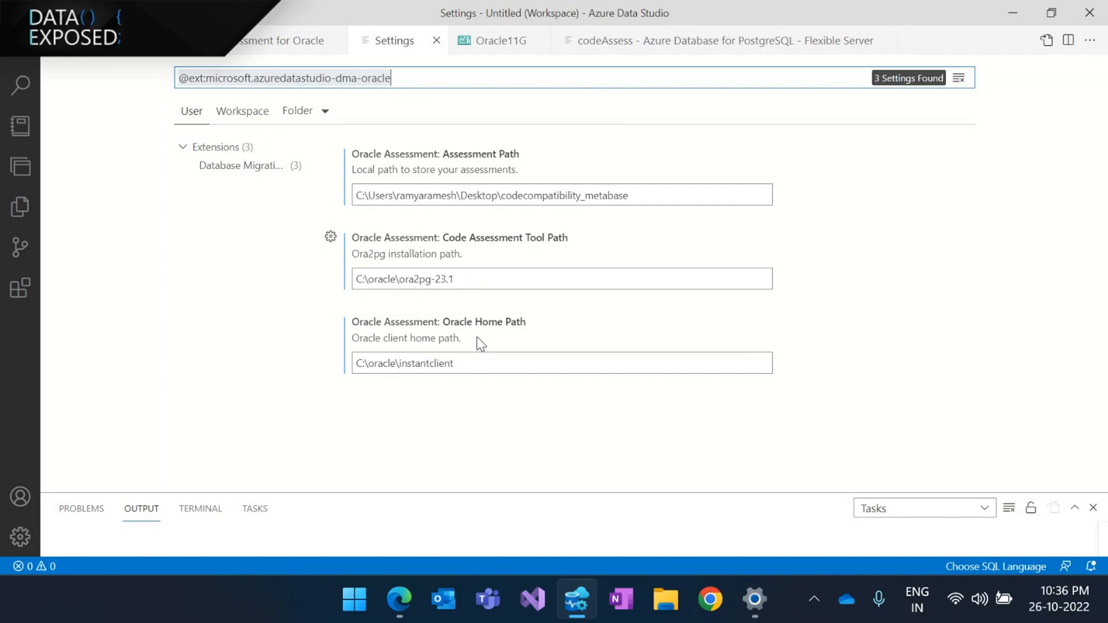
mouse_move(391, 547)
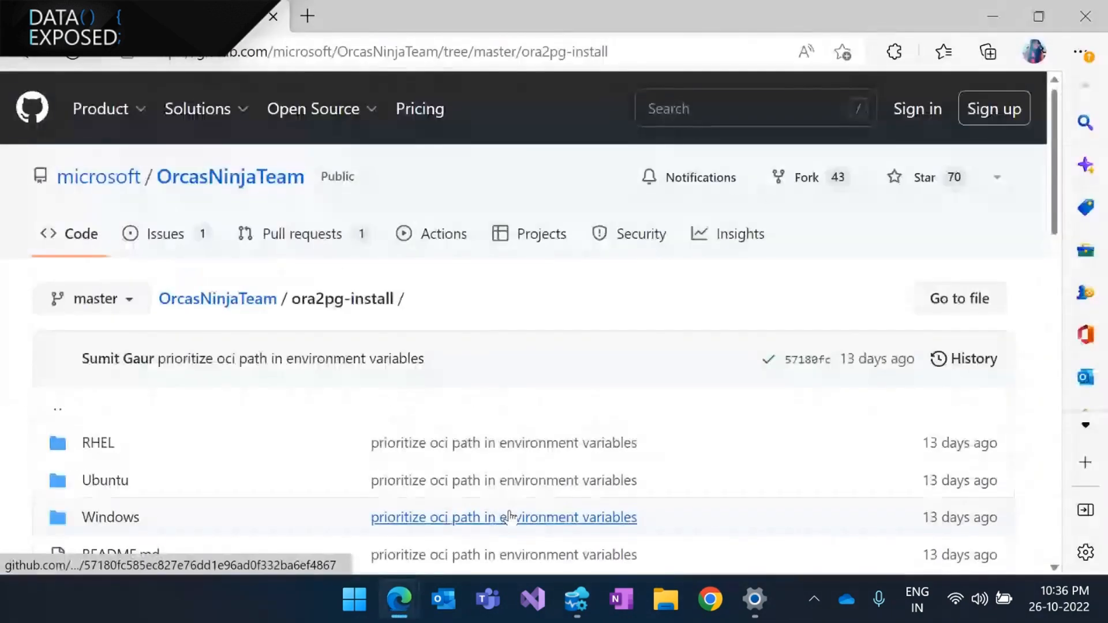
scroll("down", 3)
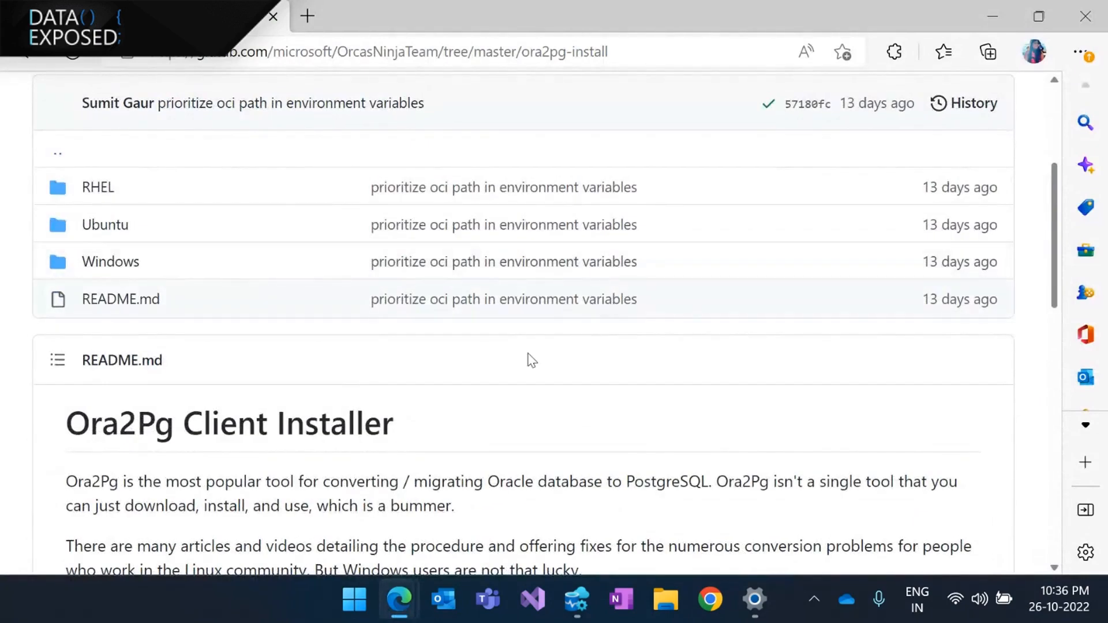
mouse_move(991, 16)
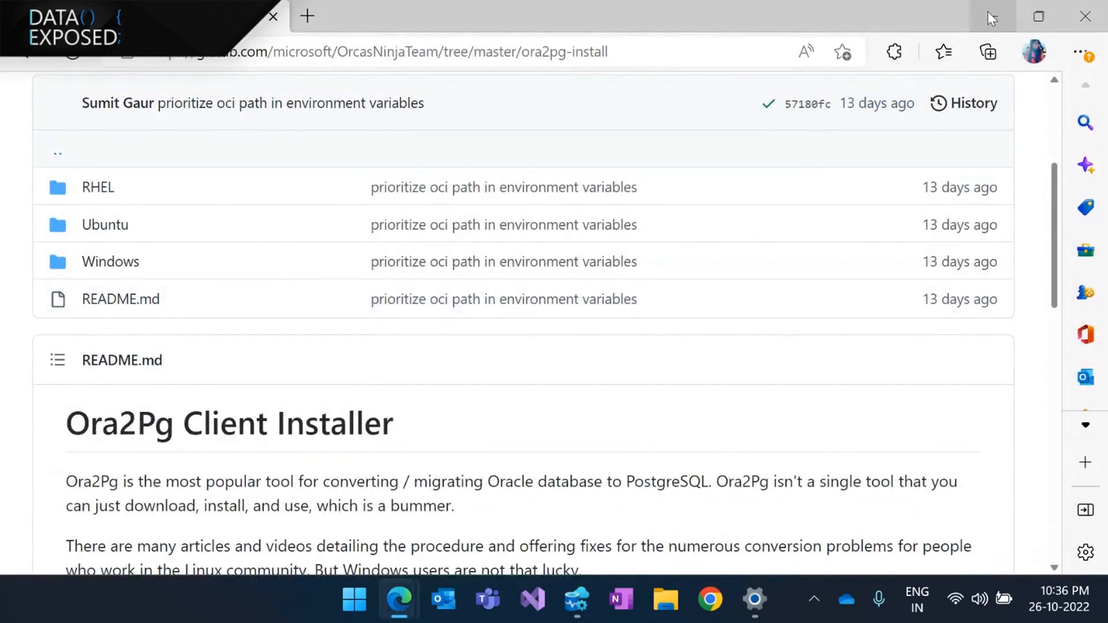
- Return from the browser to the settings and switch to the Oracle11G assessment dashboard
left_click(577, 600)
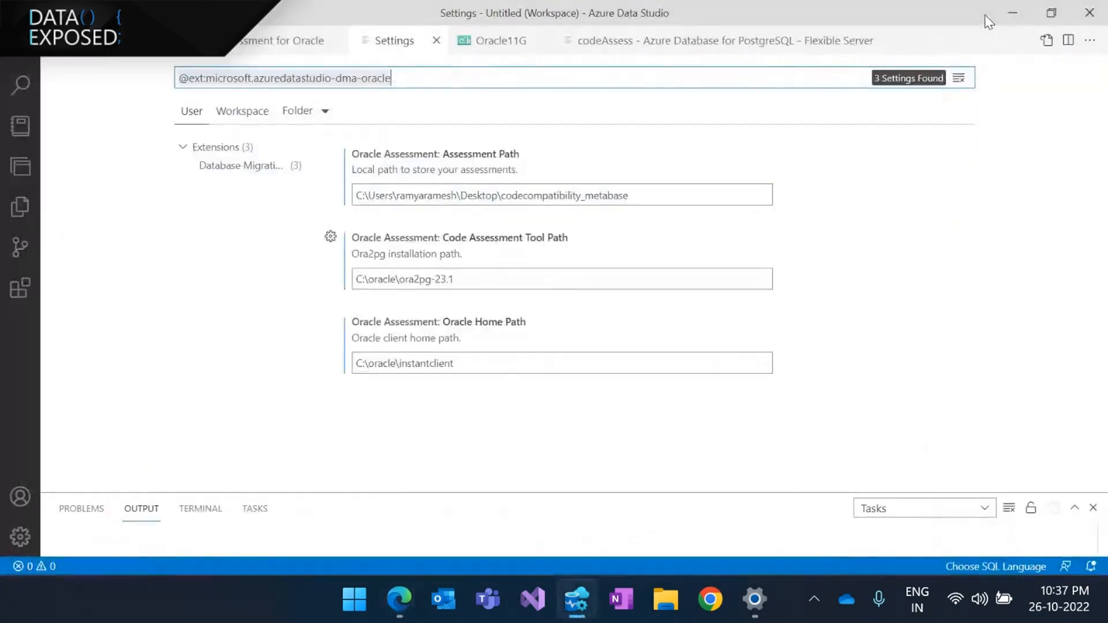
left_click(561, 278)
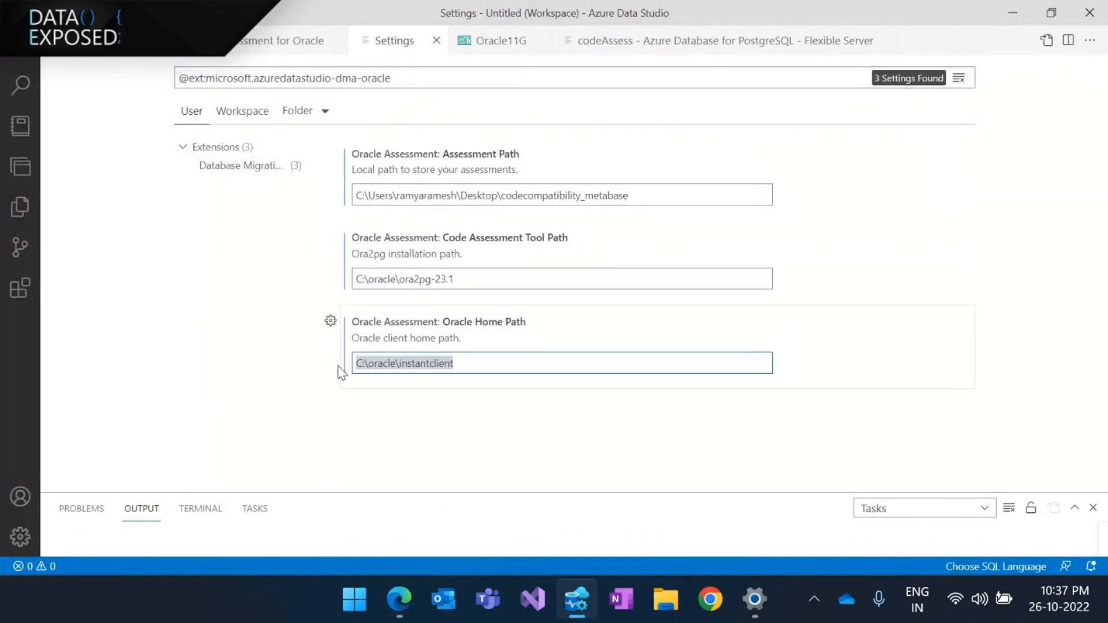
left_click(500, 40)
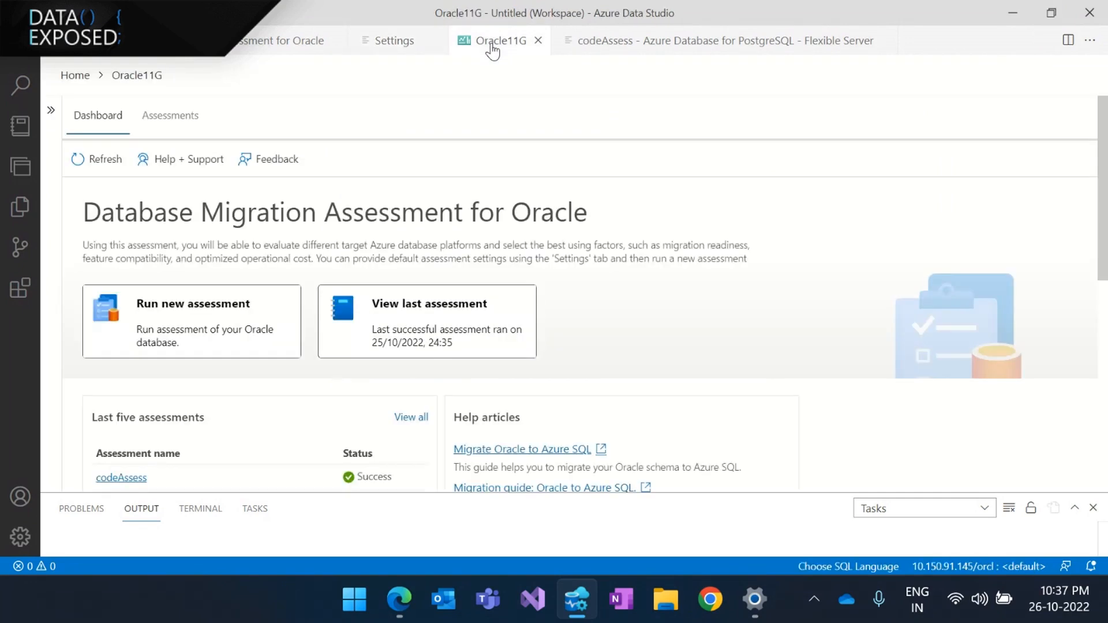
- Start a new assessment with PostgreSQL target and Code assessment, then cancel it unsubmitted
left_click(192, 321)
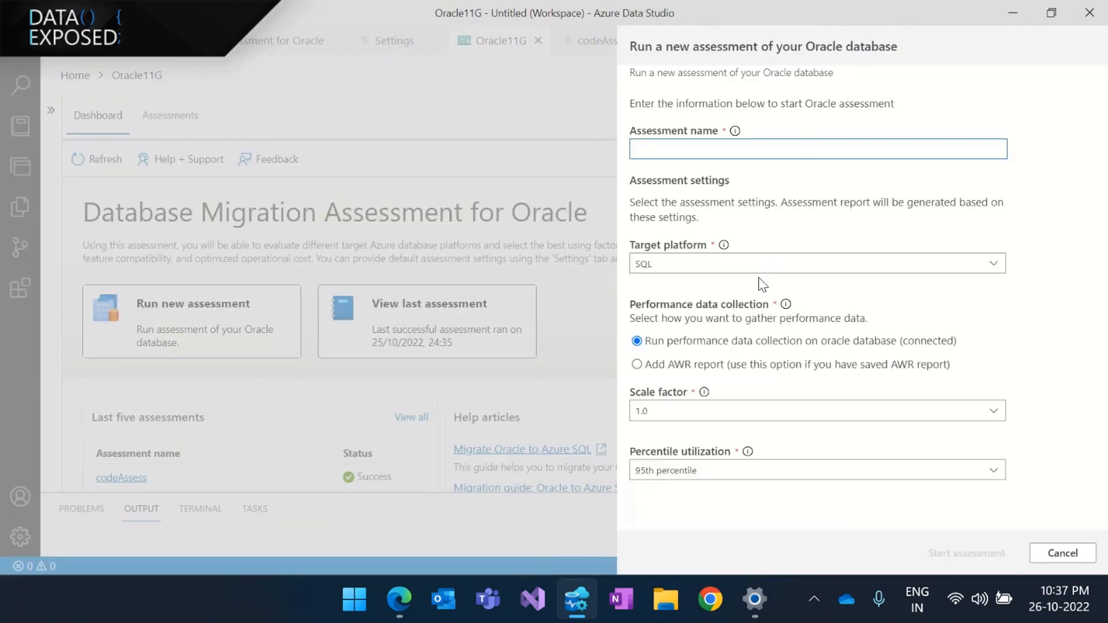
left_click(816, 263)
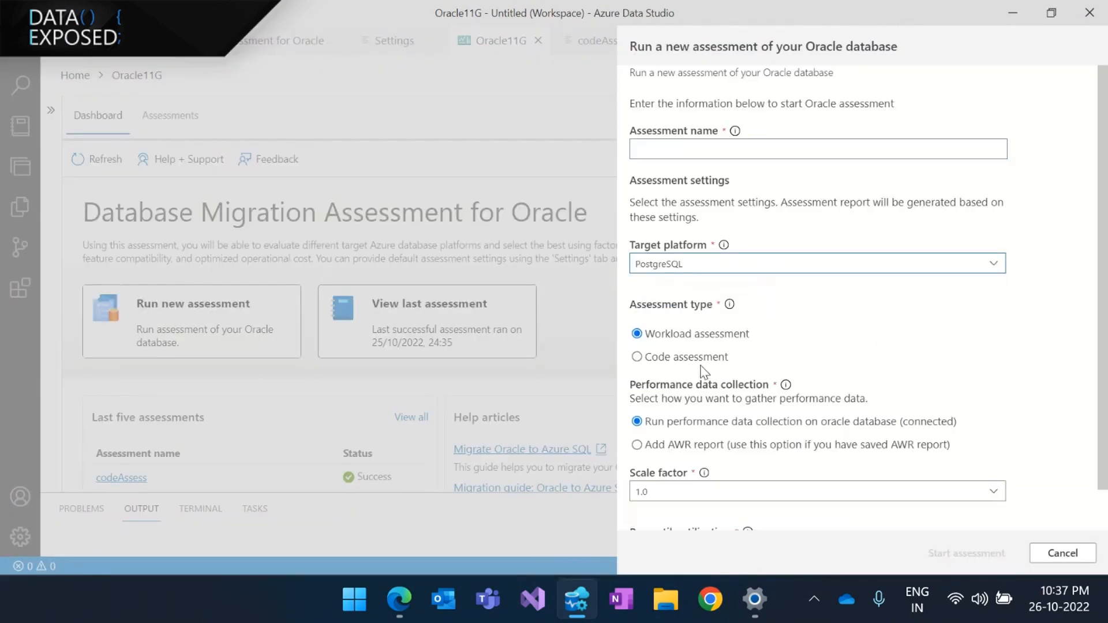
left_click(637, 356)
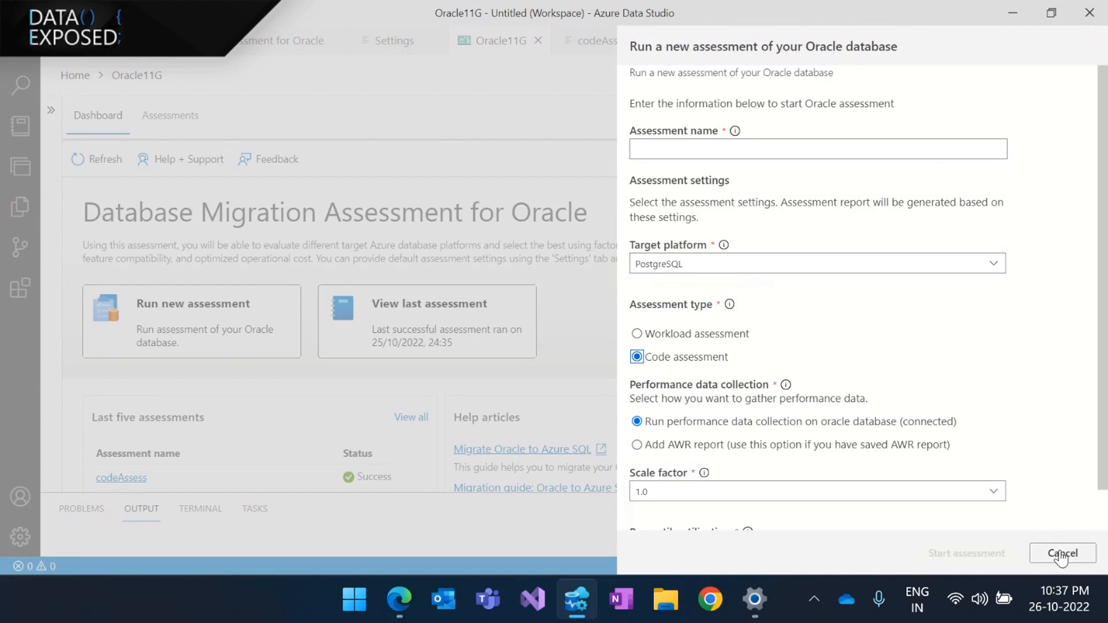
left_click(1063, 553)
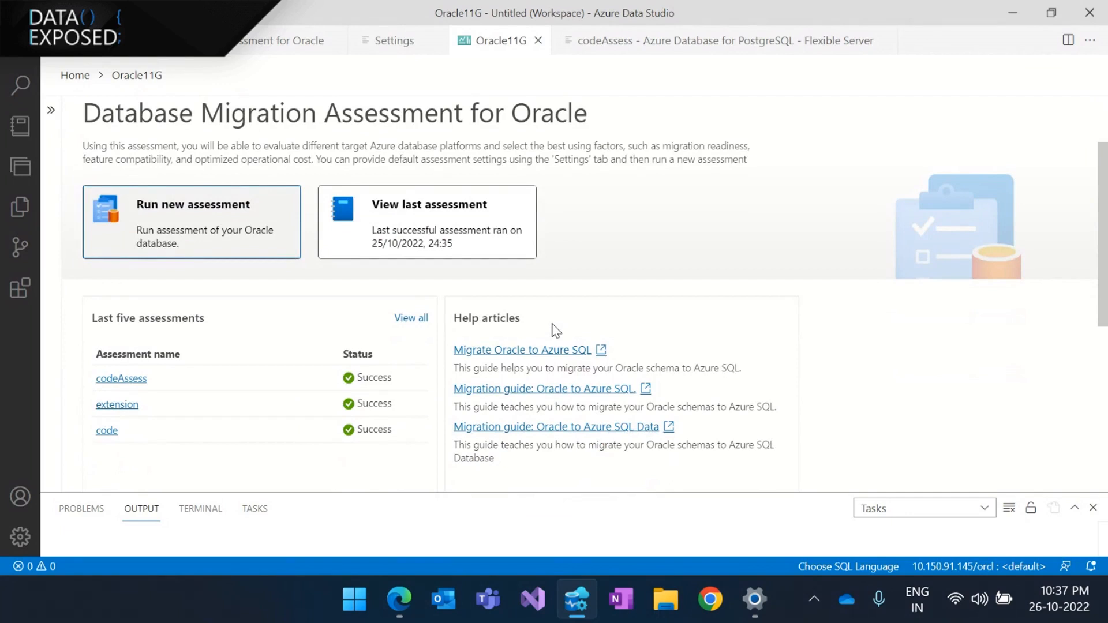
mouse_move(112, 380)
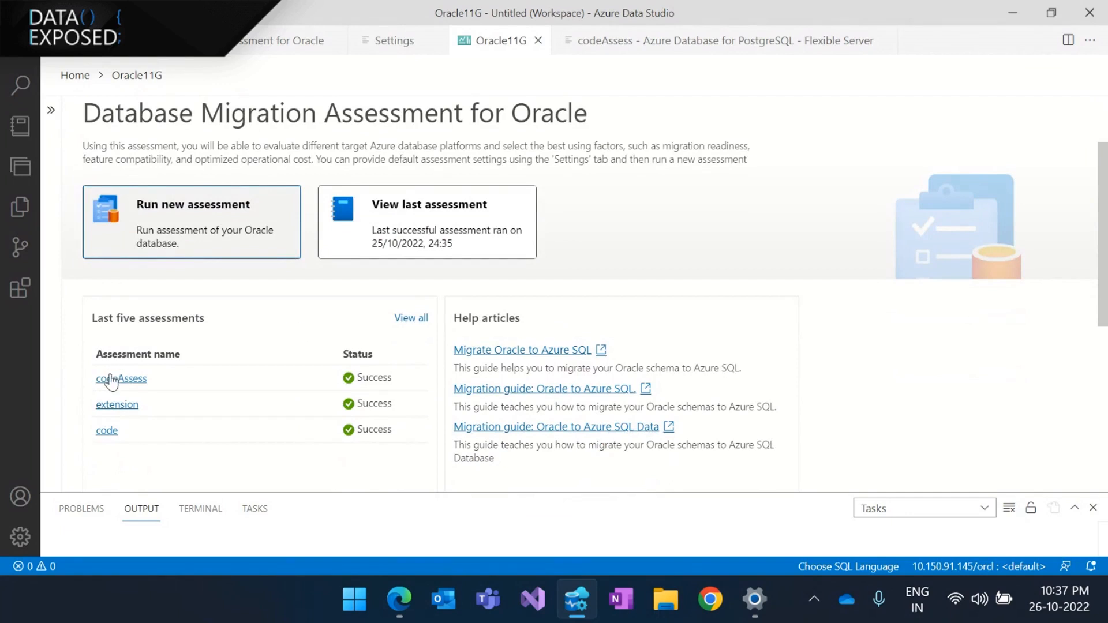
- Review the codeAssess PostgreSQL code compatibility report: 1094 objects, 702 ready, 392 not ready
left_click(720, 40)
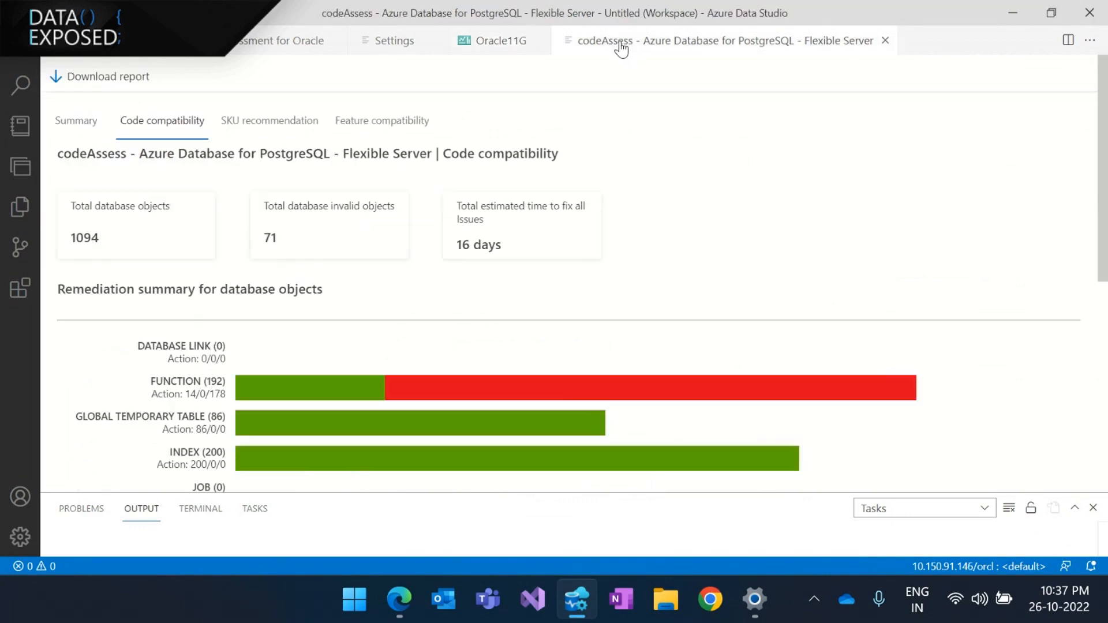
mouse_move(180, 175)
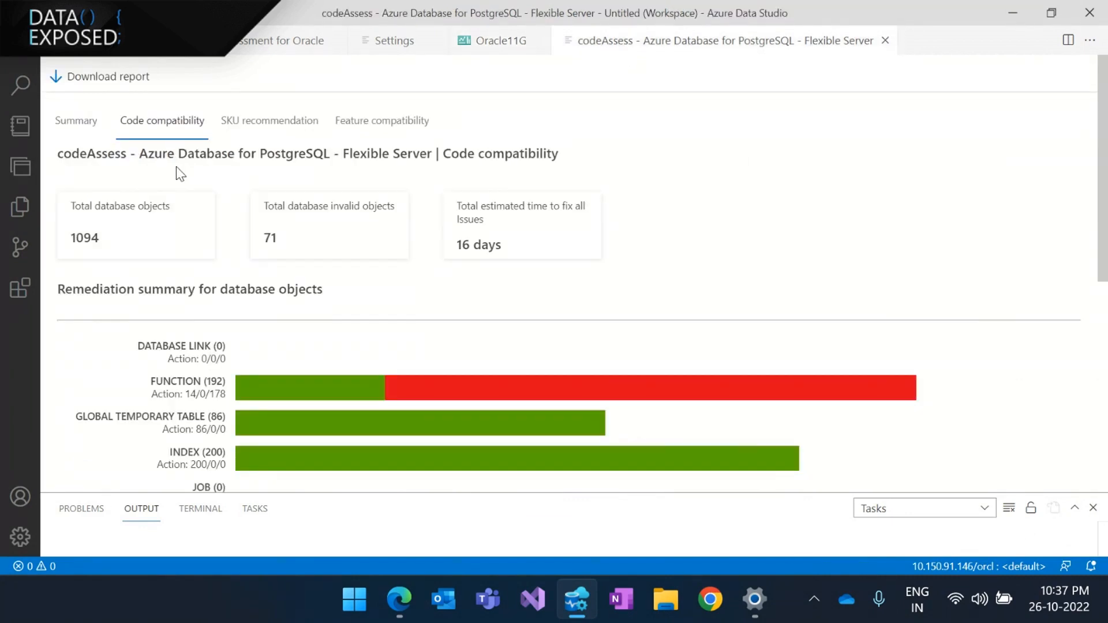
scroll("down", 3)
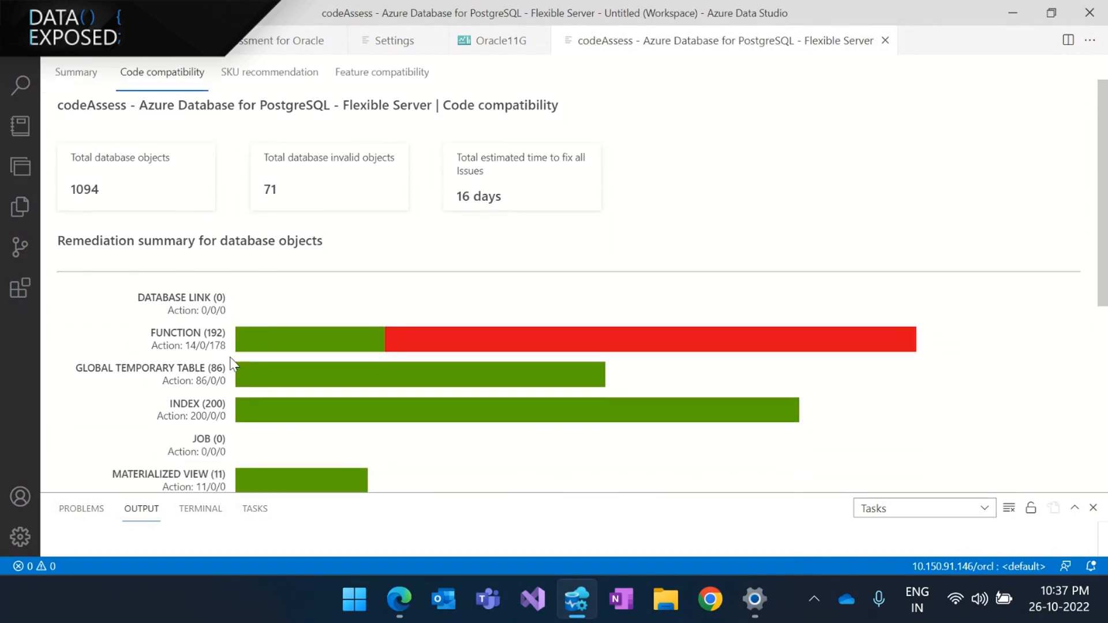
scroll("down", 3)
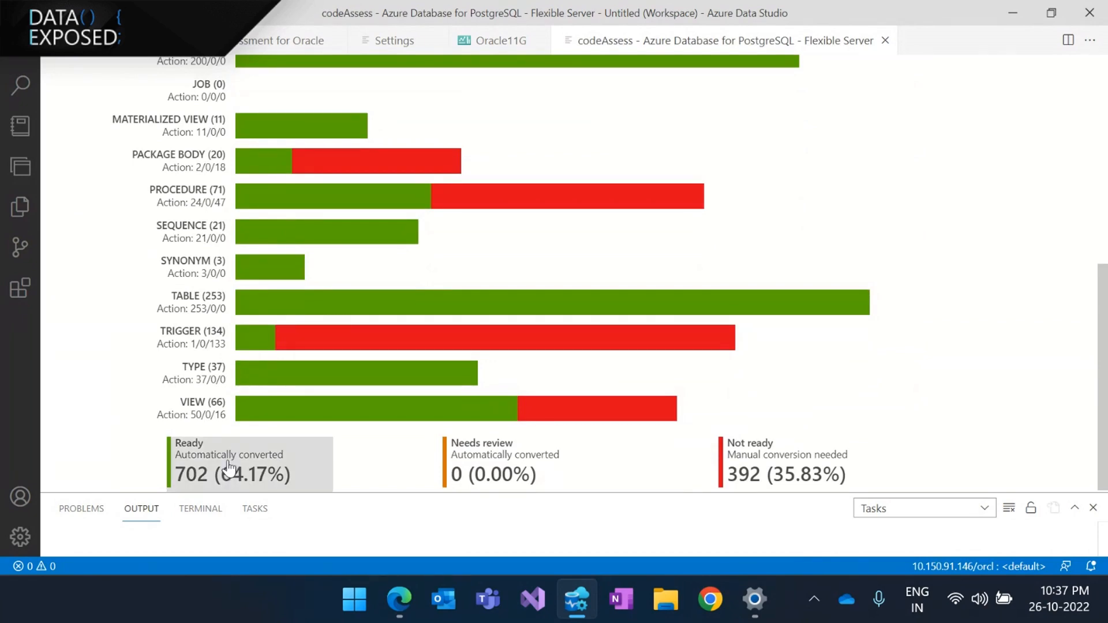
mouse_move(465, 460)
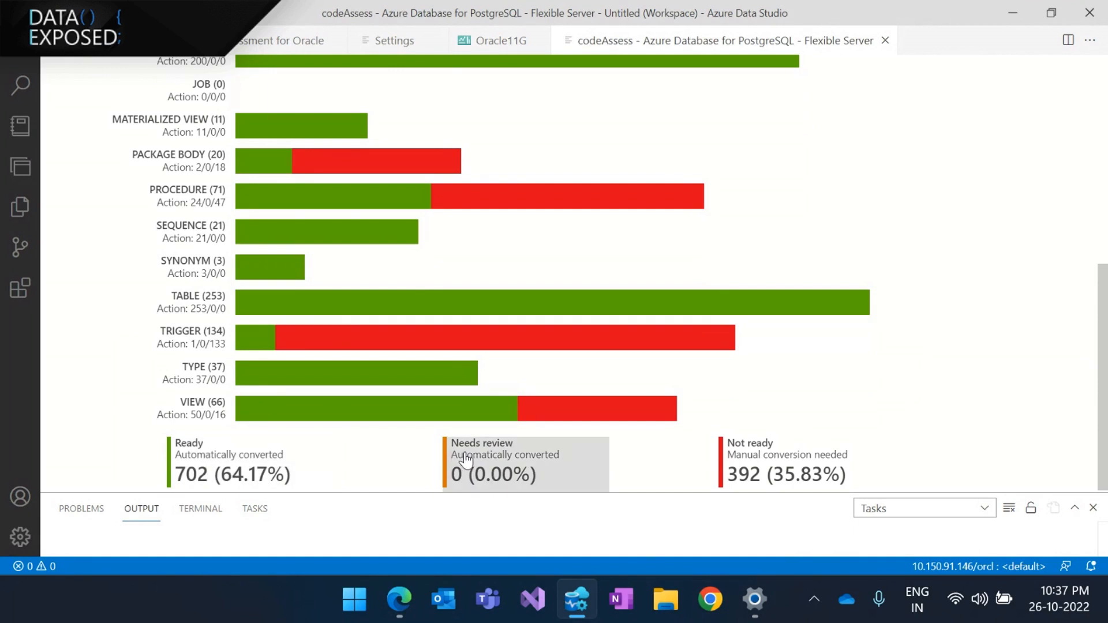
mouse_move(739, 465)
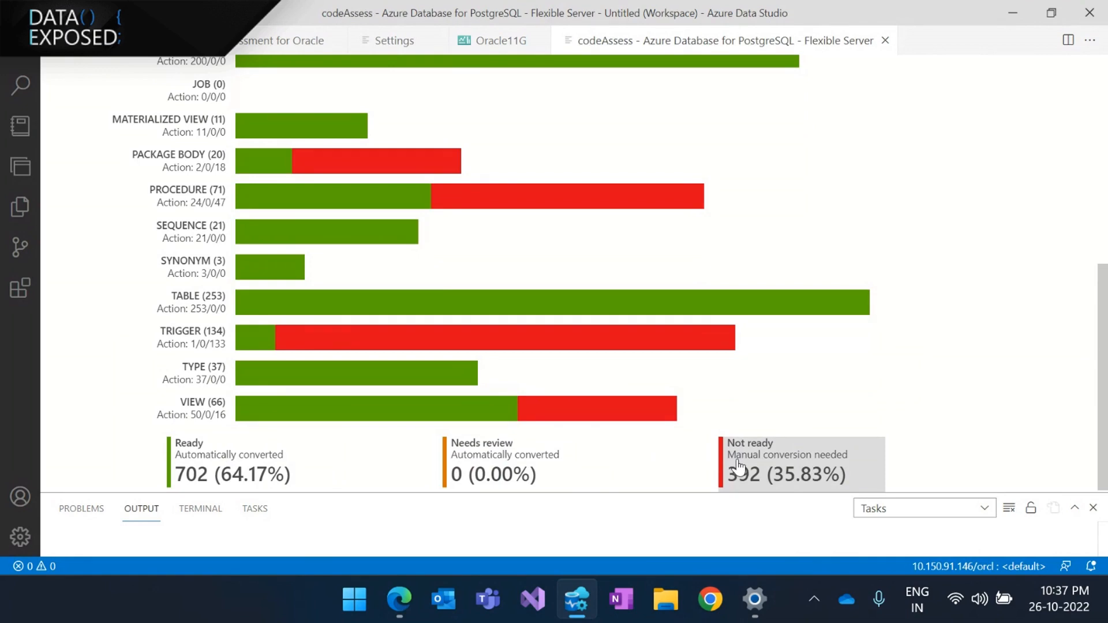
scroll("up", 3)
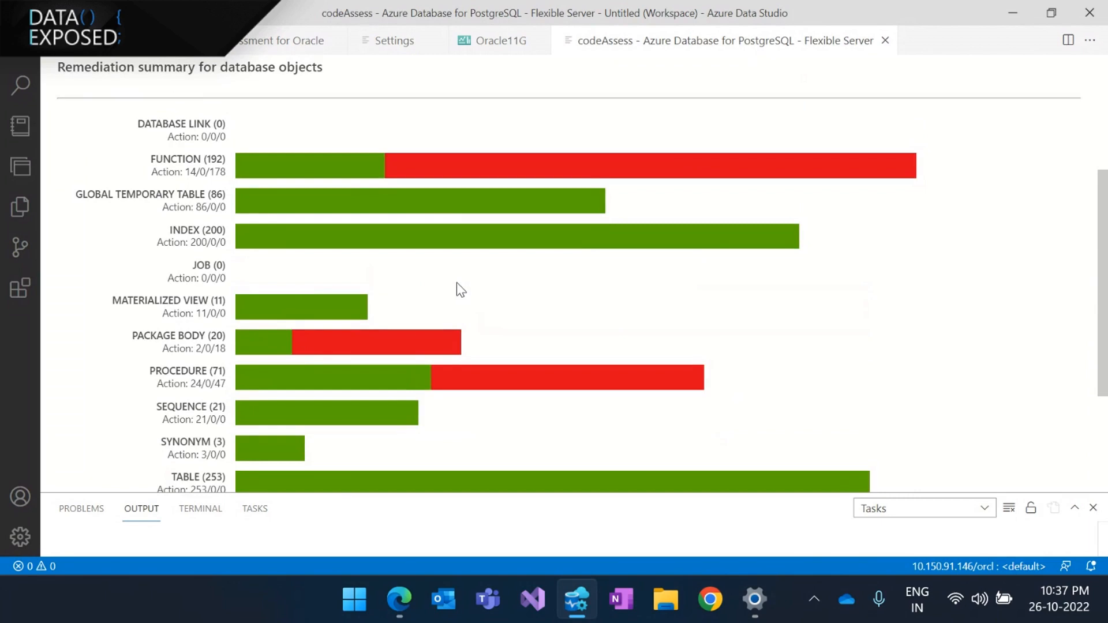
- List remediation actions for not-ready procedures and expand clobtoblob_sqldeveloper's six issues
left_click(522, 377)
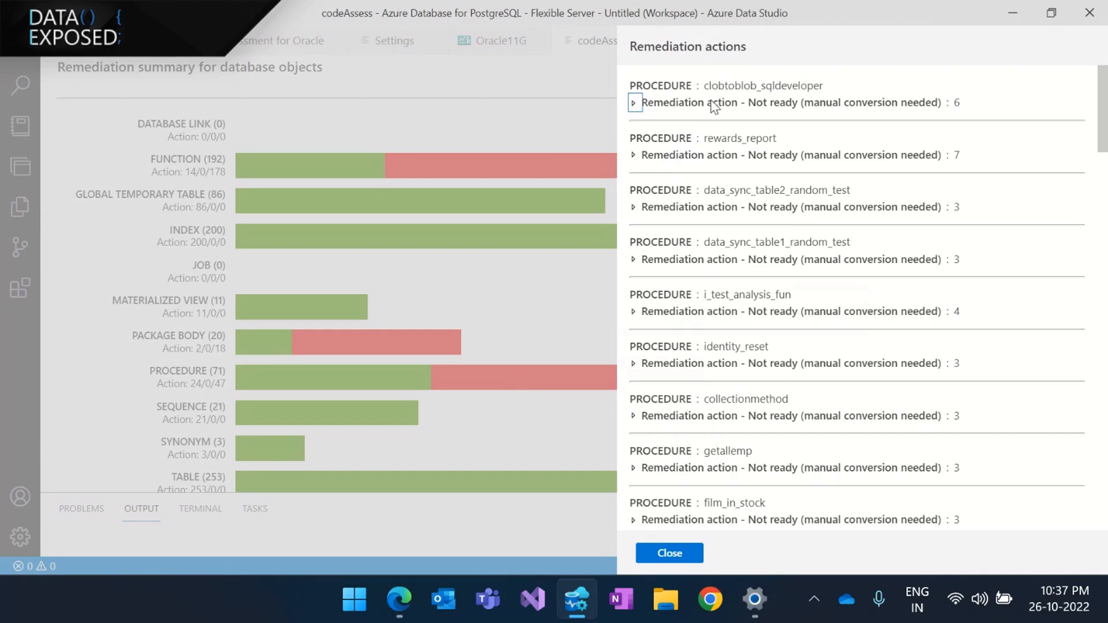
mouse_move(710, 88)
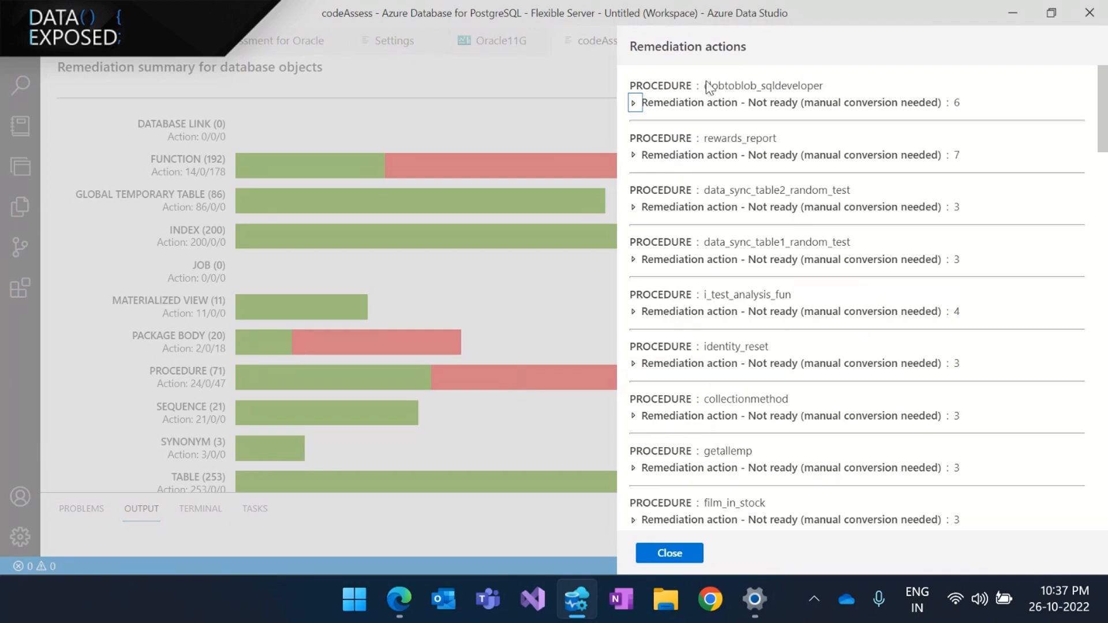
mouse_move(635, 109)
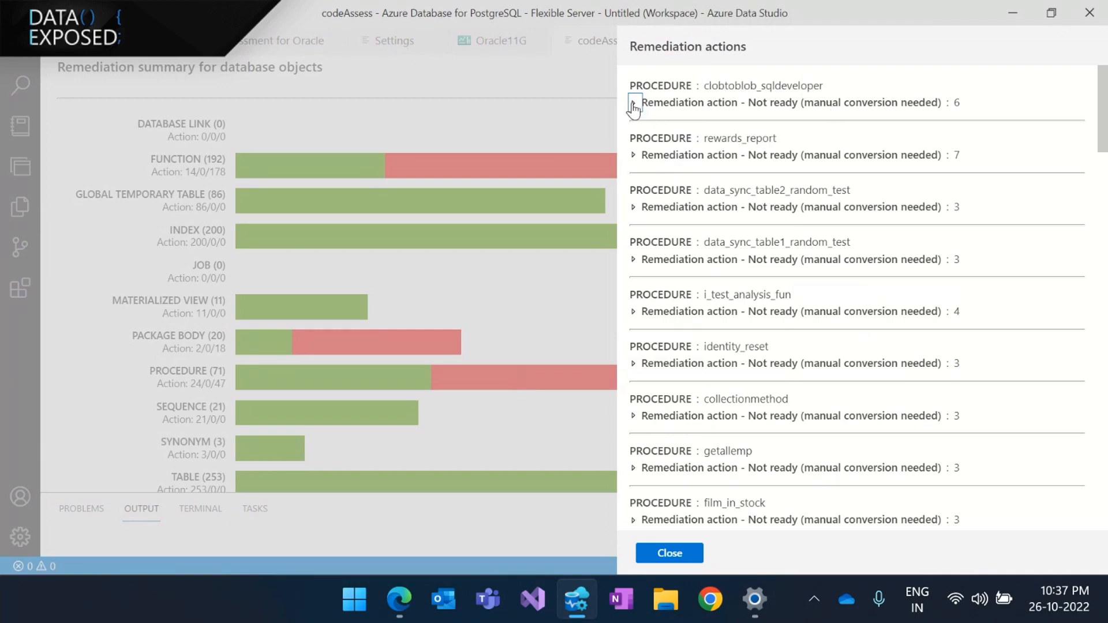
left_click(633, 103)
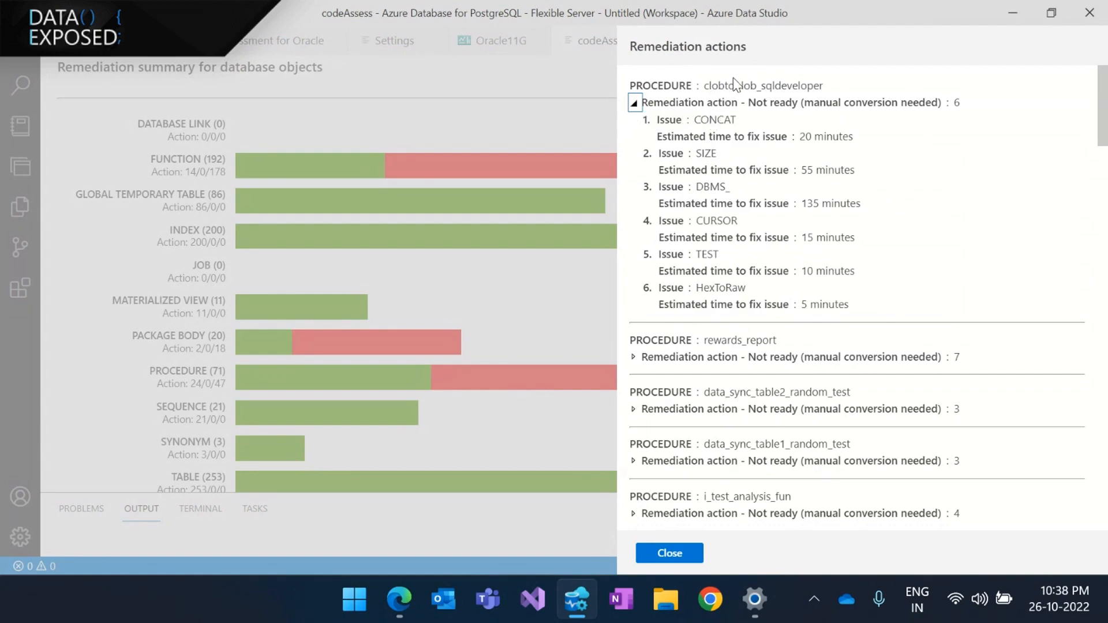
mouse_move(703, 148)
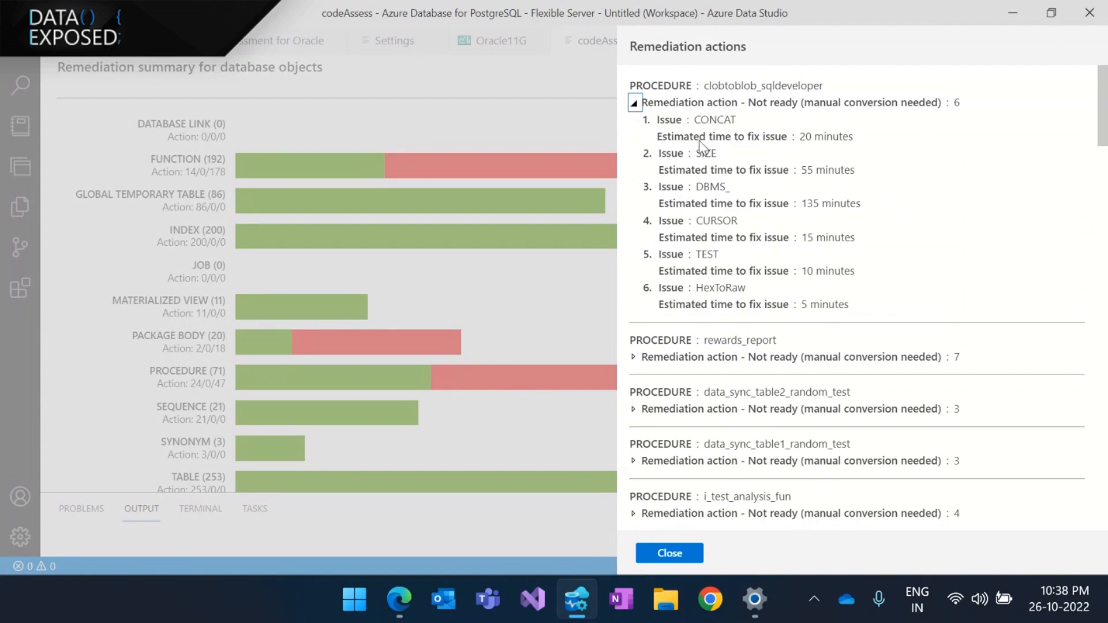
mouse_move(678, 572)
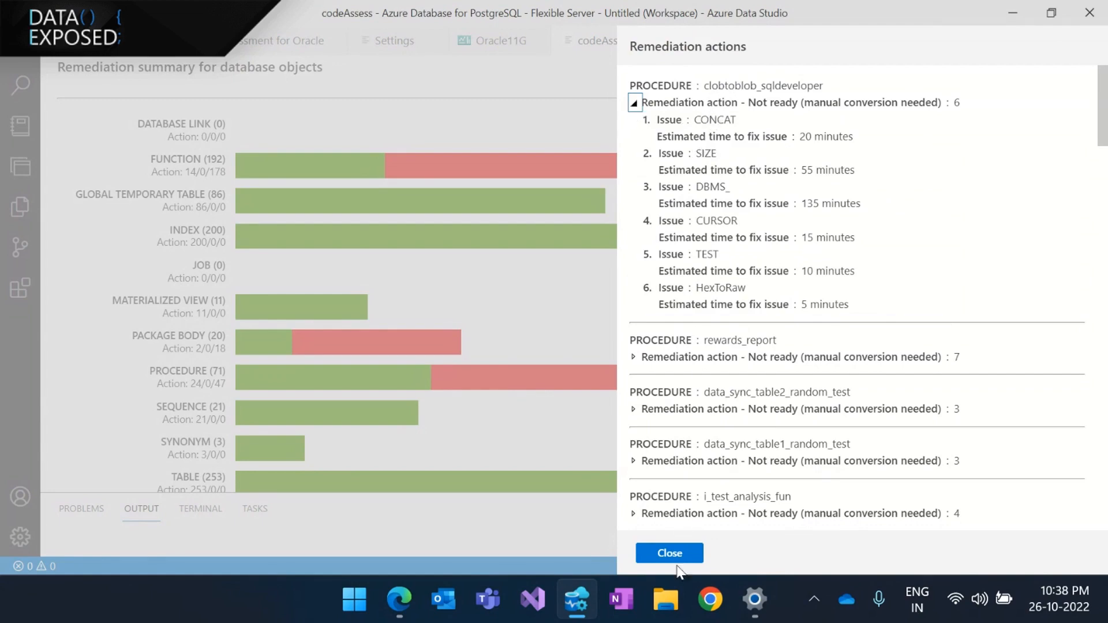
- Show the EXTRACT issue's remediation details with its 218 occurrences by function
left_click(668, 553)
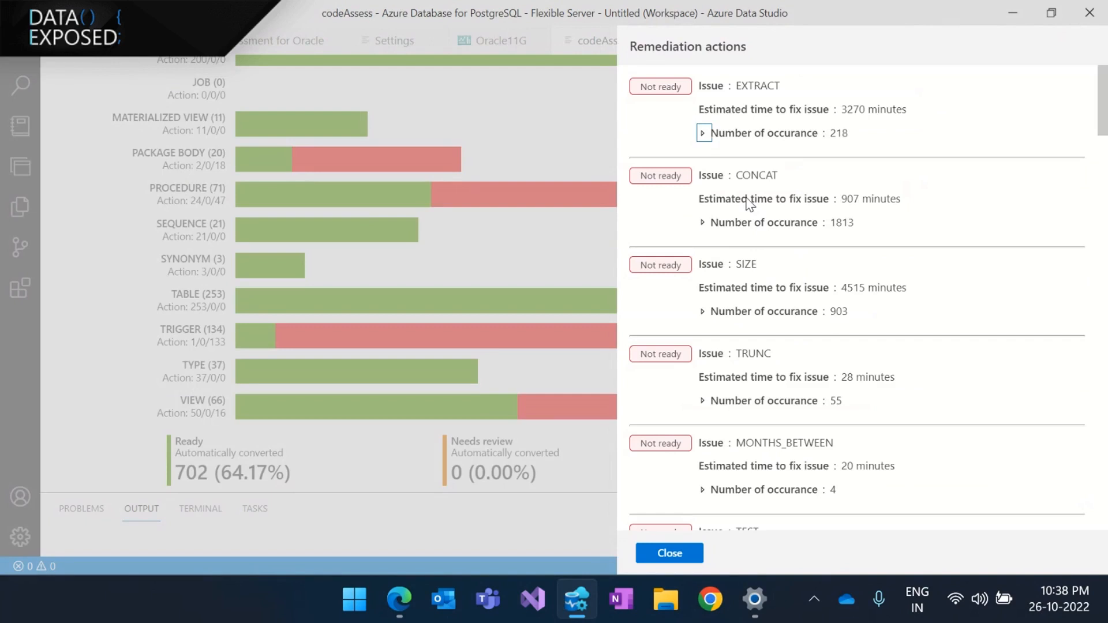
mouse_move(773, 228)
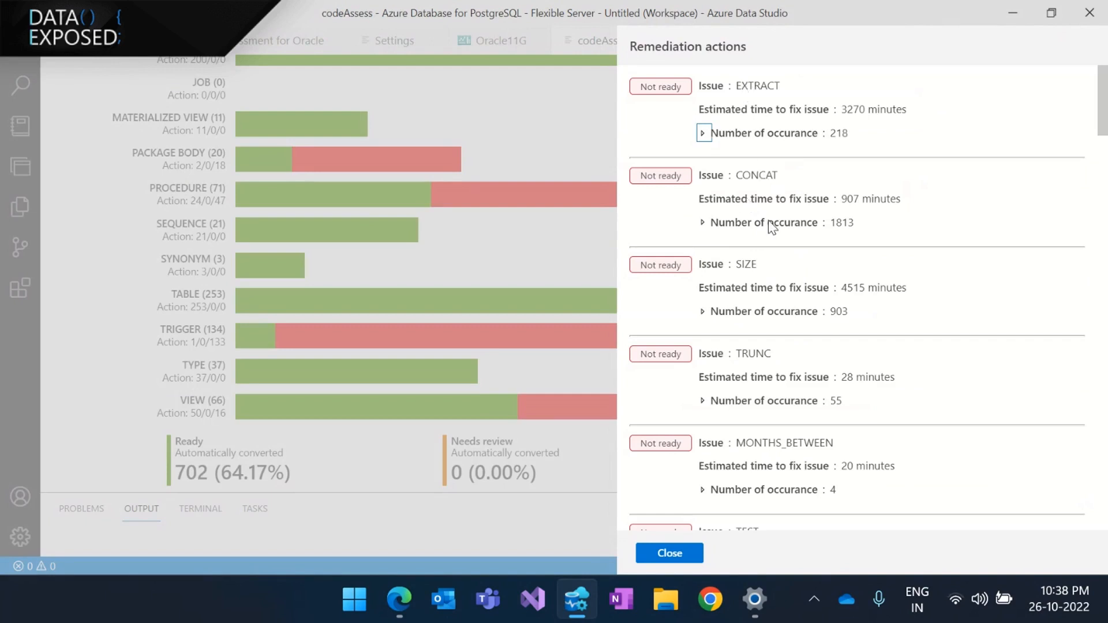
left_click(703, 133)
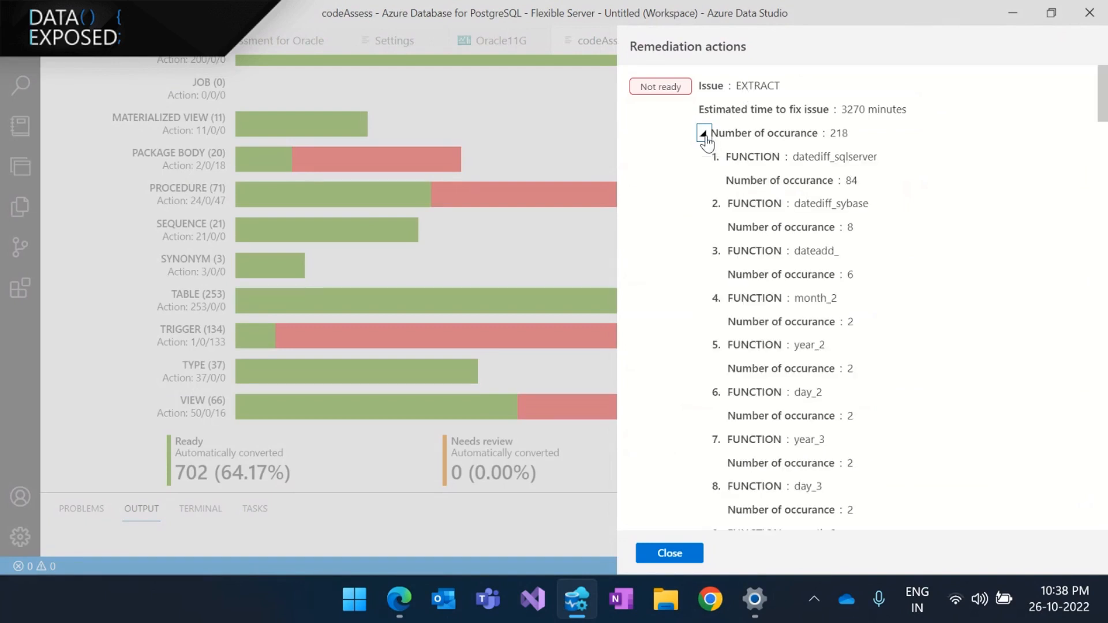
mouse_move(808, 169)
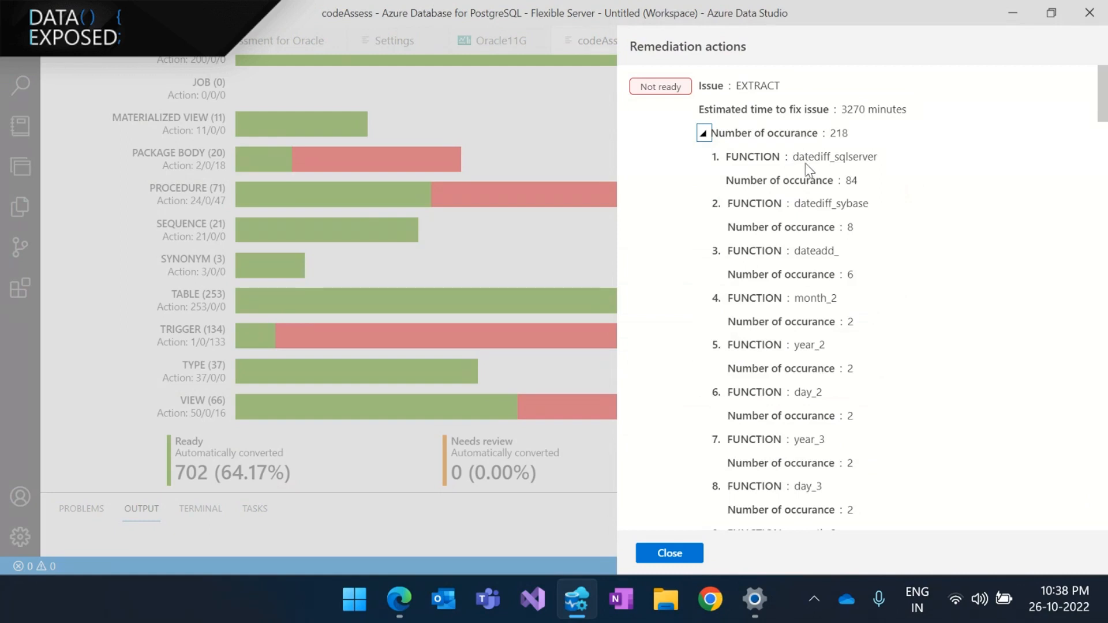
mouse_move(829, 175)
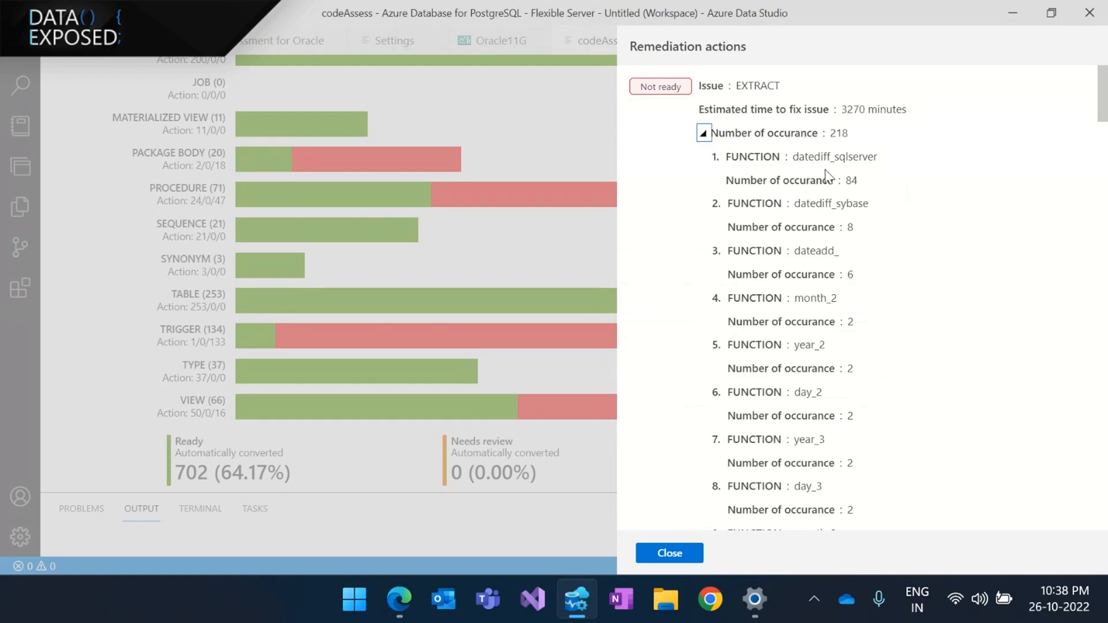
mouse_move(773, 126)
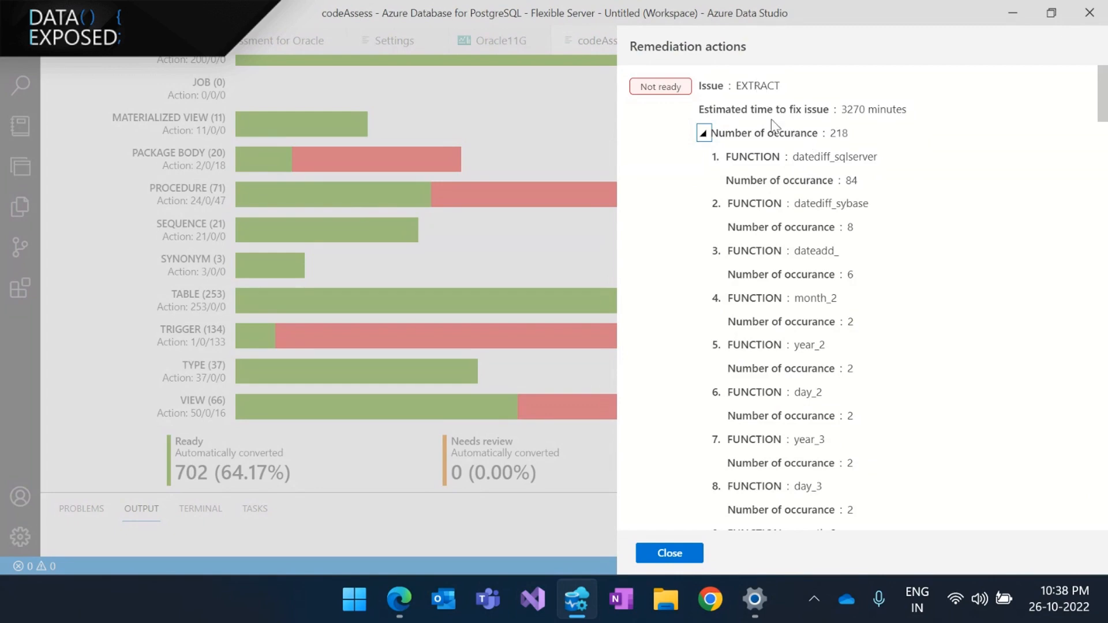
mouse_move(856, 132)
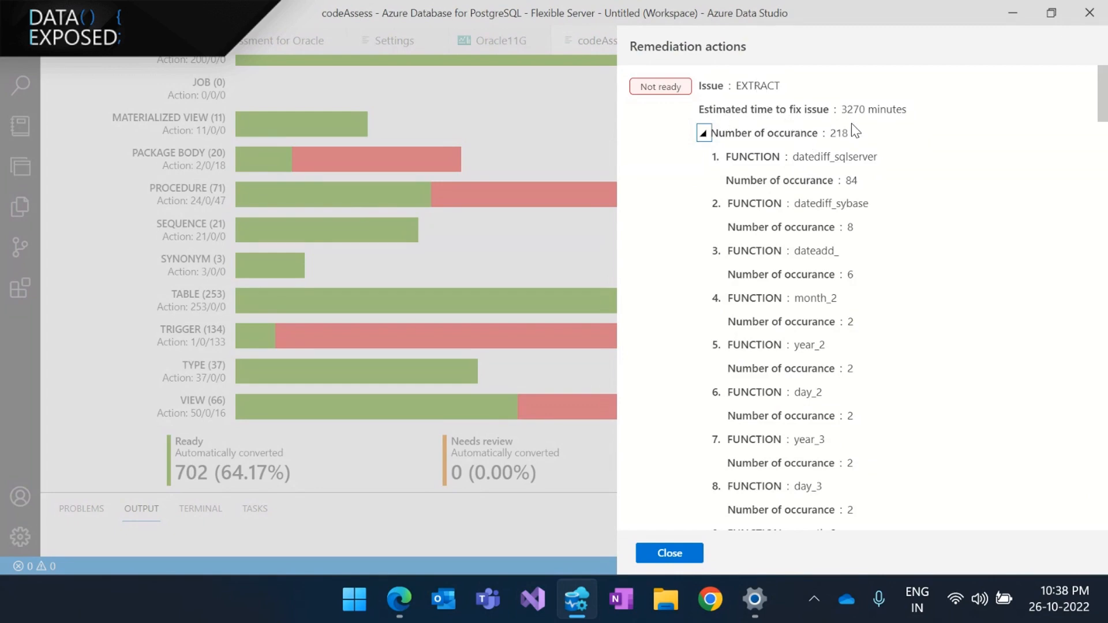
mouse_move(854, 130)
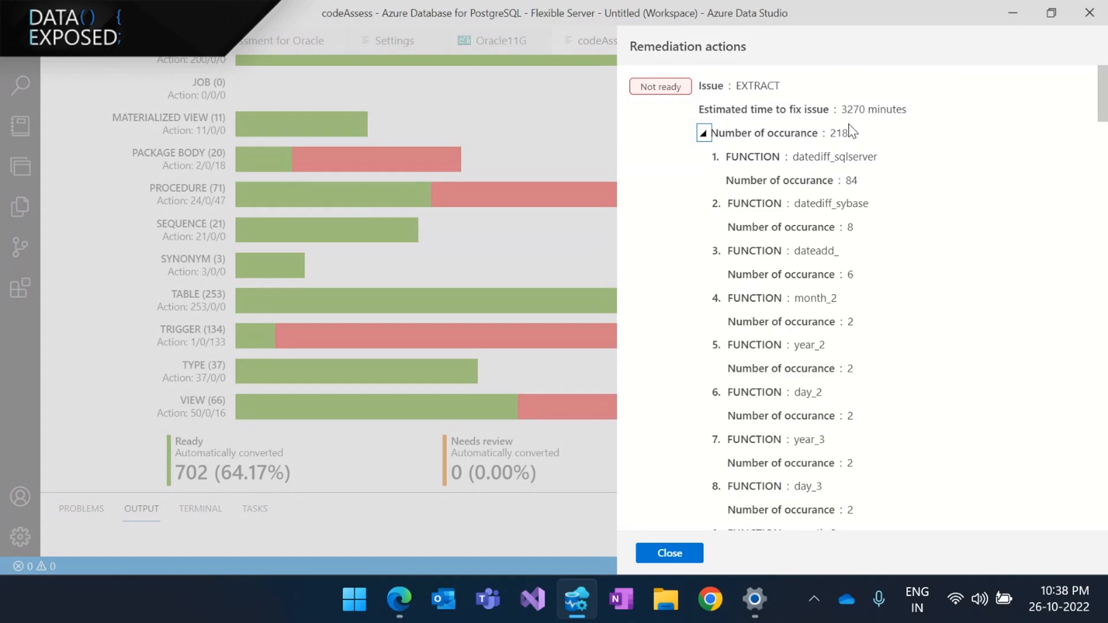
mouse_move(693, 425)
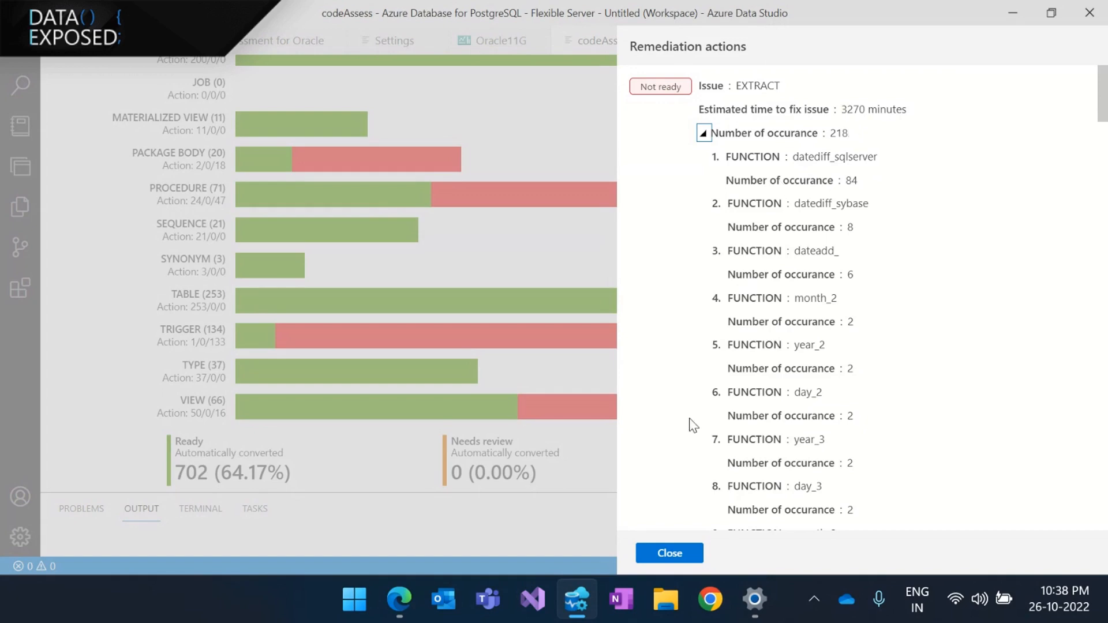
- Close the remediation details and view the SKU recommendation: Burstable Gen5, 2 vCores, 32GB storage
left_click(668, 553)
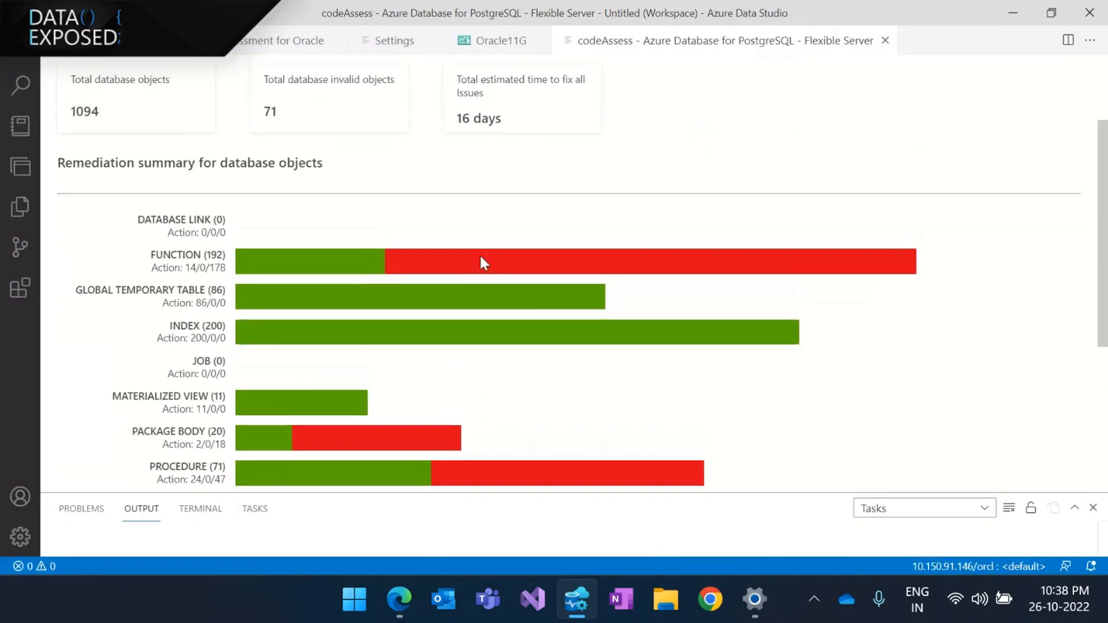
scroll("up", 3)
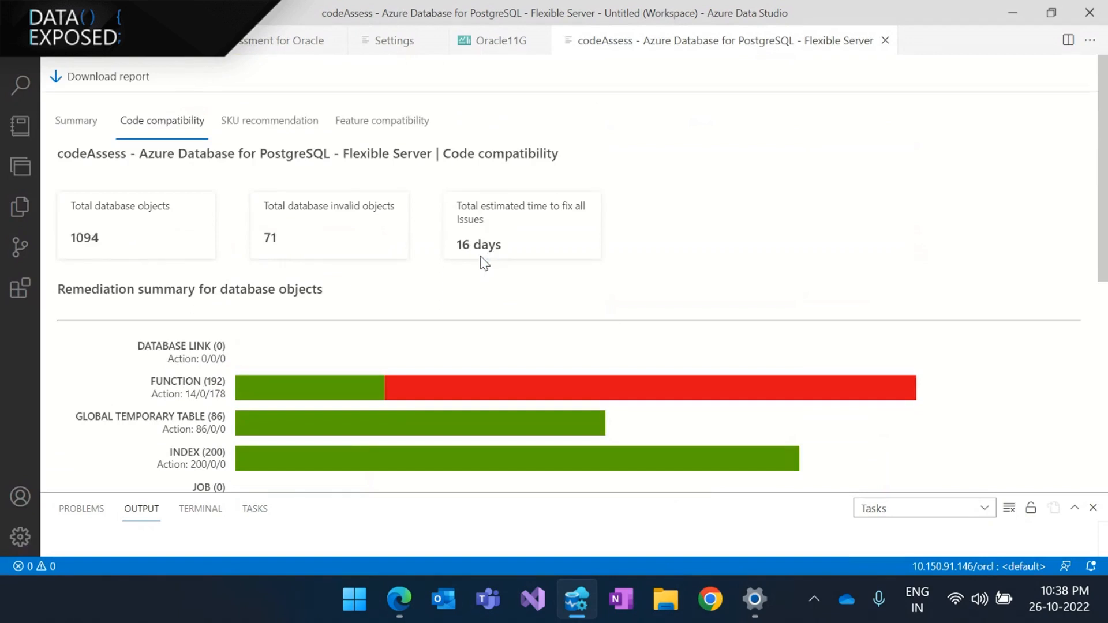
mouse_move(504, 266)
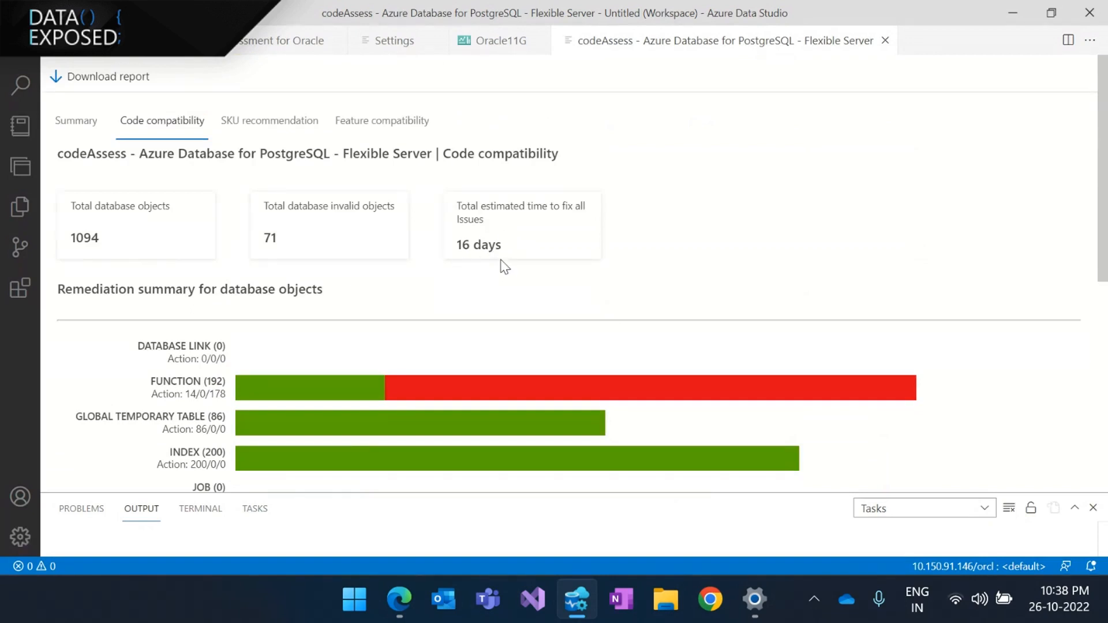
mouse_move(313, 165)
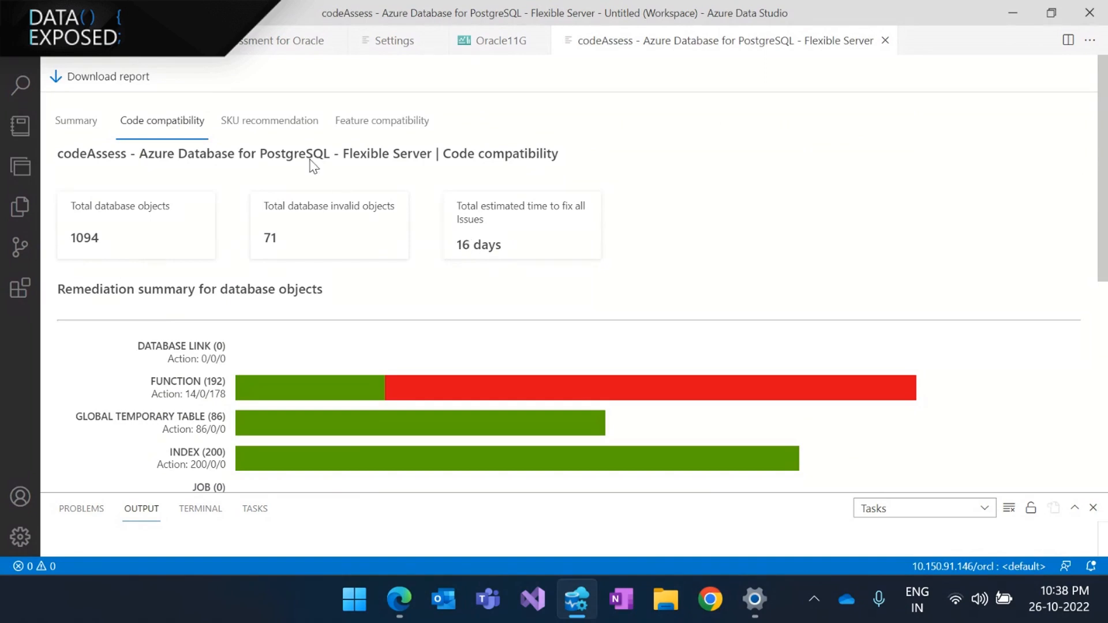
left_click(269, 120)
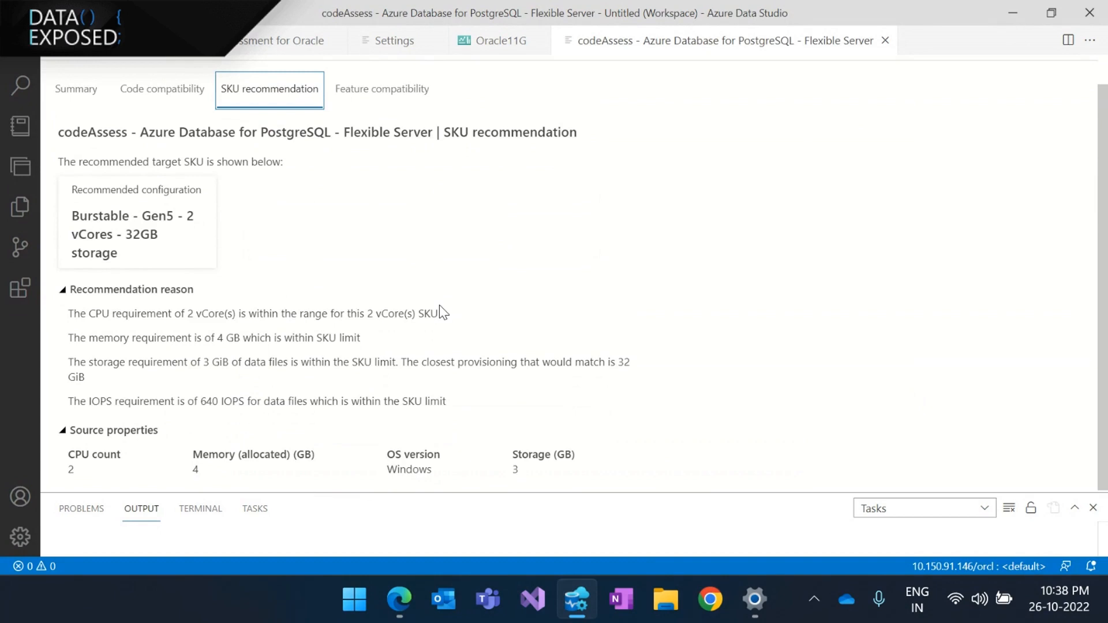
mouse_move(226, 375)
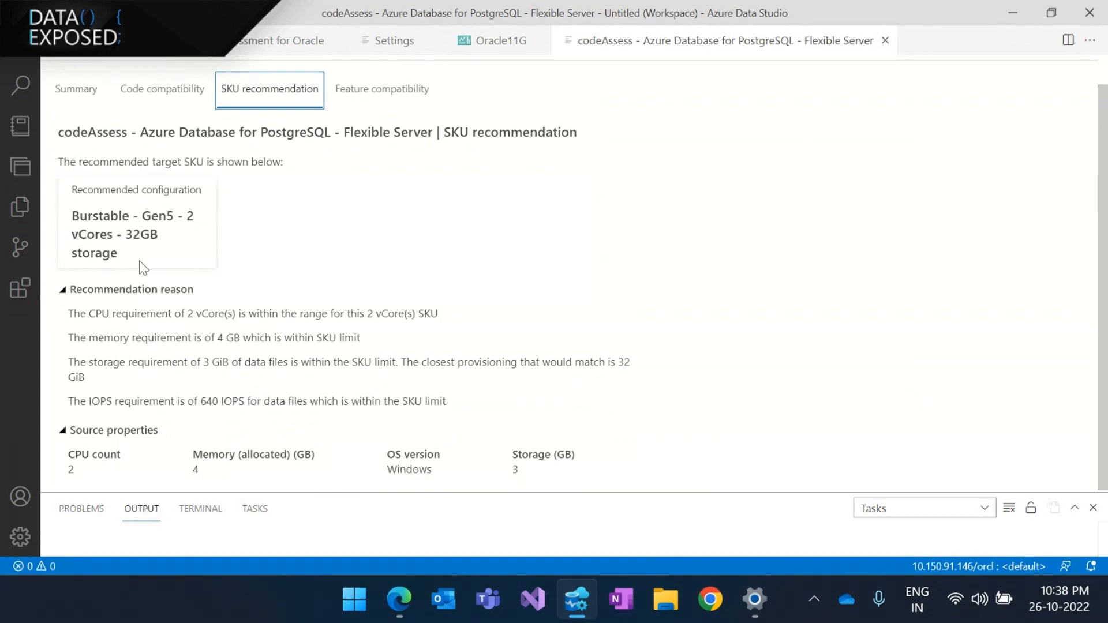
mouse_move(121, 245)
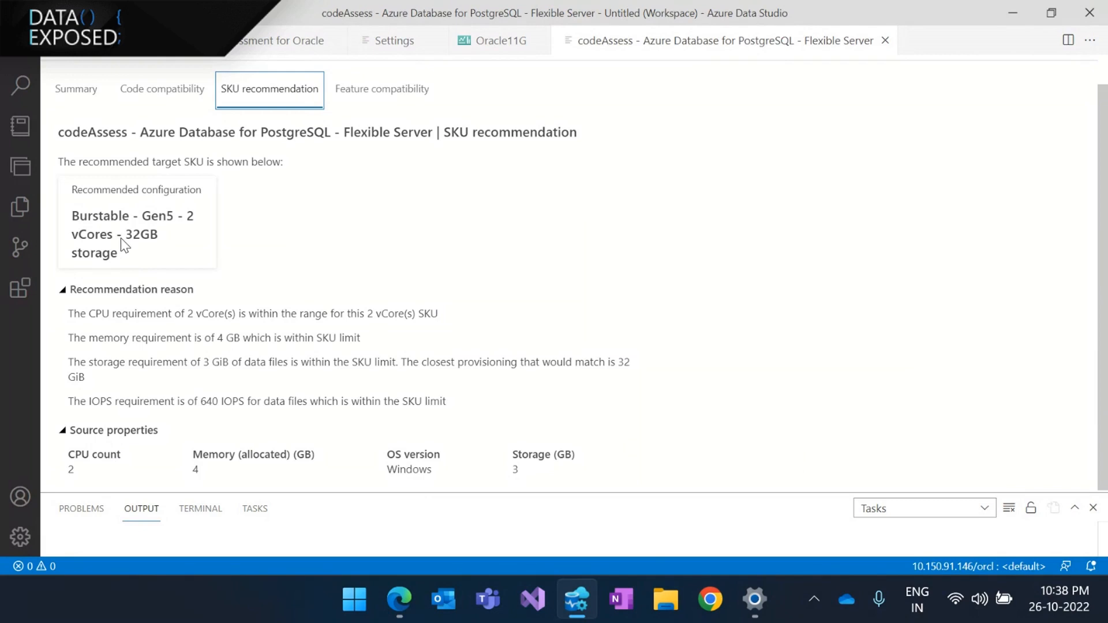
mouse_move(166, 236)
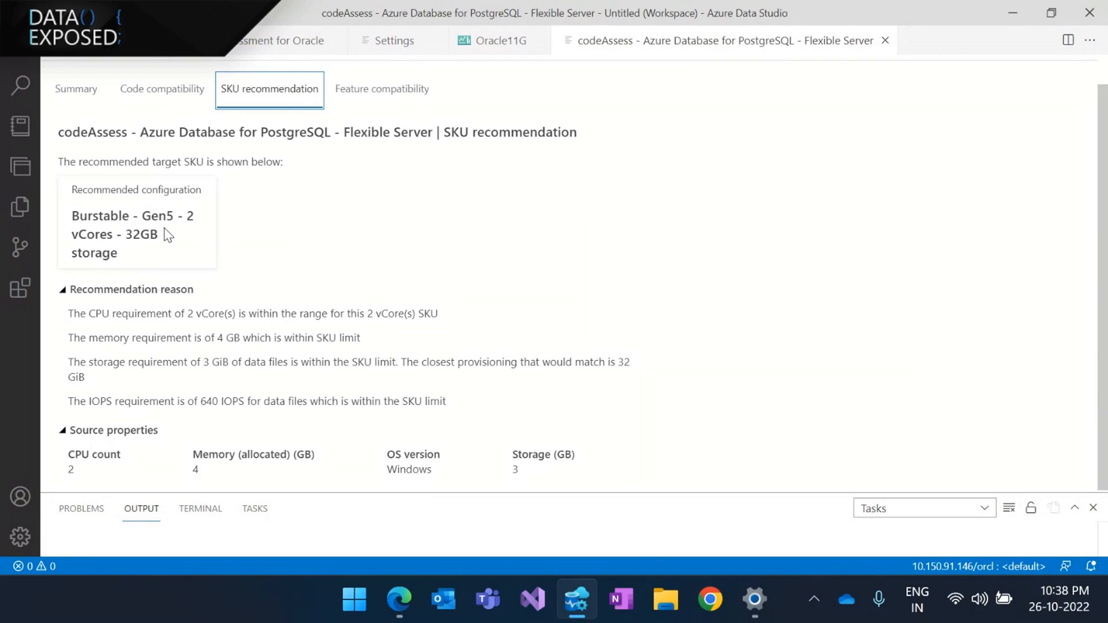
mouse_move(162, 263)
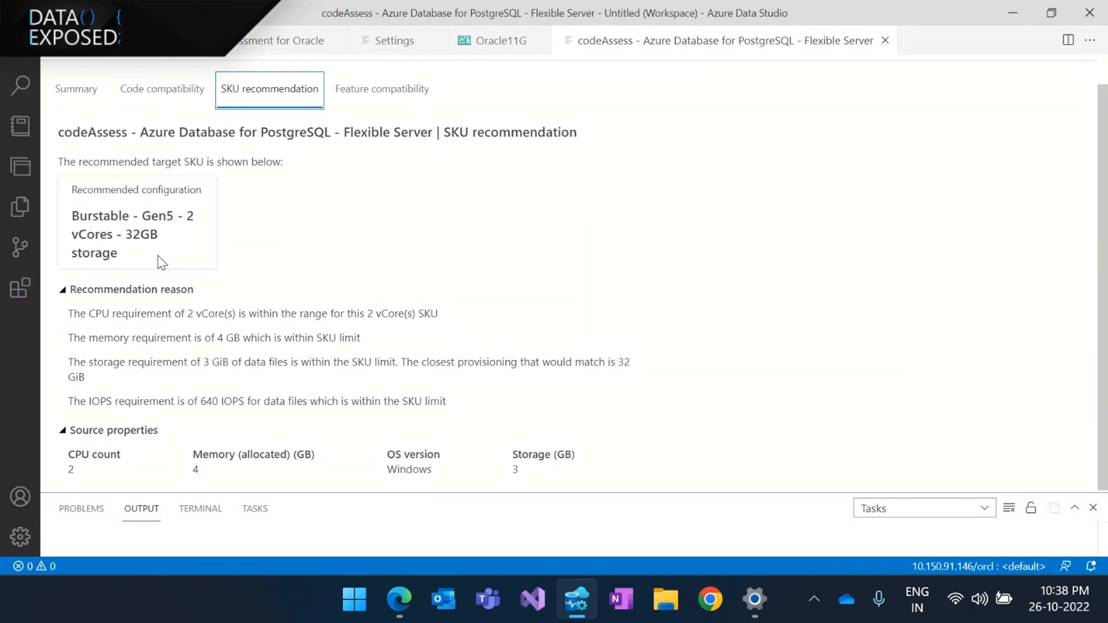
mouse_move(382, 89)
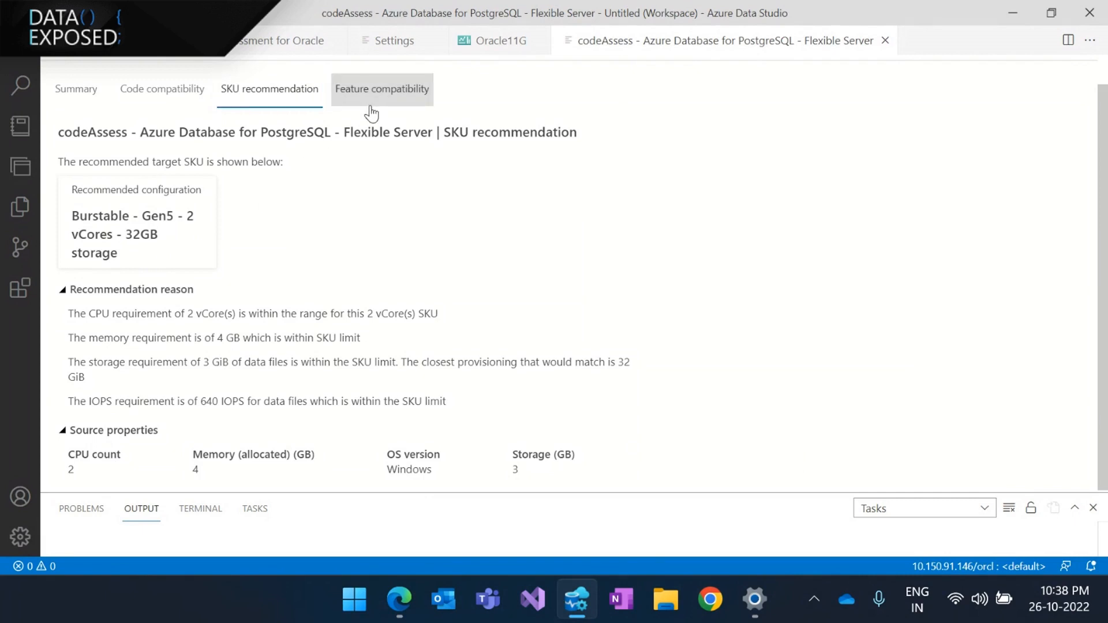
- Review the feature compatibility list scoring 70 across 17 Oracle features with PostgreSQL equivalents
left_click(381, 89)
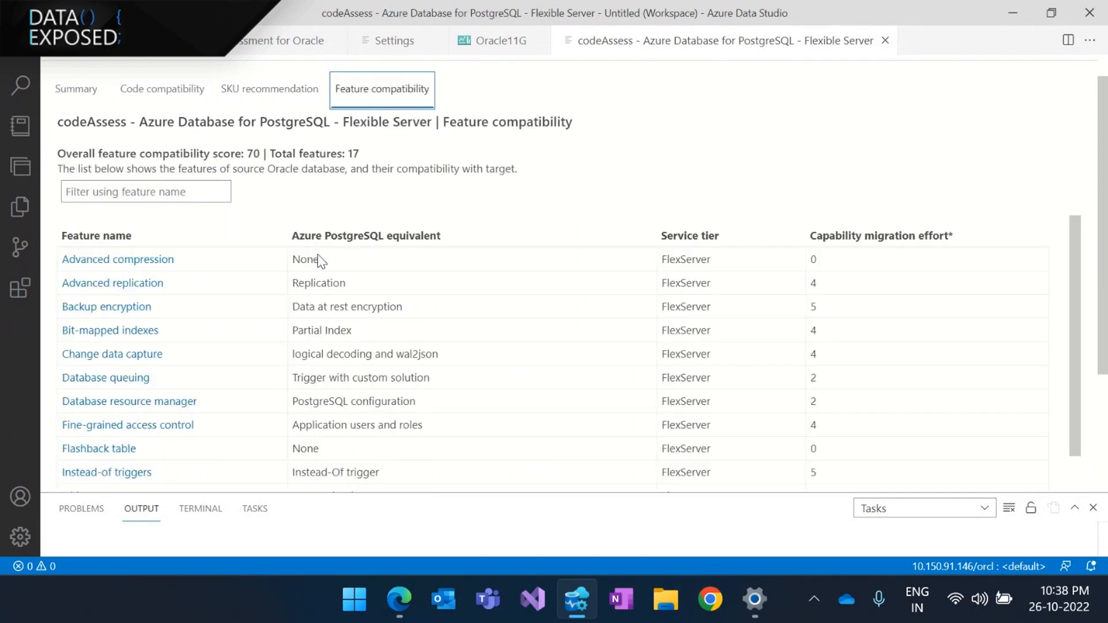
mouse_move(318, 275)
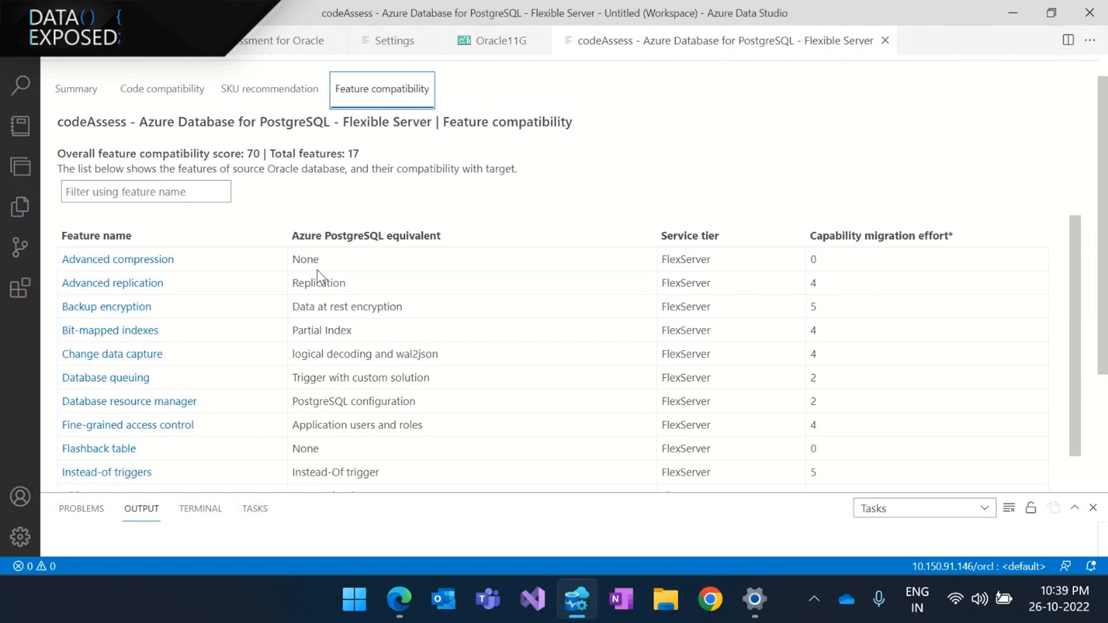
mouse_move(373, 254)
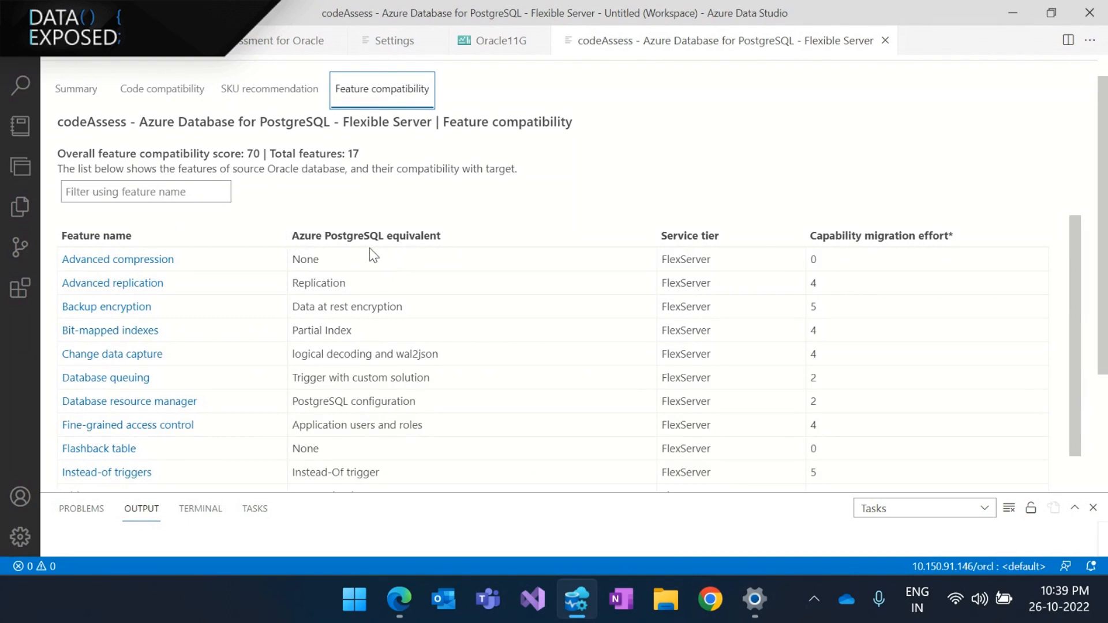
mouse_move(959, 254)
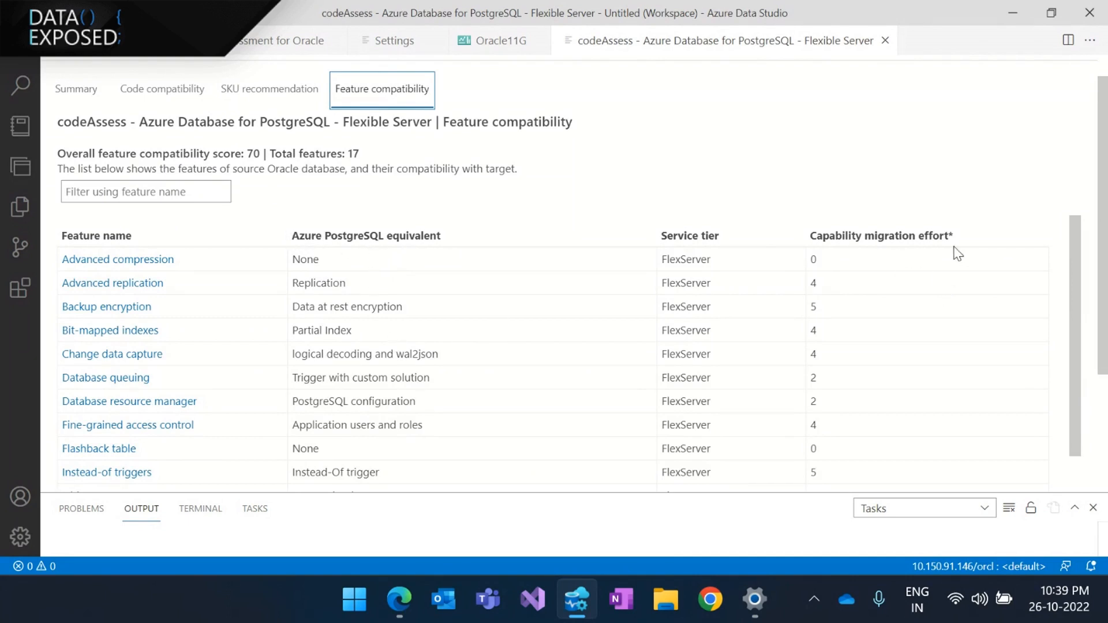
mouse_move(859, 284)
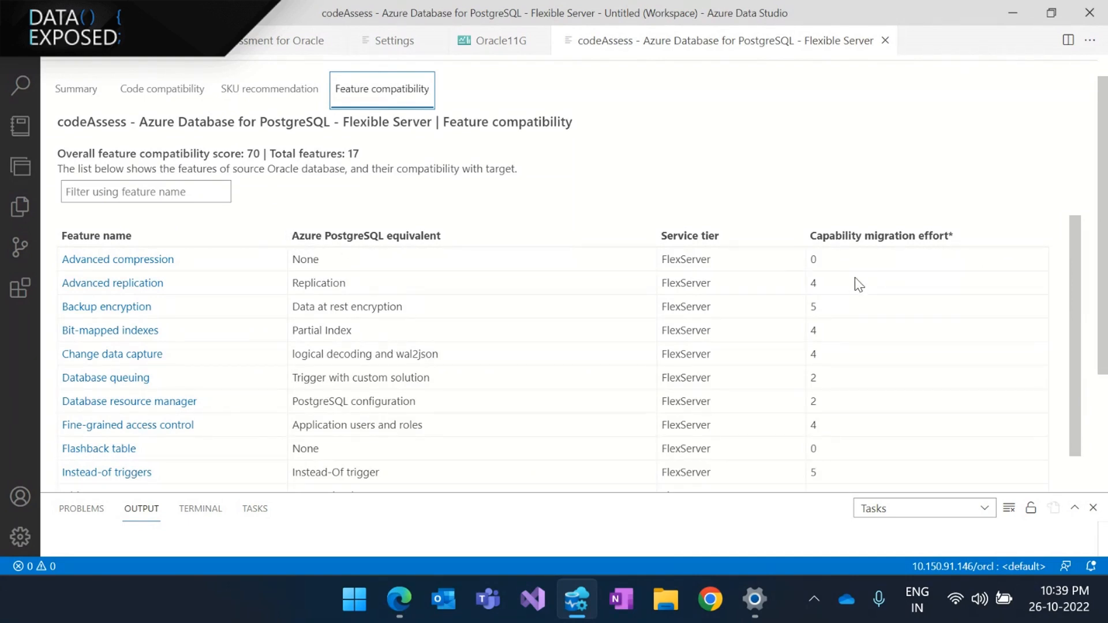
scroll("down", 3)
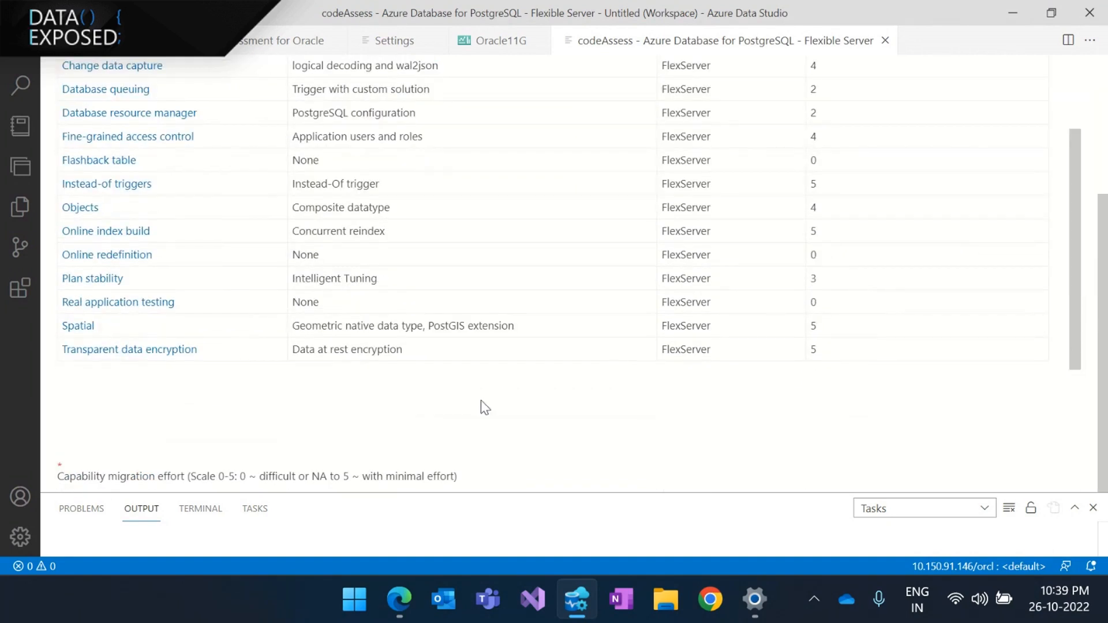
mouse_move(630, 426)
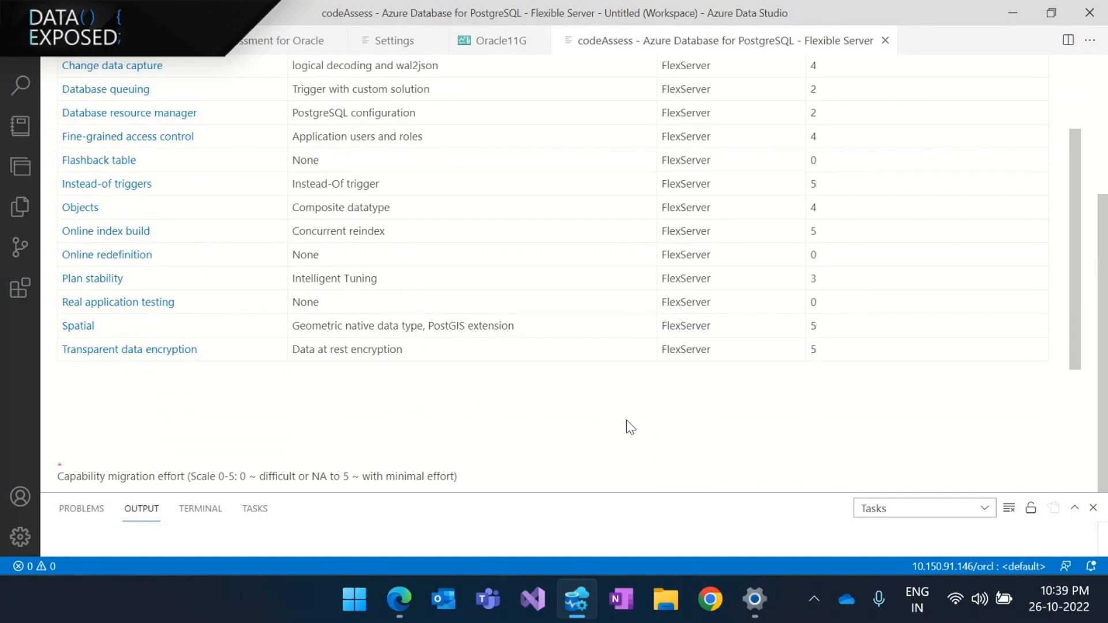
scroll("up", 3)
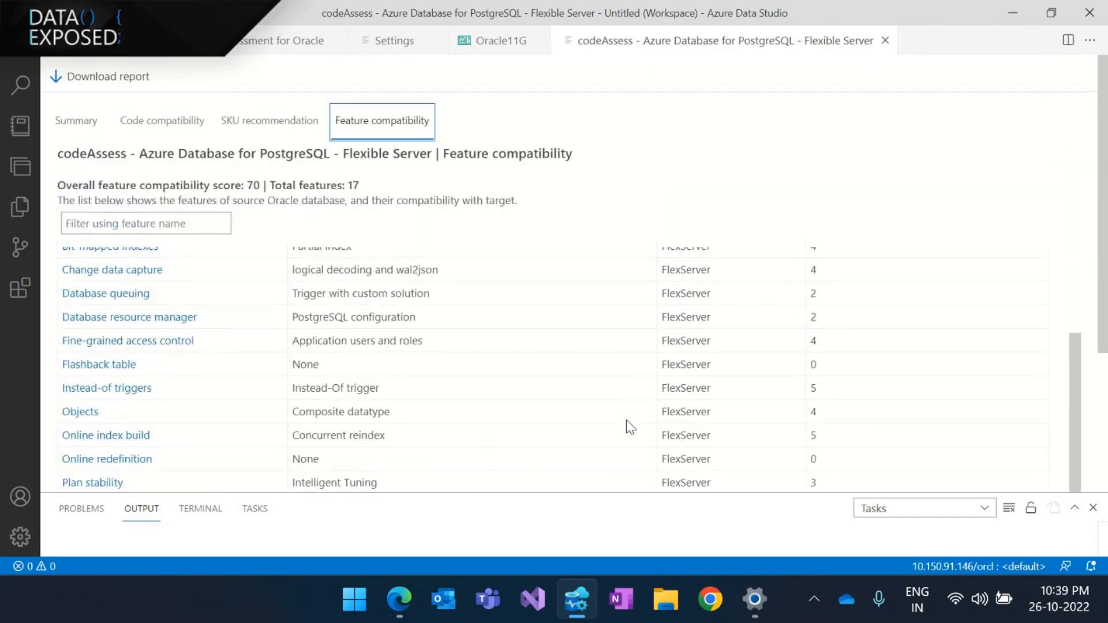
mouse_move(372, 190)
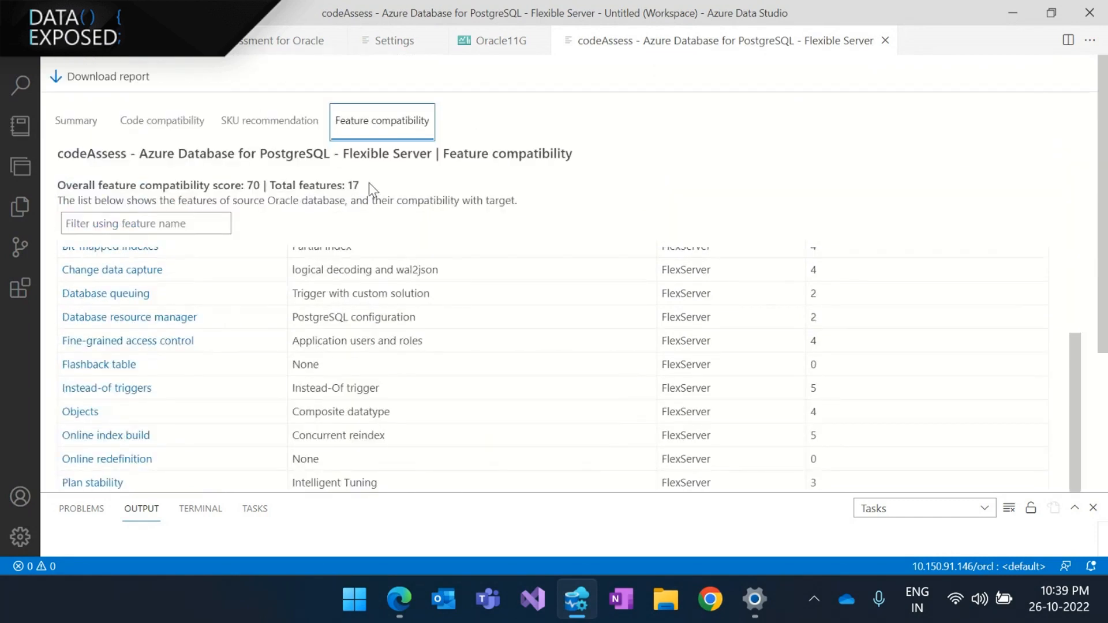
mouse_move(256, 203)
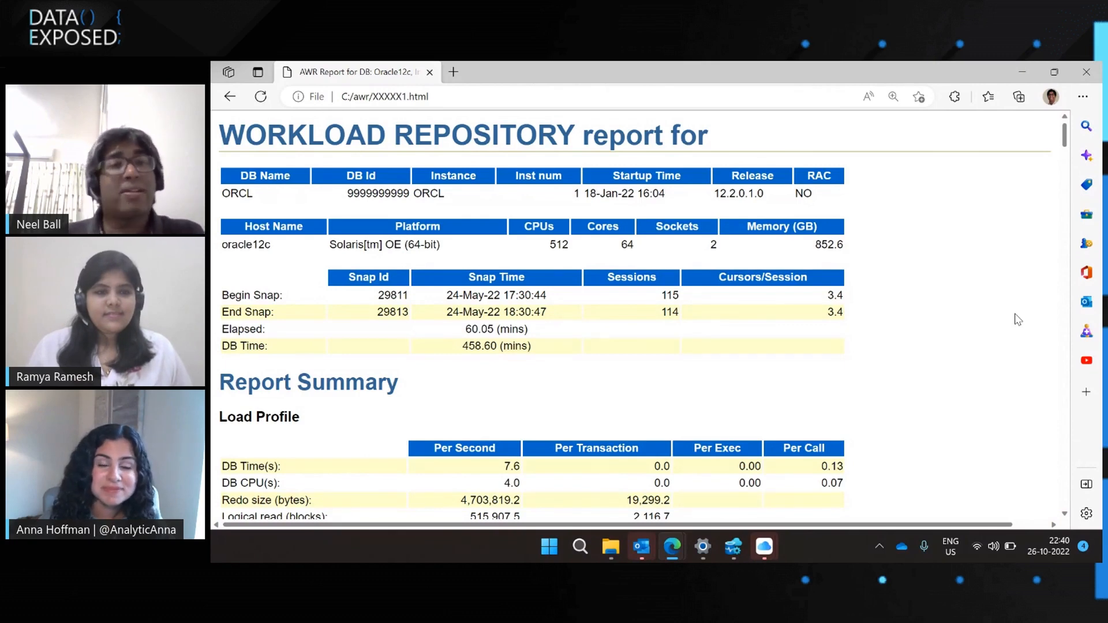
mouse_move(977, 326)
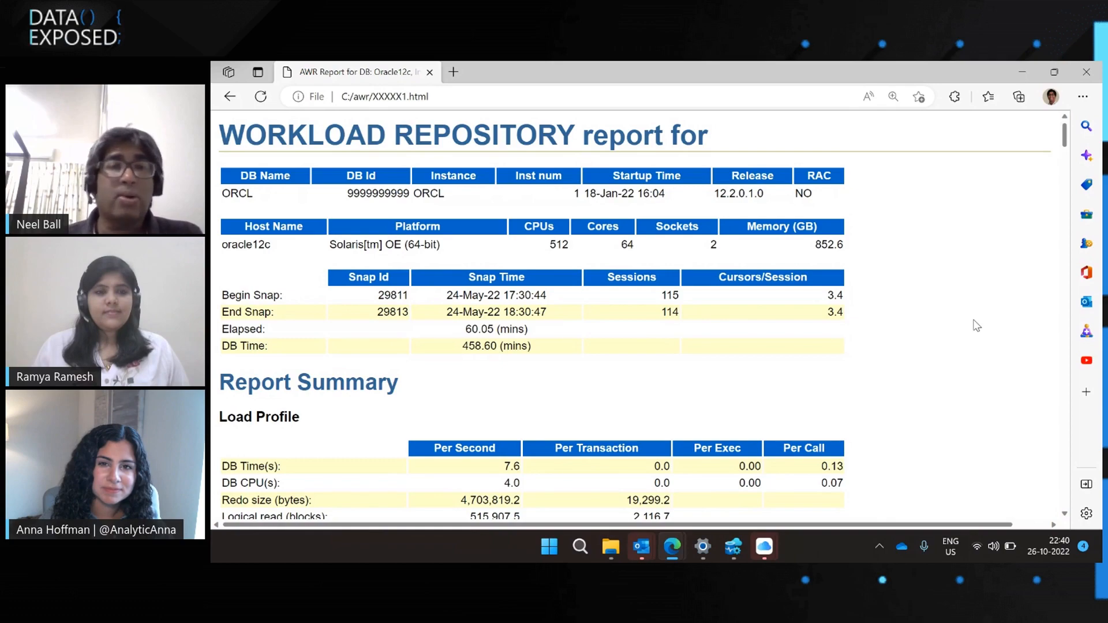
- Scroll the AWR report to the Wait Classes by Total Wait Time table, DB CPU at 52.4%
scroll("down", 3)
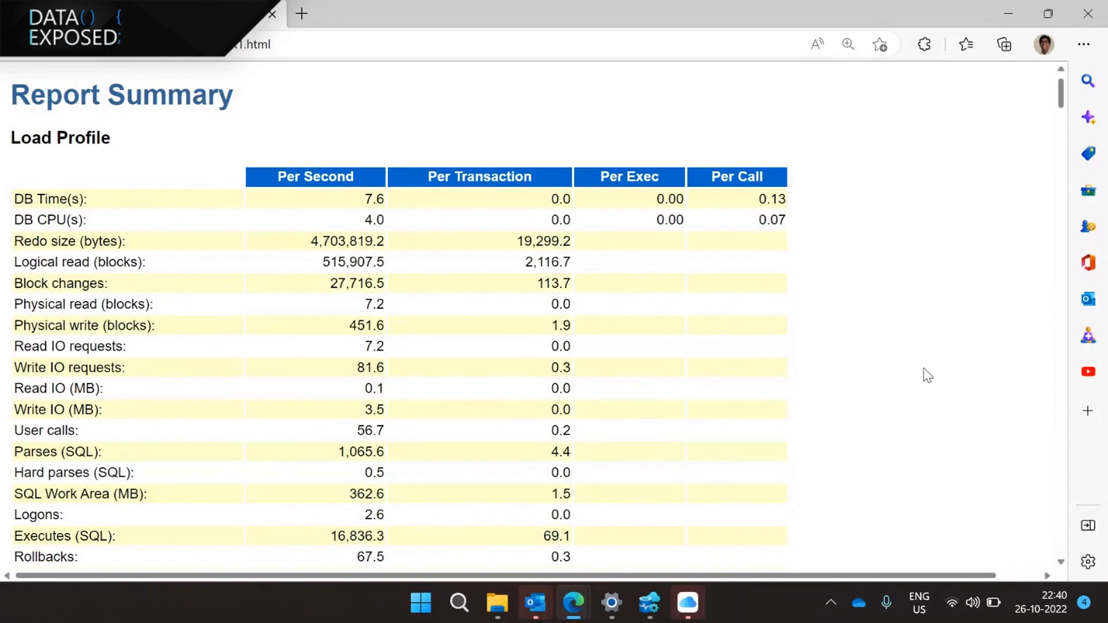
scroll("down", 3)
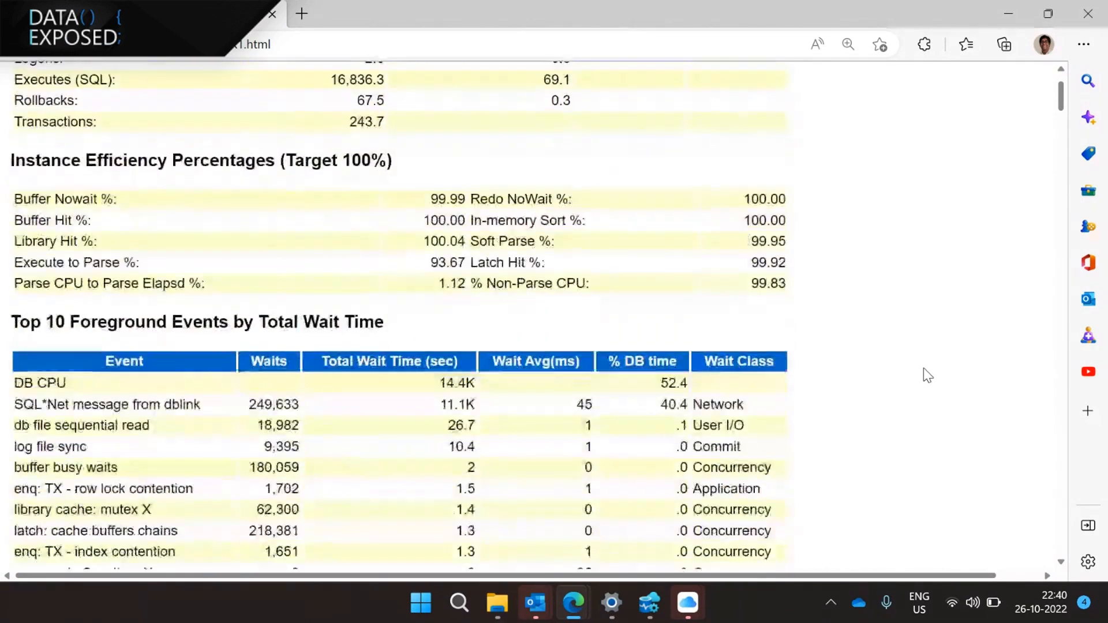
scroll("down", 3)
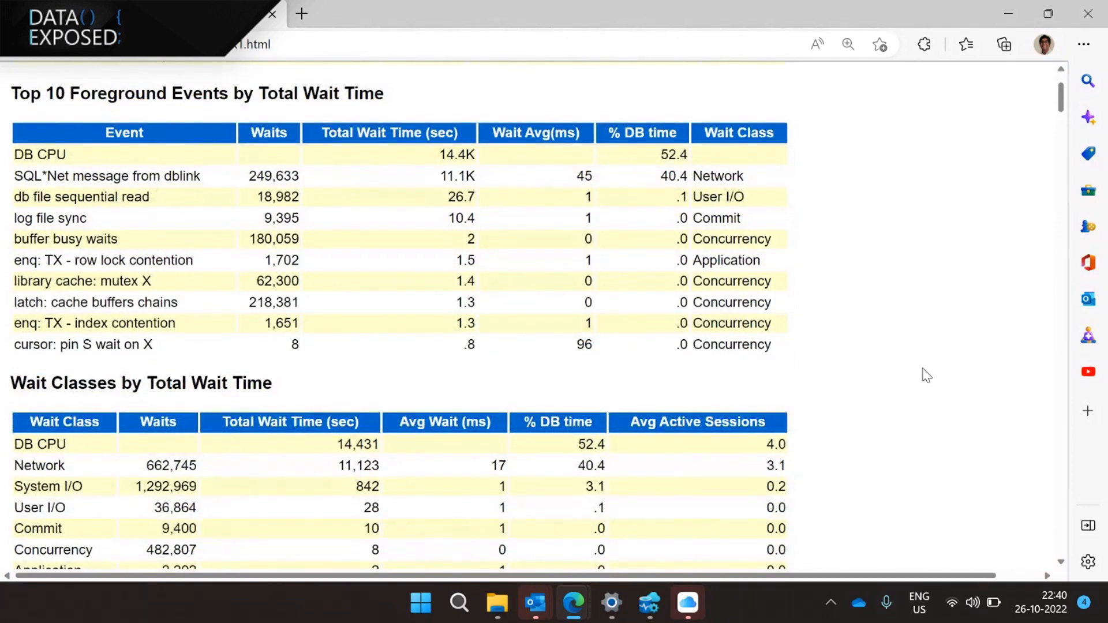
scroll("down", 3)
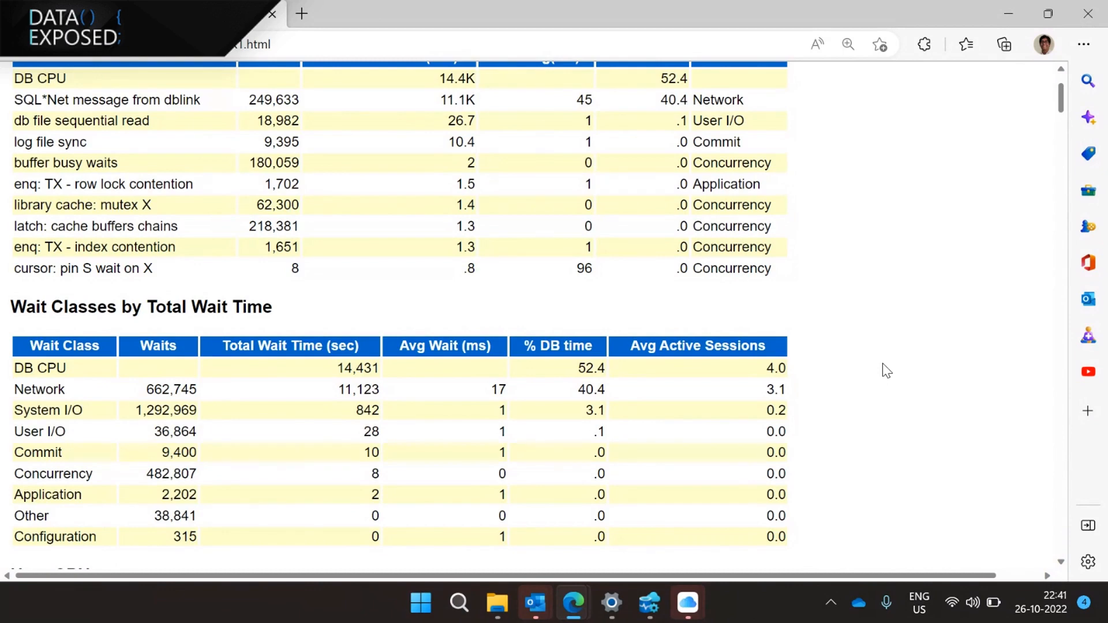
mouse_move(666, 432)
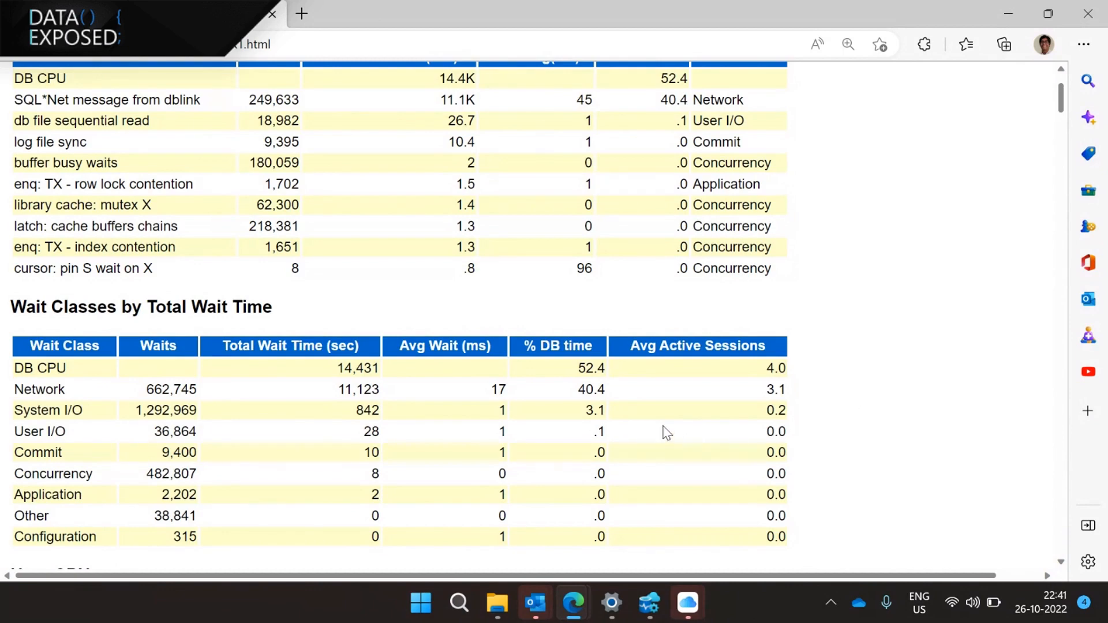
mouse_move(677, 429)
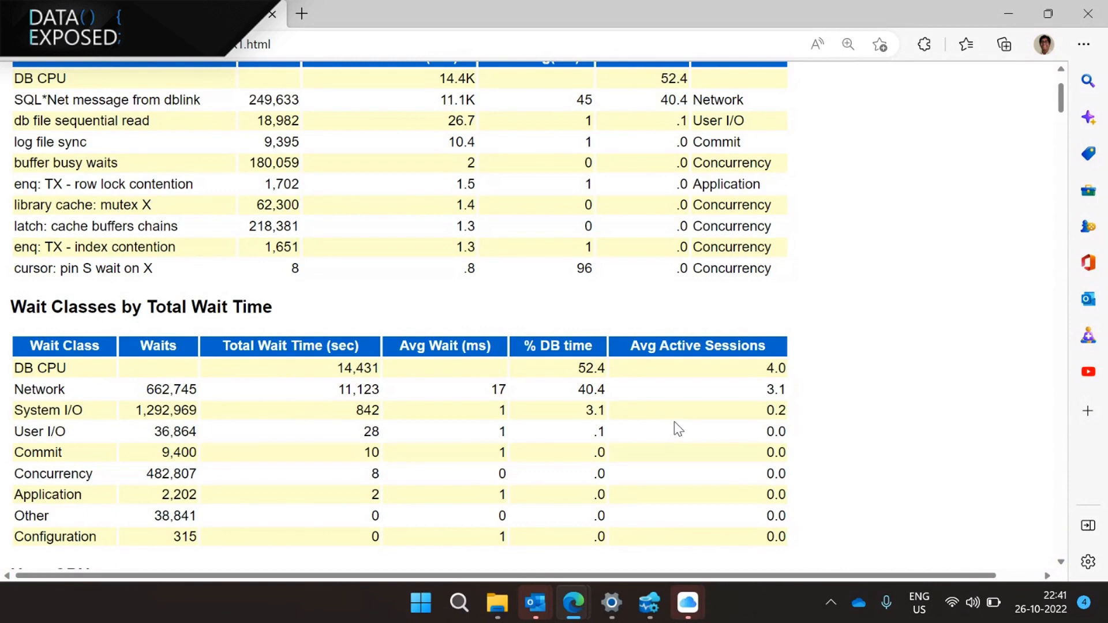
- Bring Azure Data Studio's Oracl12c migration assessment dashboard back to the front
left_click(647, 603)
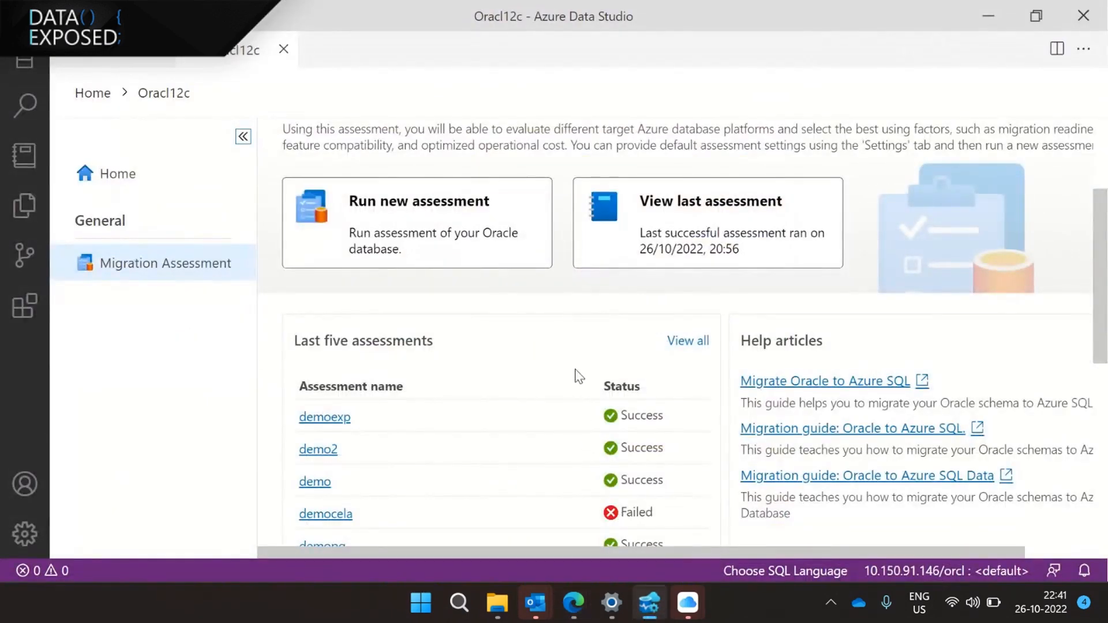
scroll("up", 3)
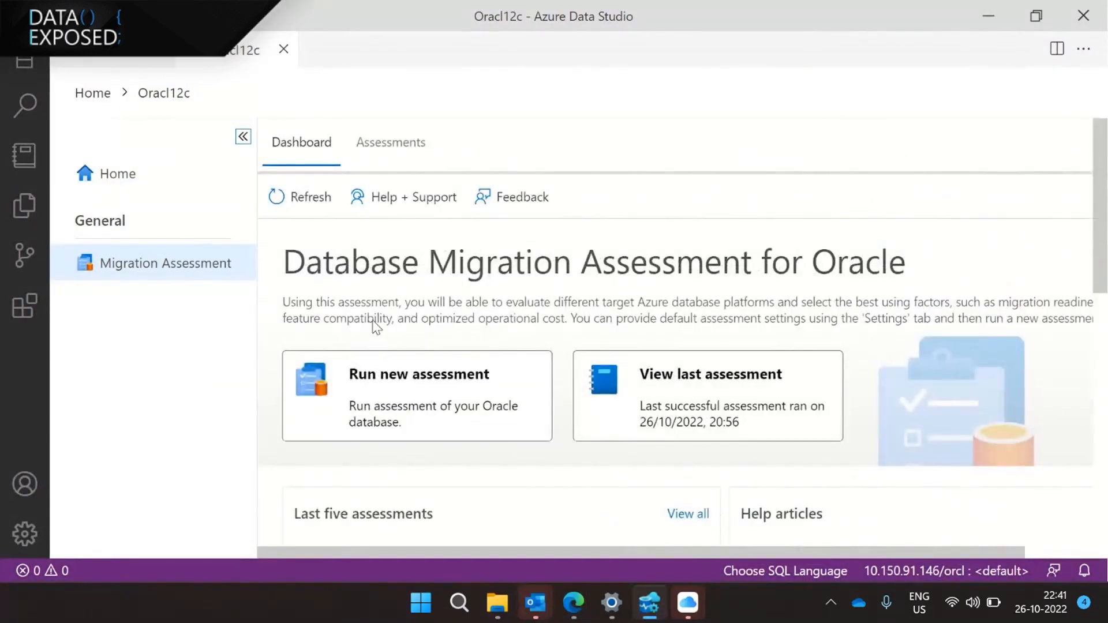
mouse_move(515, 348)
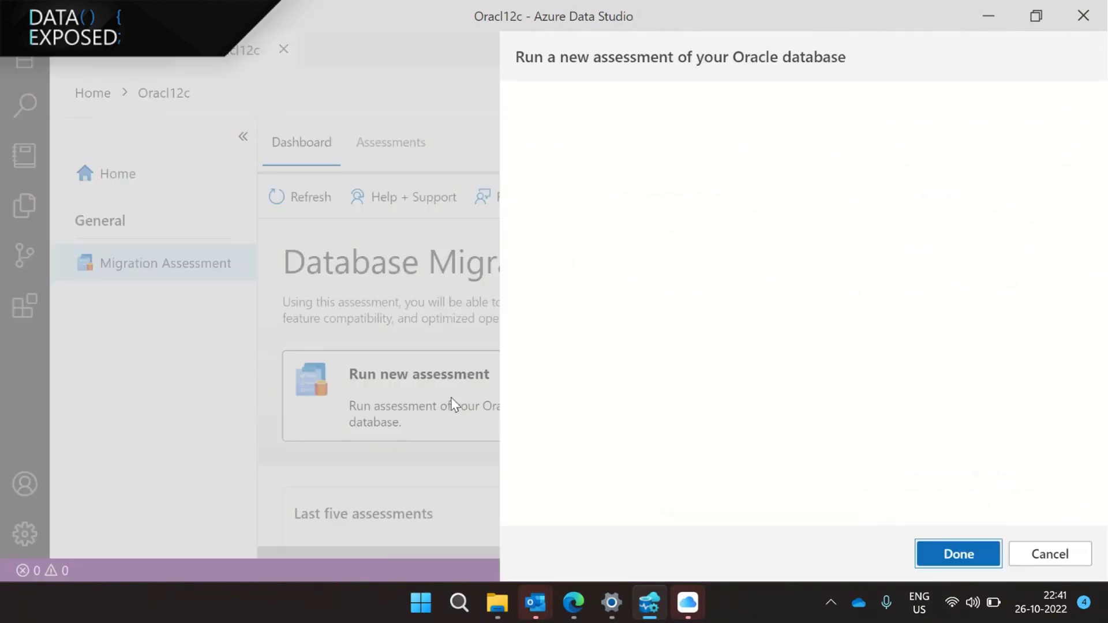
- Name the new assessment demo123 and review its SQL target and 95th percentile settings
left_click(957, 553)
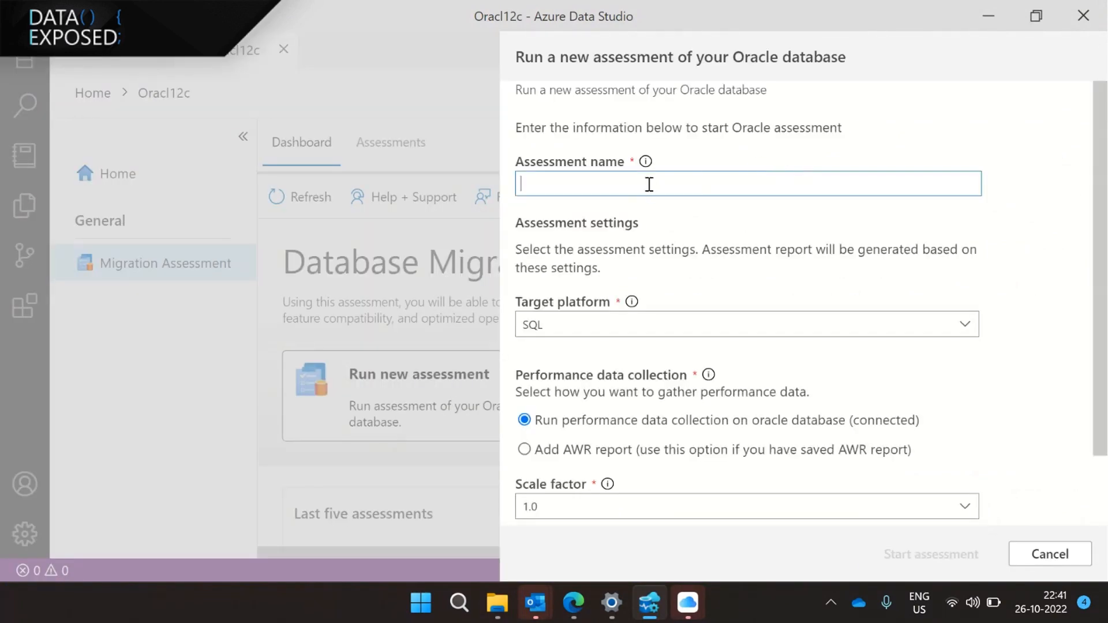
type("demo")
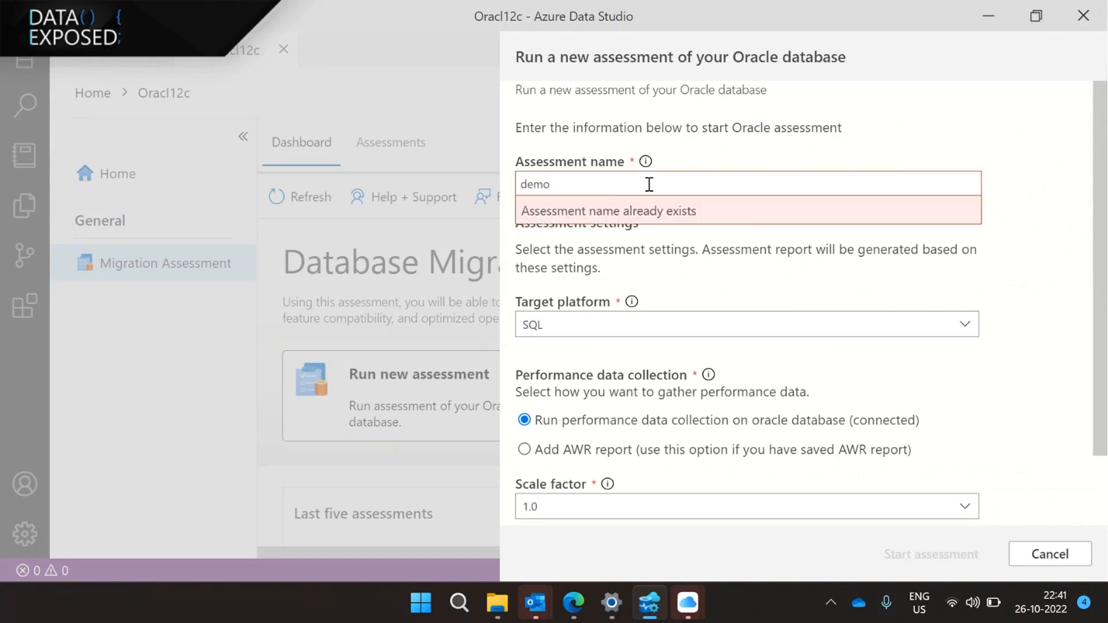
type("123")
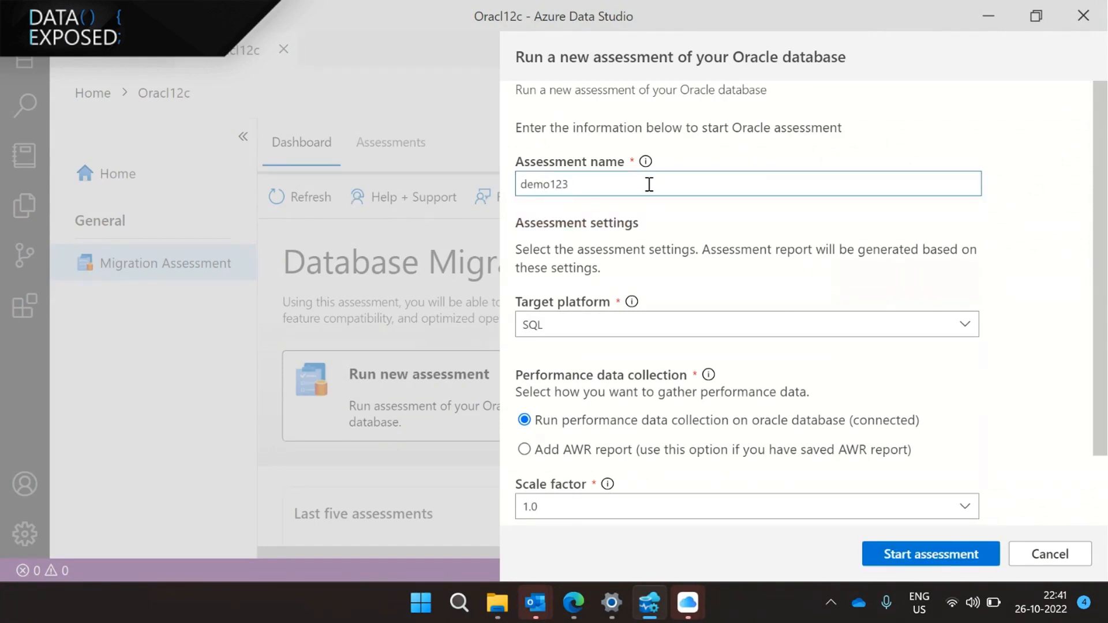
scroll("down", 3)
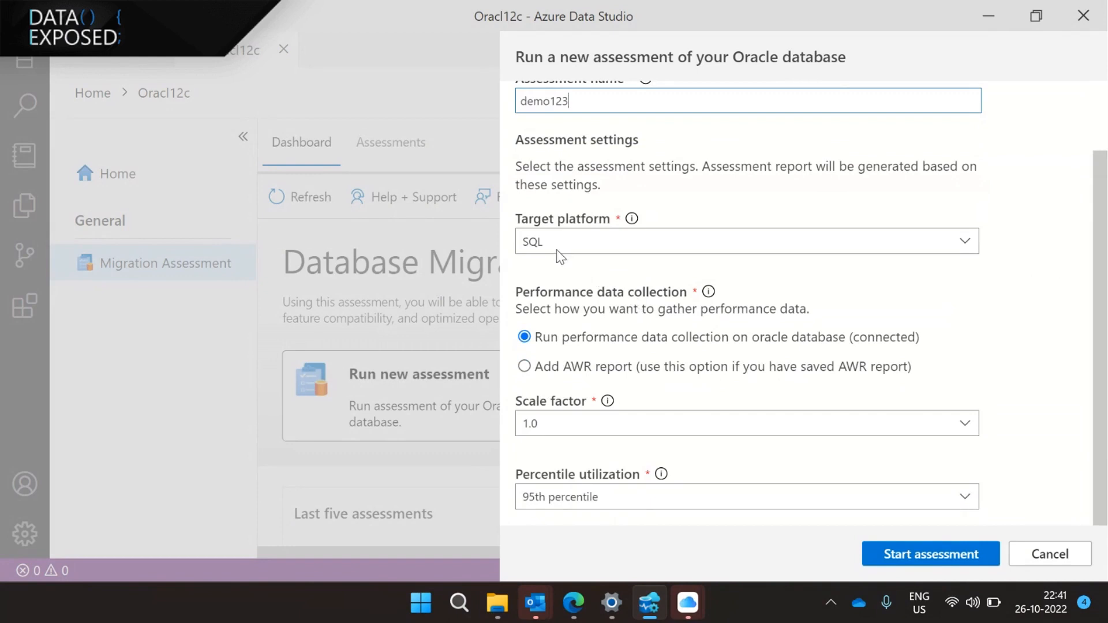
mouse_move(617, 296)
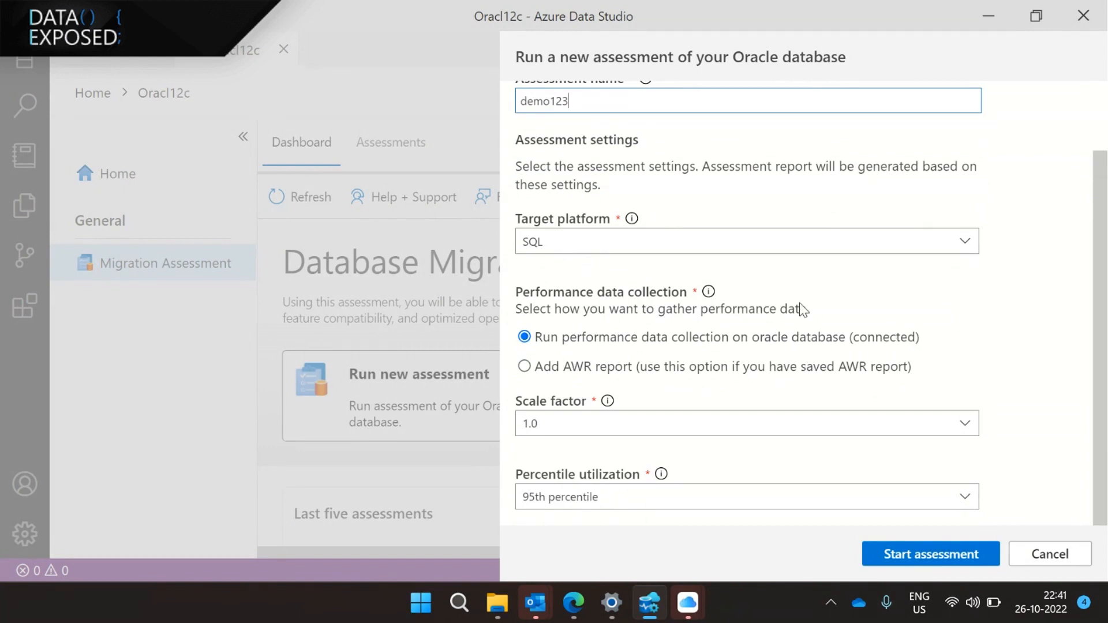
mouse_move(825, 307)
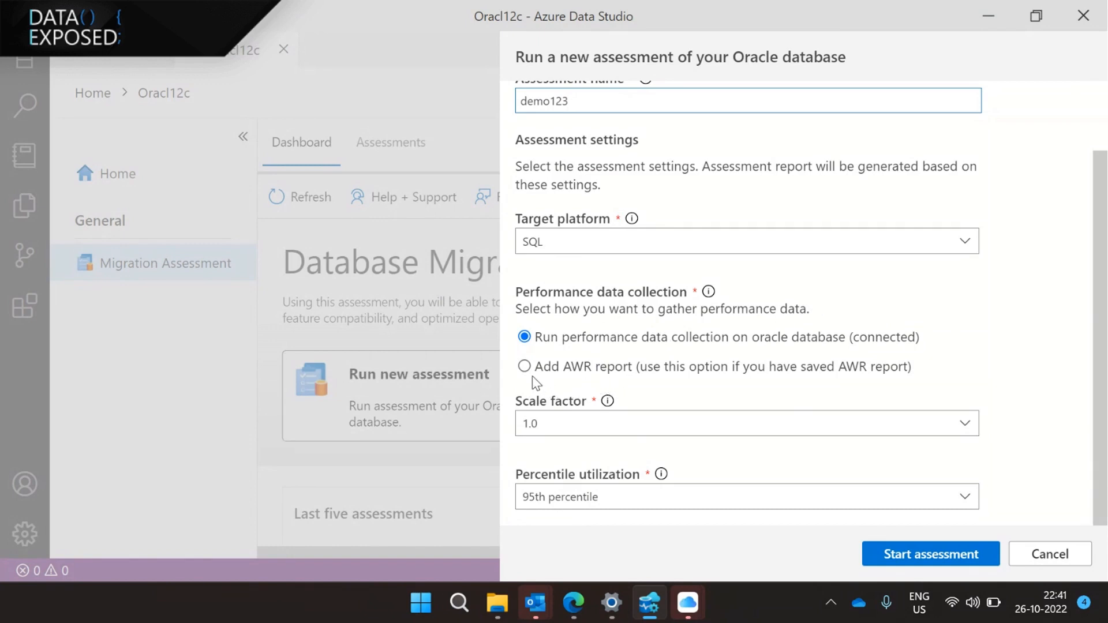
- Choose the AWR report XXXXX1.html from C:\awr as performance data and start the demo123 assessment
left_click(524, 366)
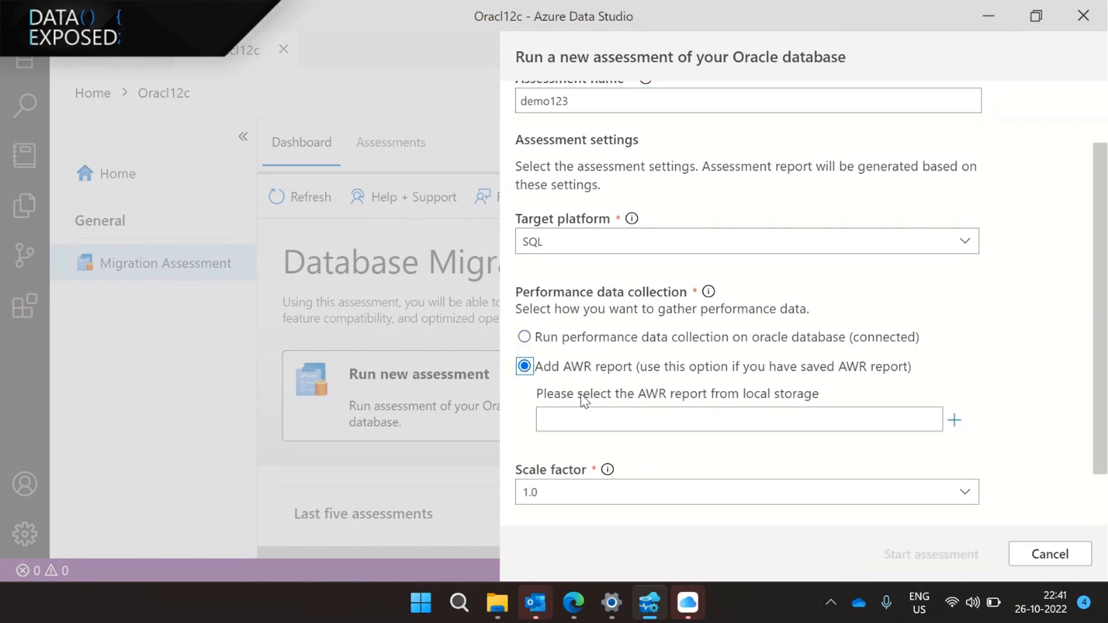
mouse_move(954, 421)
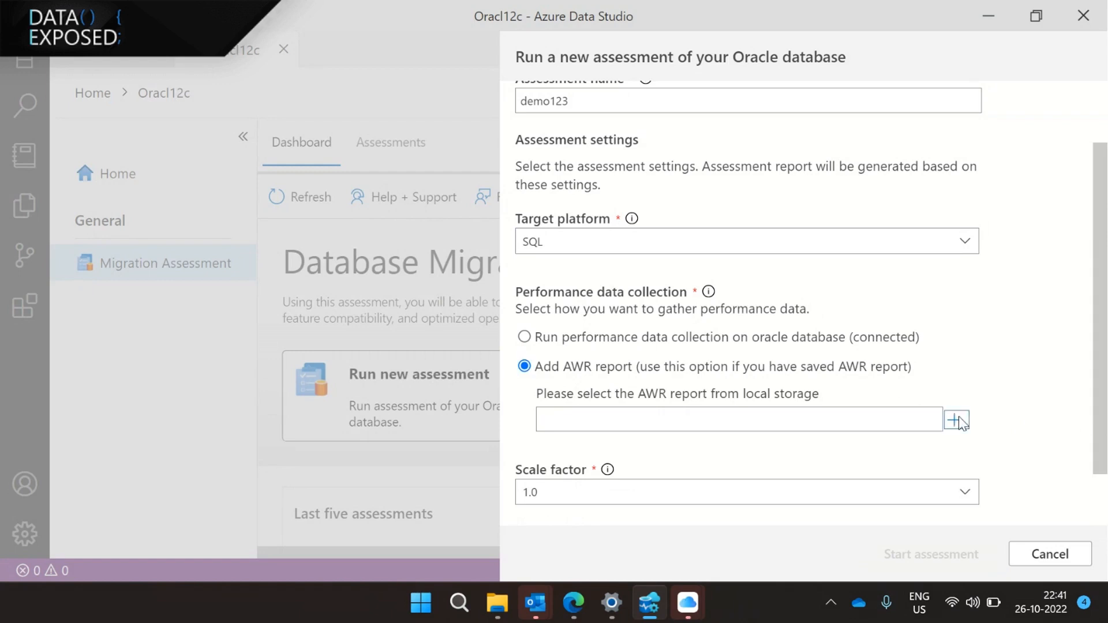
left_click(956, 419)
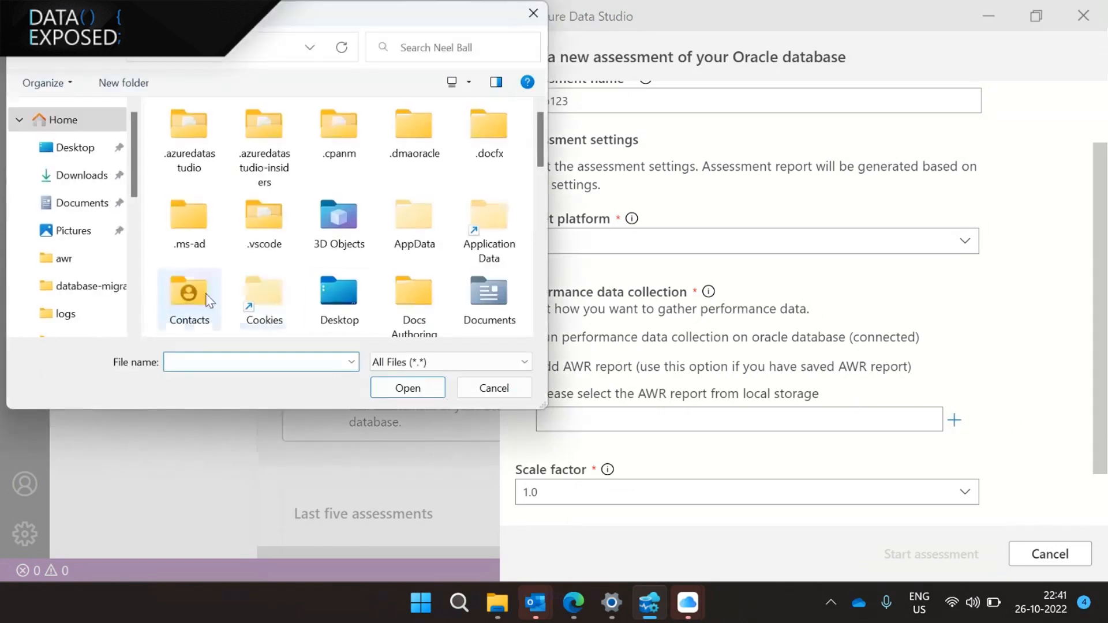
scroll("down", 3)
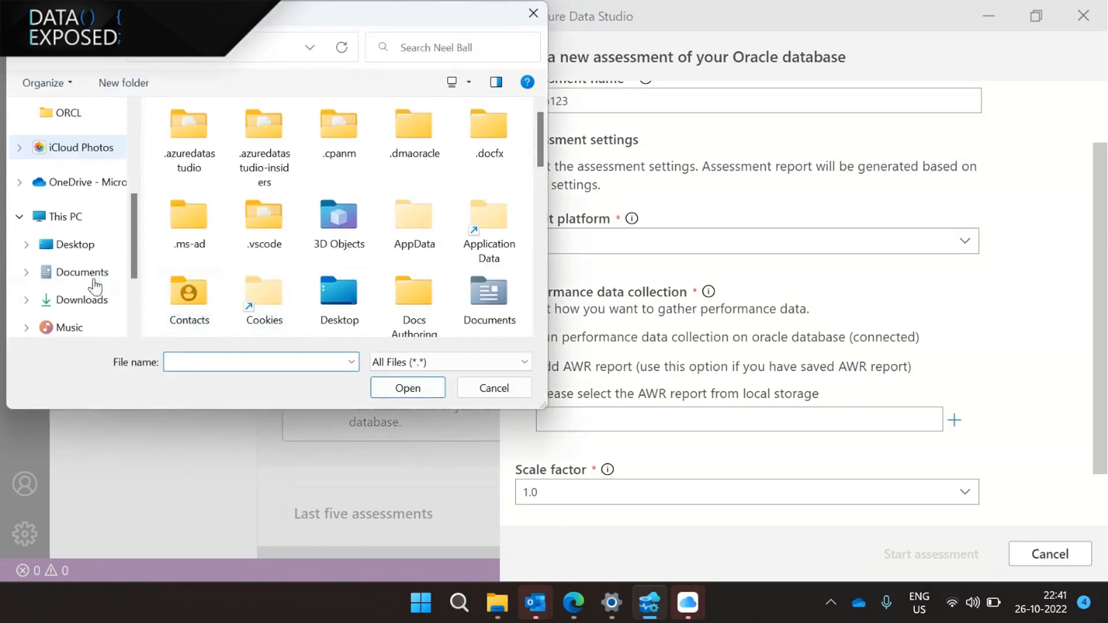
scroll("down", 3)
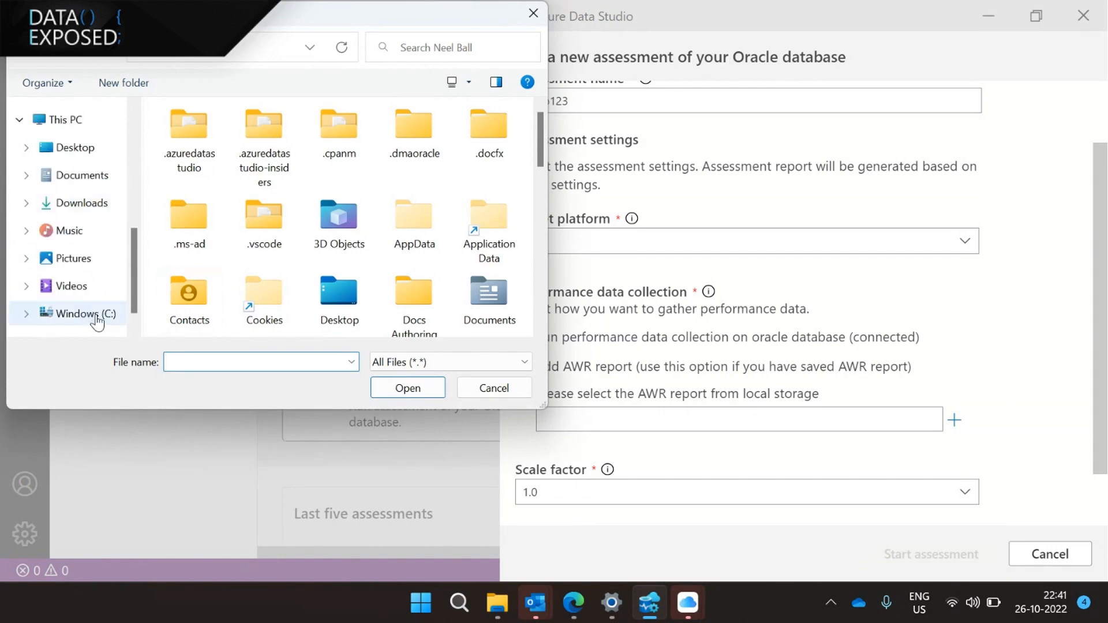
left_click(83, 314)
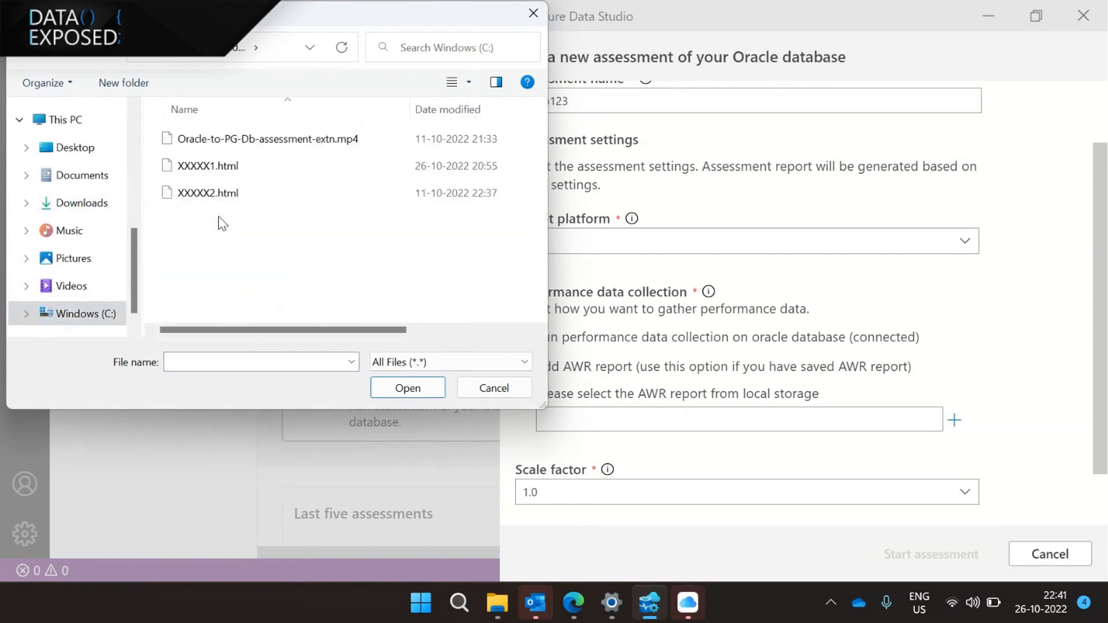
left_click(408, 388)
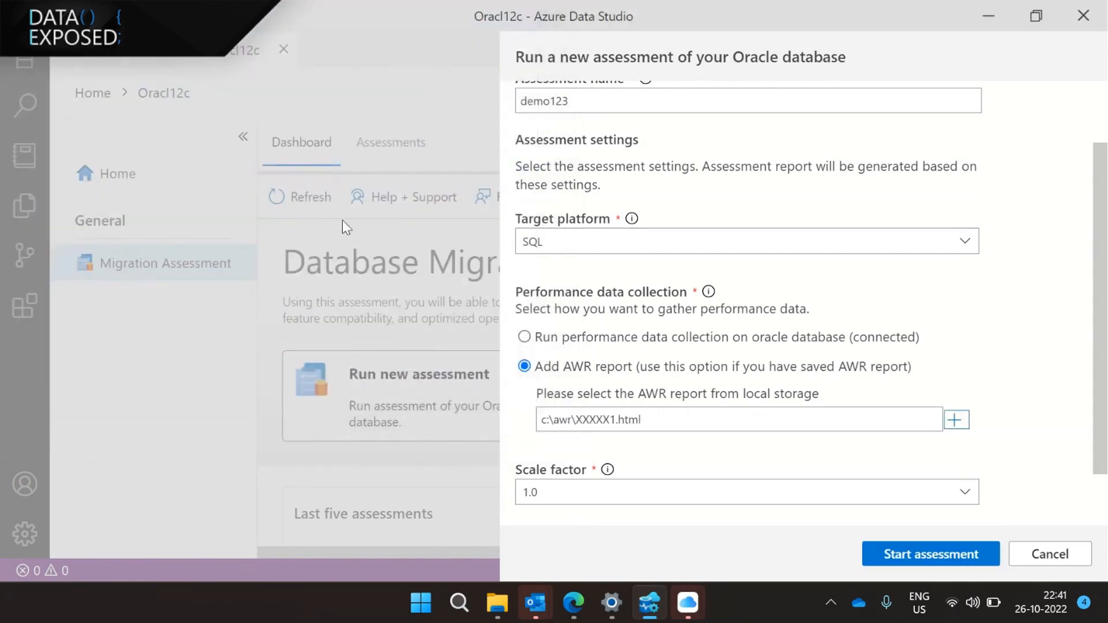
left_click(1049, 553)
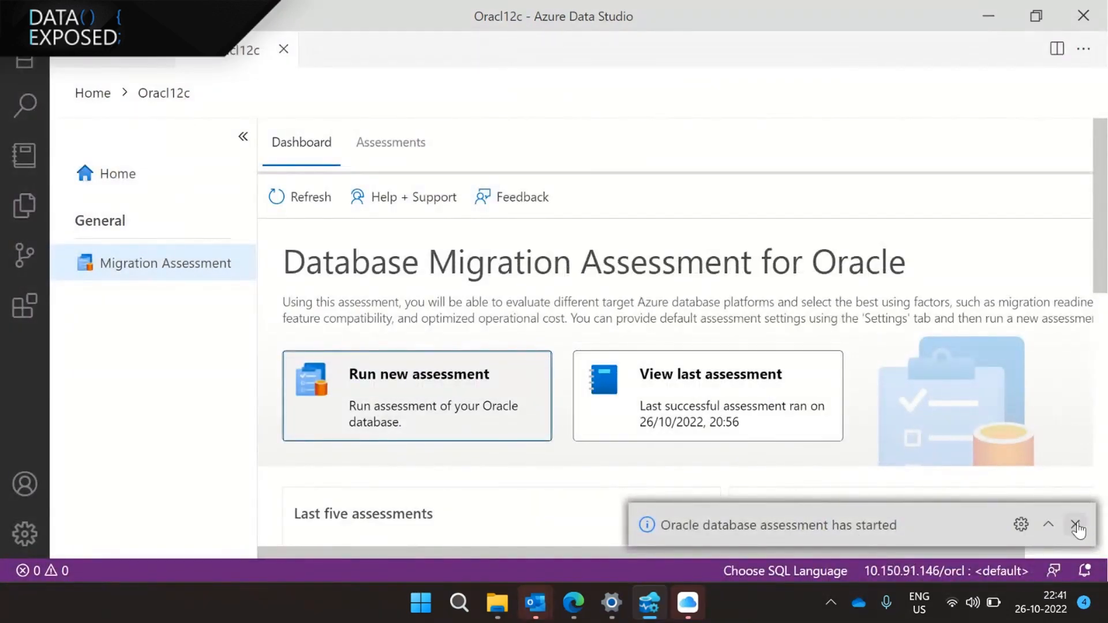
- Open demo123 from Last five assessments and follow its steps until Success on ORACLE12C, 12c Enterprise Edition
scroll("down", 3)
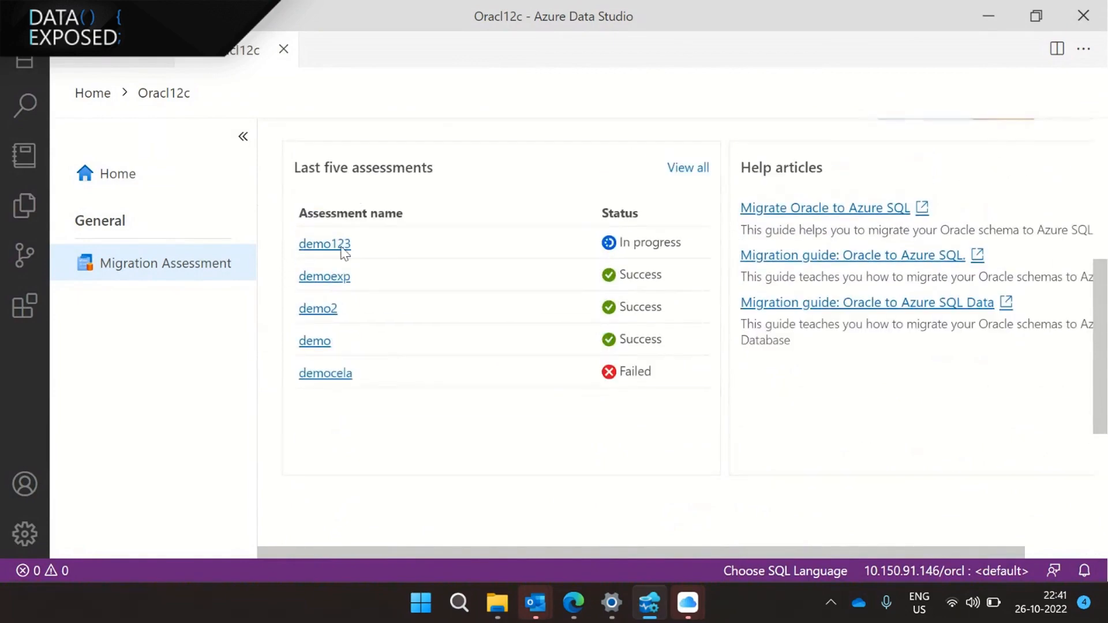
mouse_move(483, 271)
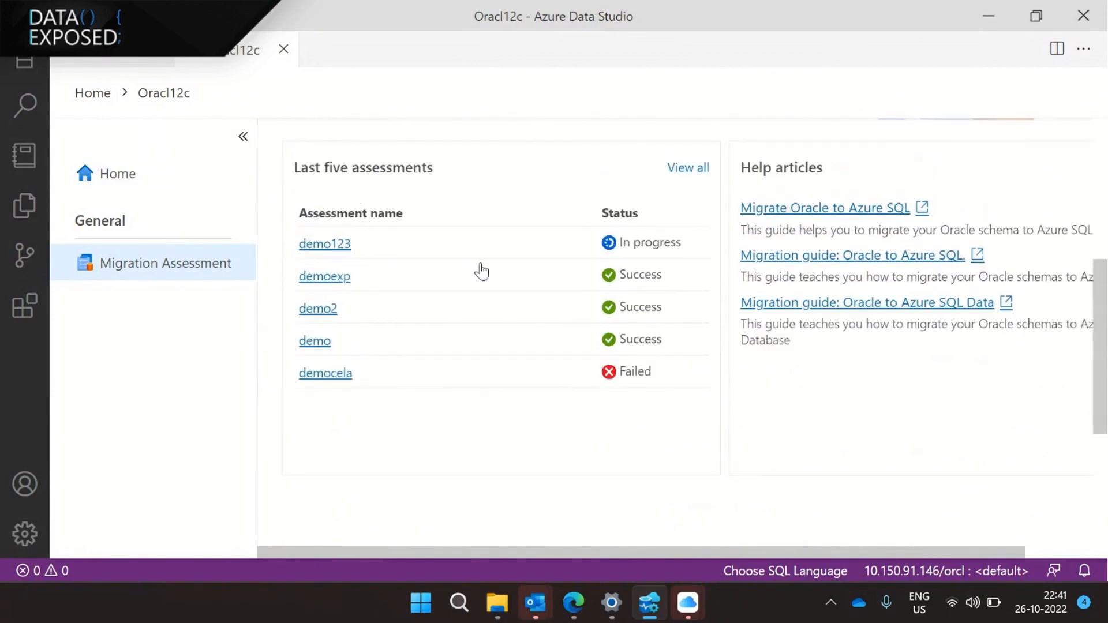
left_click(325, 244)
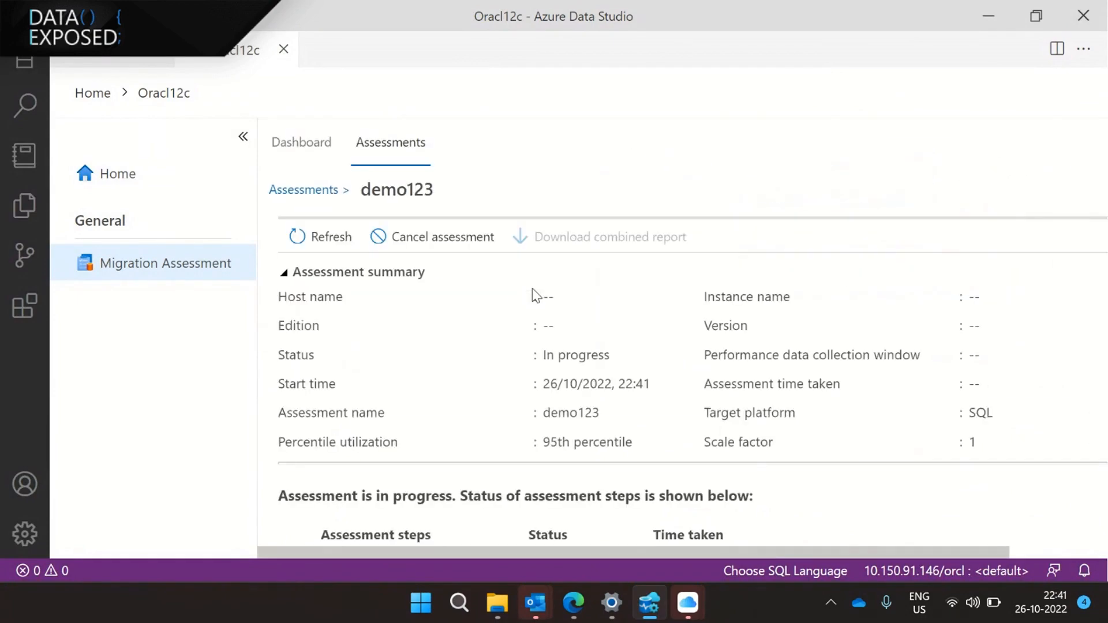
scroll("down", 3)
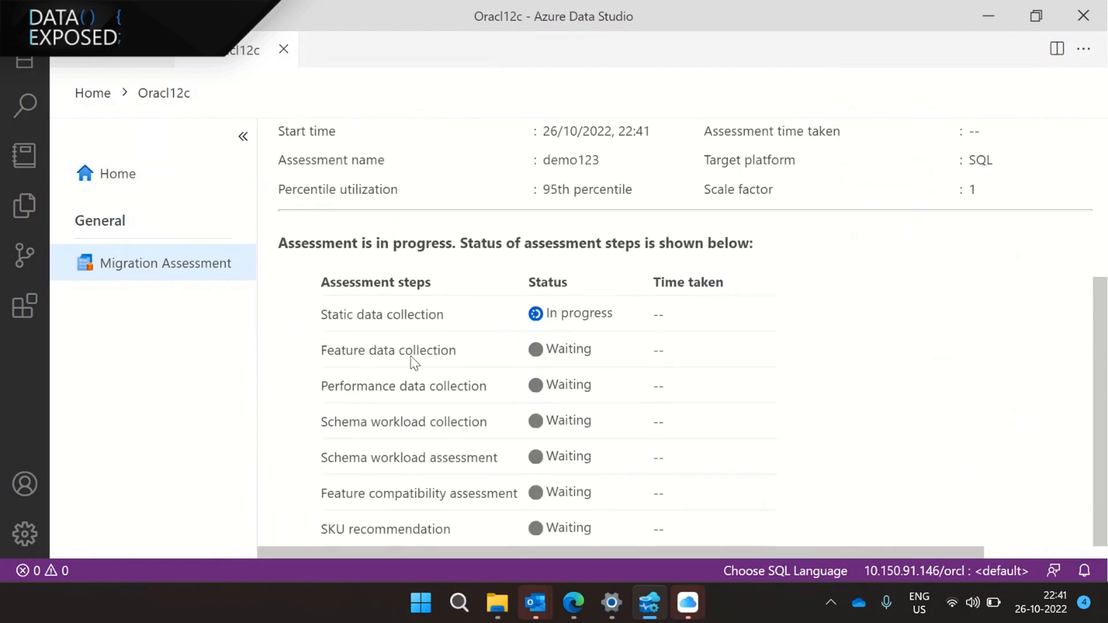
mouse_move(456, 399)
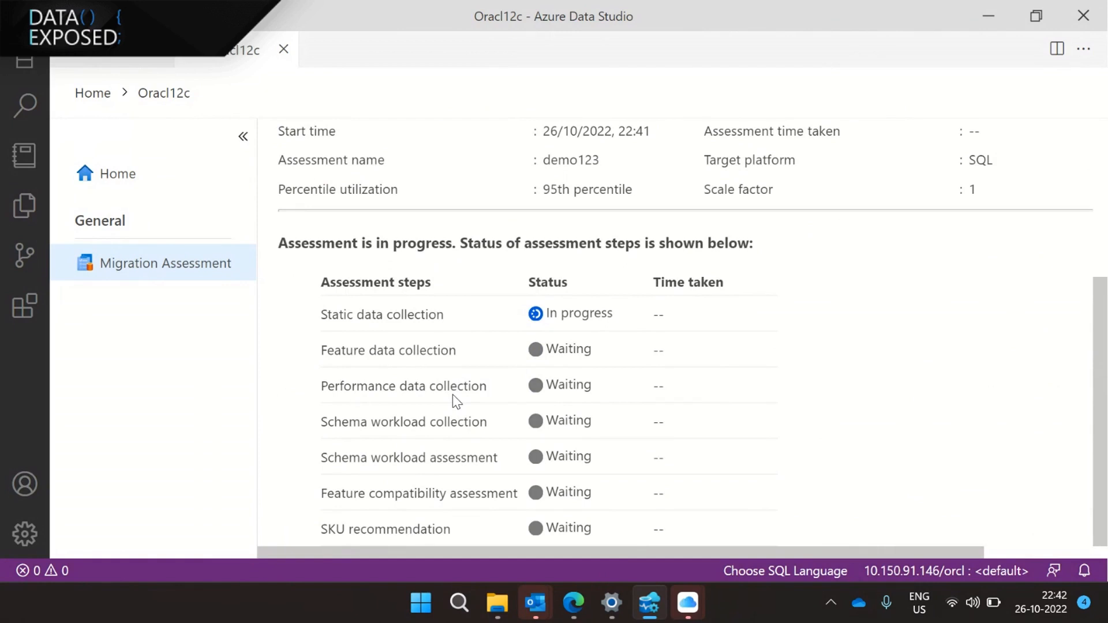
scroll("up", 3)
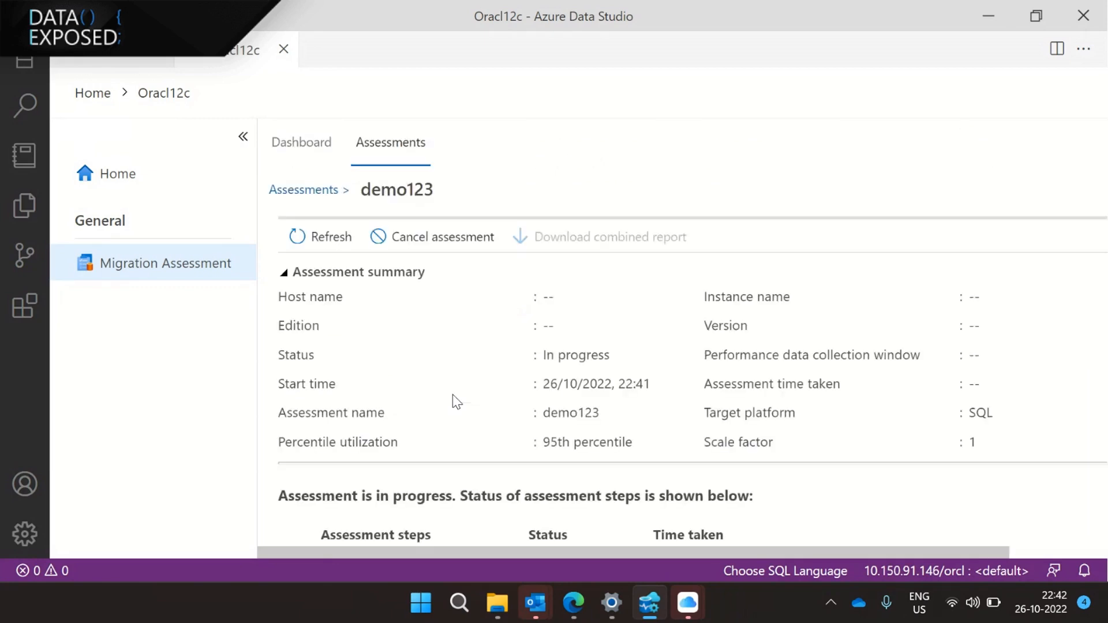
scroll("down", 3)
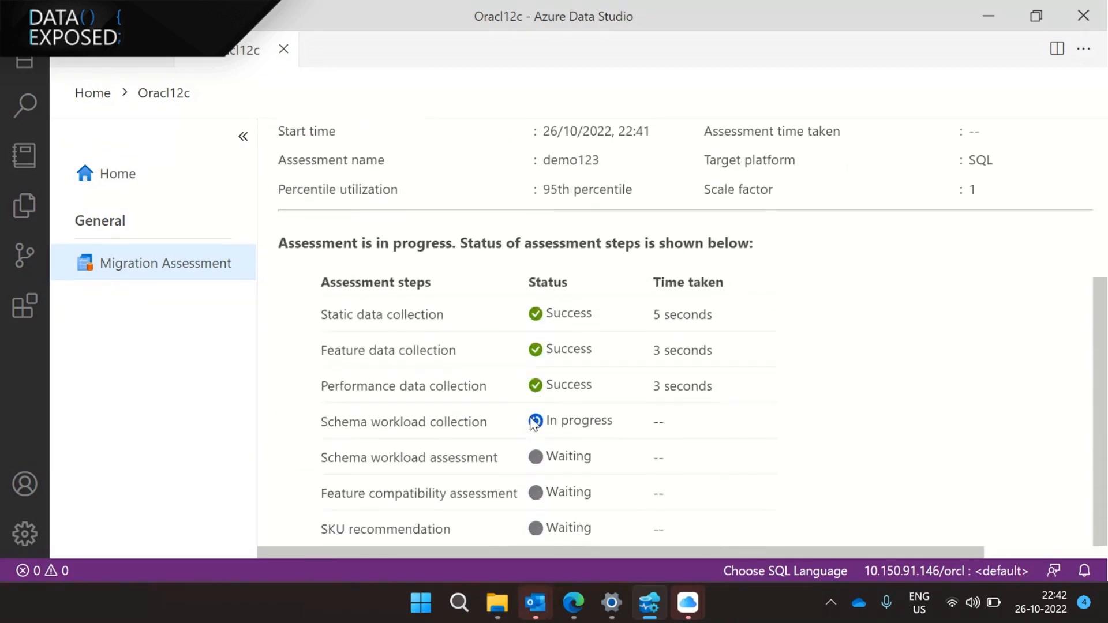
scroll("up", 3)
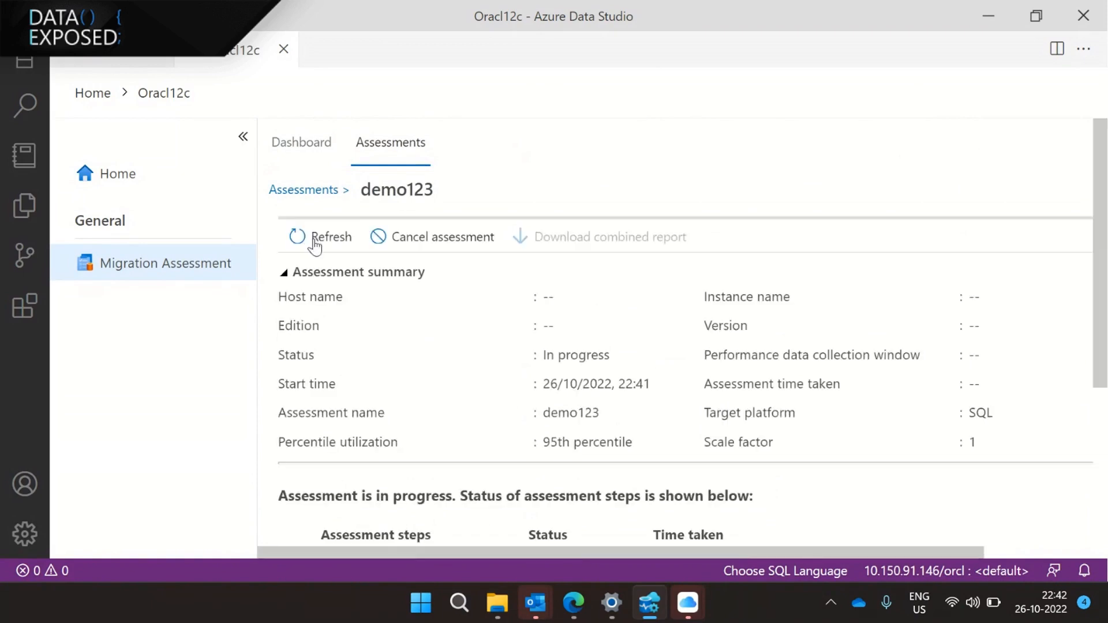
scroll("down", 3)
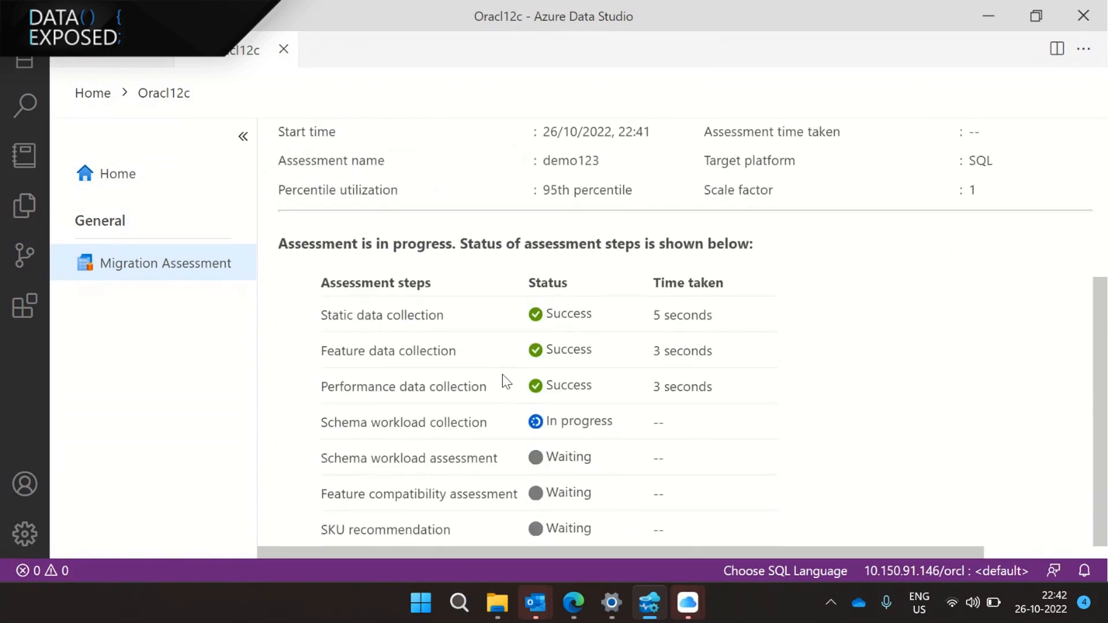
scroll("up", 3)
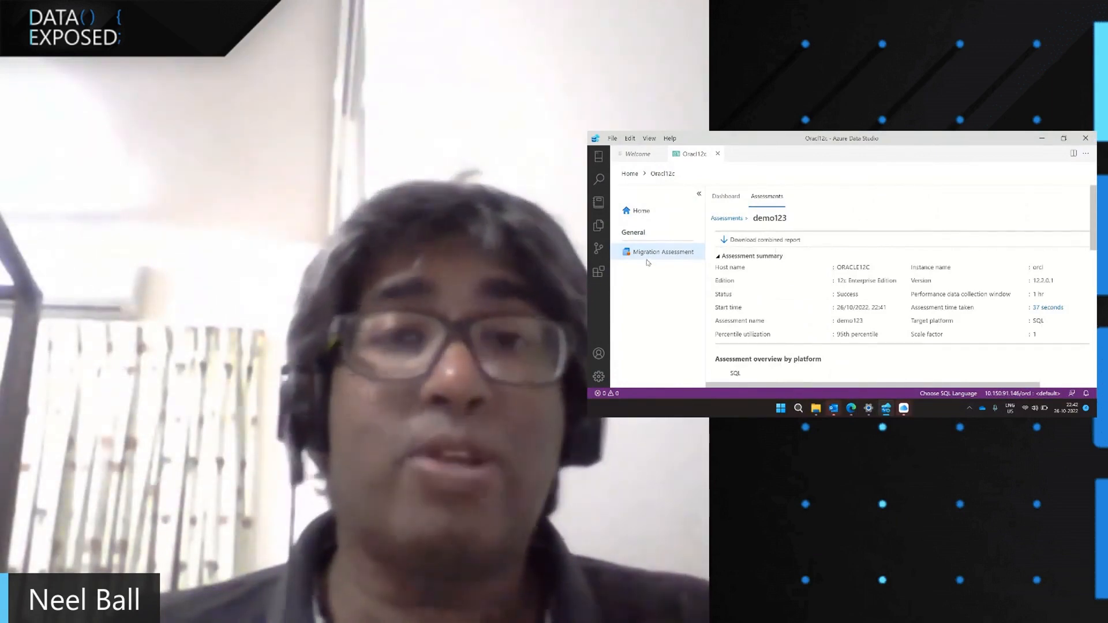
mouse_move(659, 252)
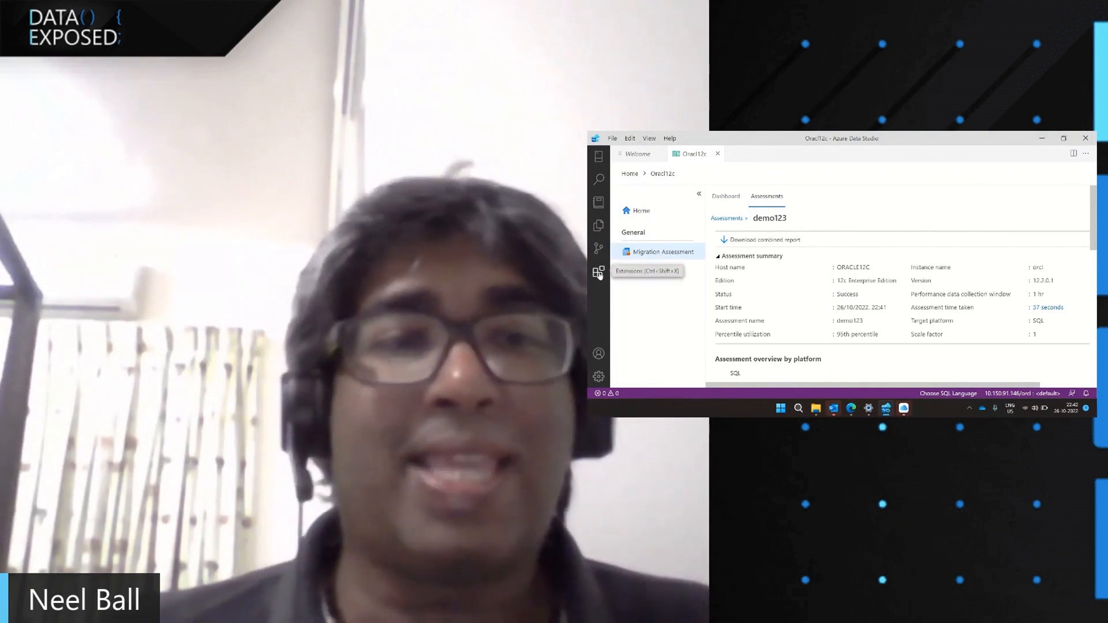
- View the Database Migration Assessment for Oracle extension details, then return to the Oracl12c assessment
left_click(600, 273)
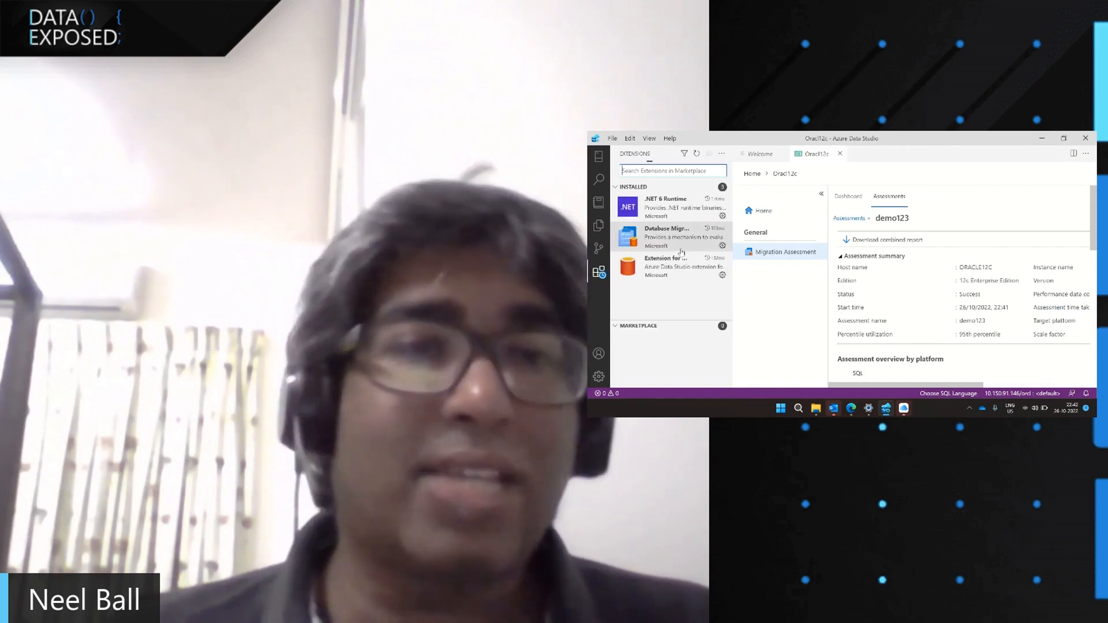
left_click(666, 237)
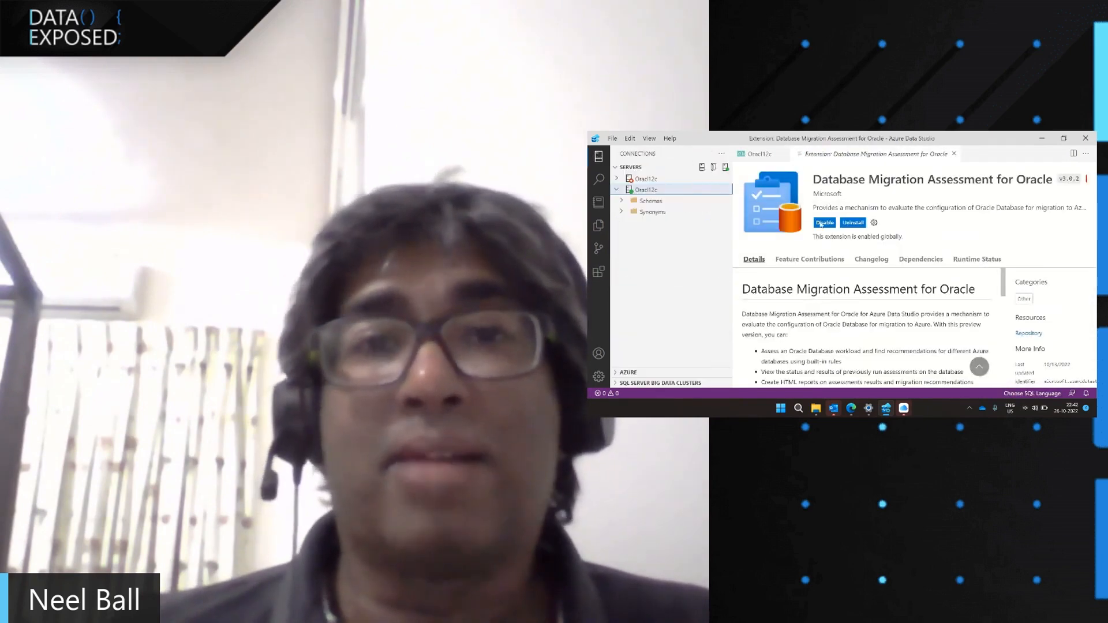
left_click(755, 153)
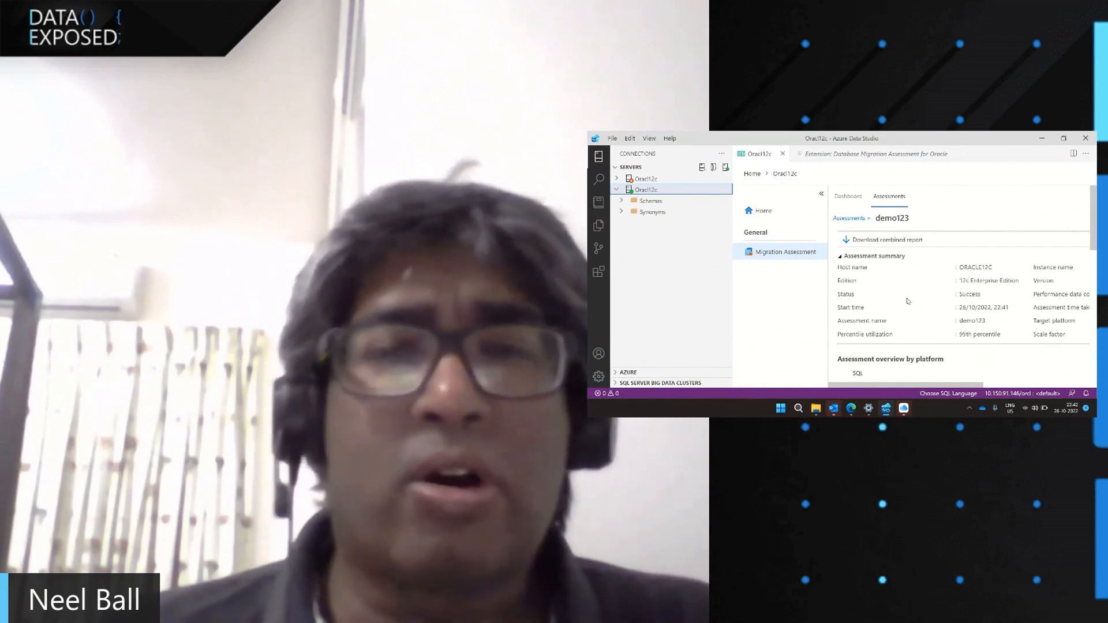
- Scroll to the Azure SQL Database card: not ready, compatibility score 83, Hyperscale Gen5 80 vCores recommended
scroll("down", 3)
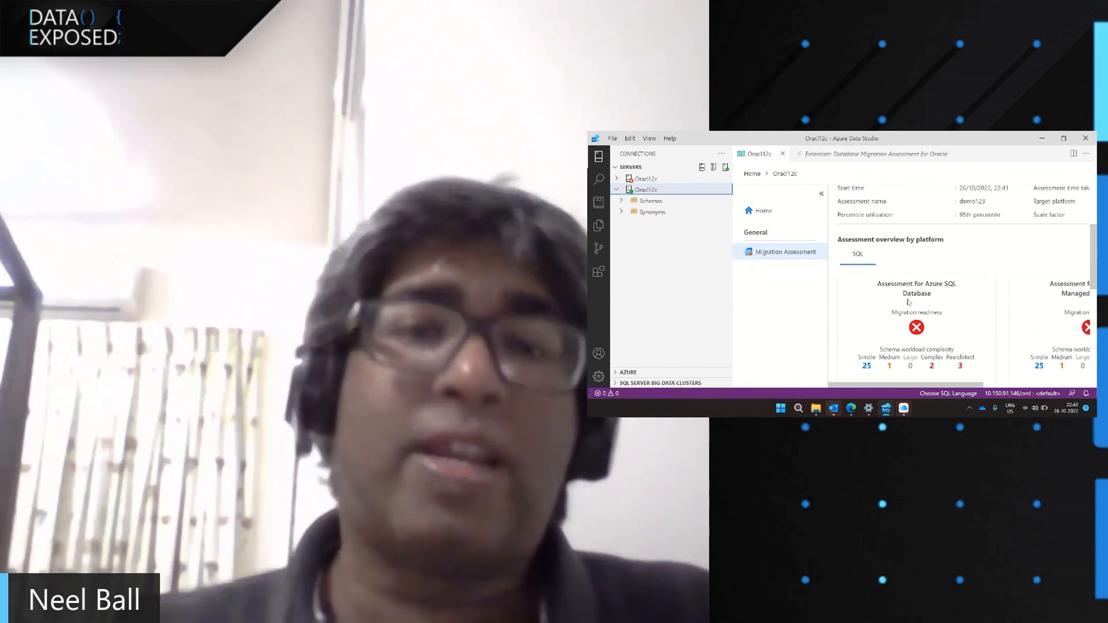
scroll("down", 3)
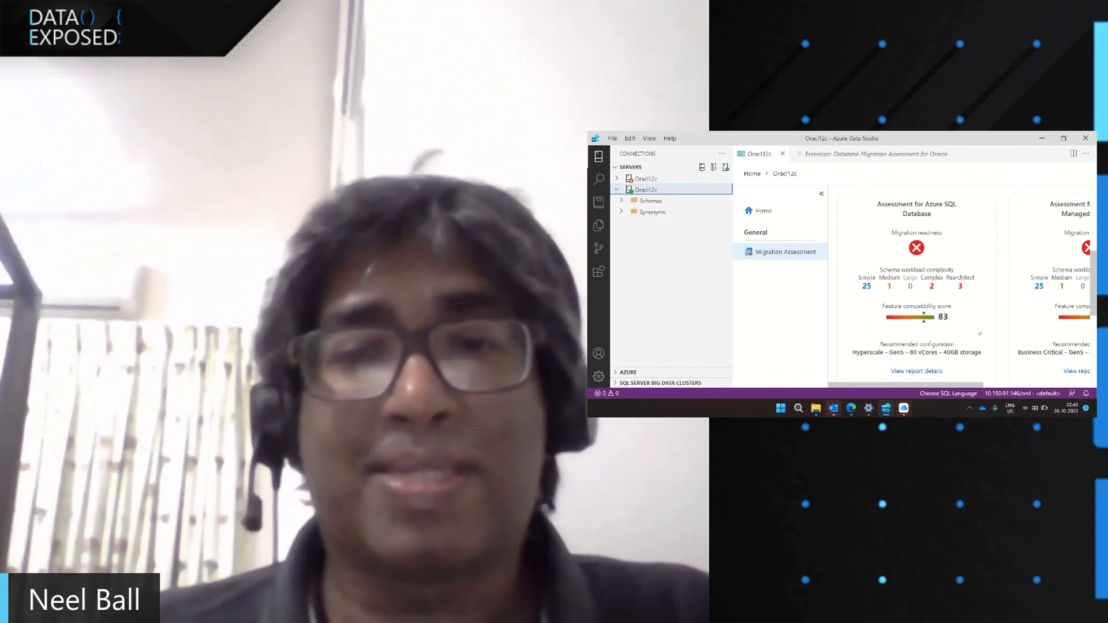
scroll("down", 3)
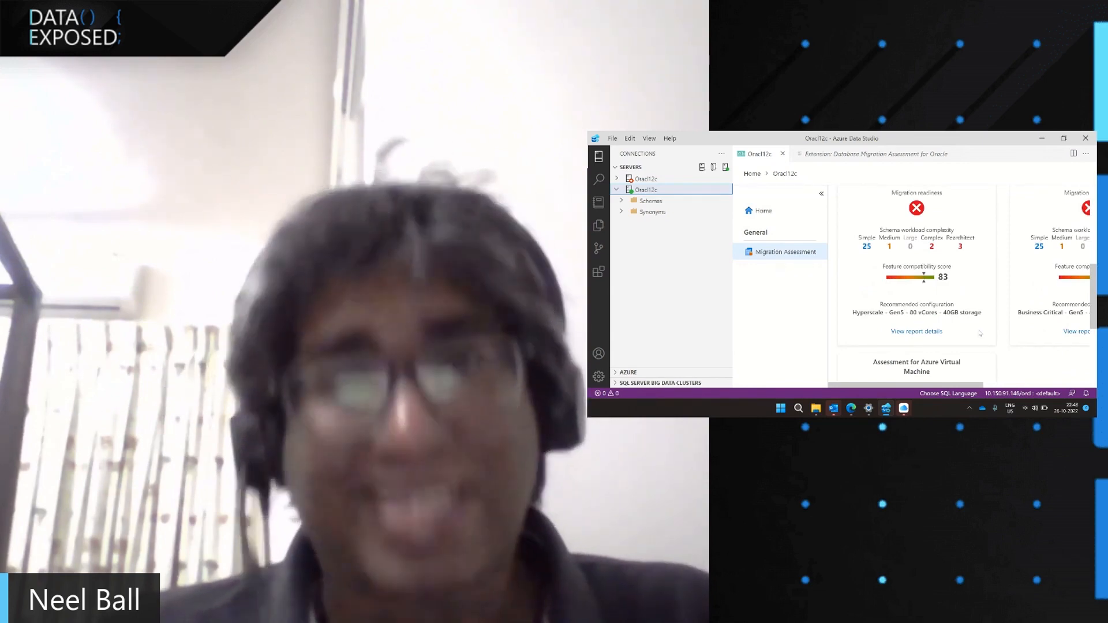
scroll("up", 3)
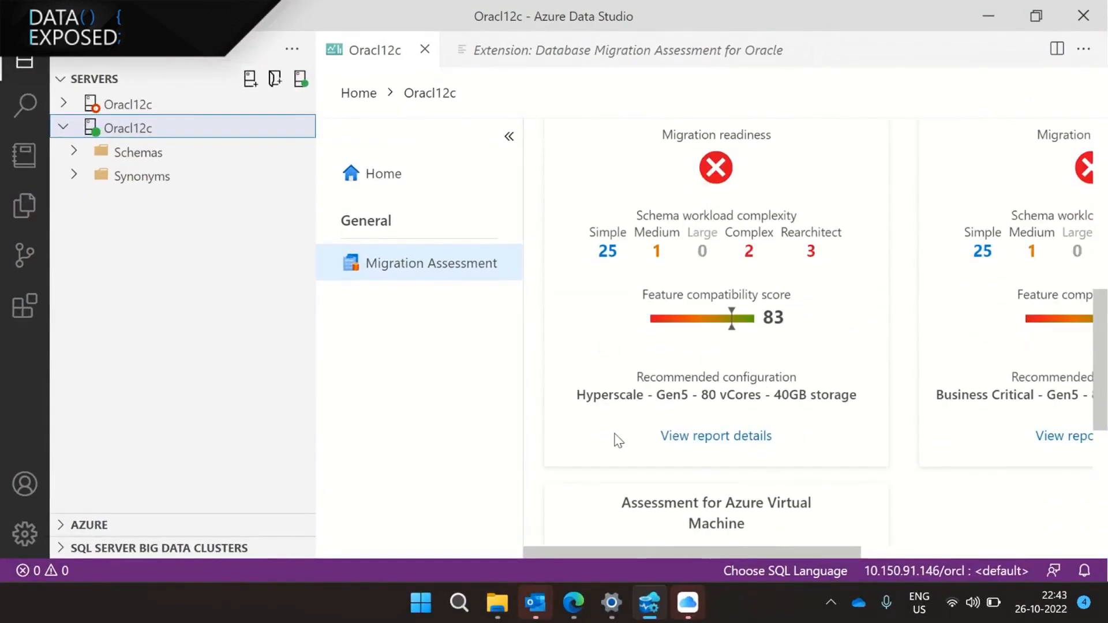
mouse_move(676, 410)
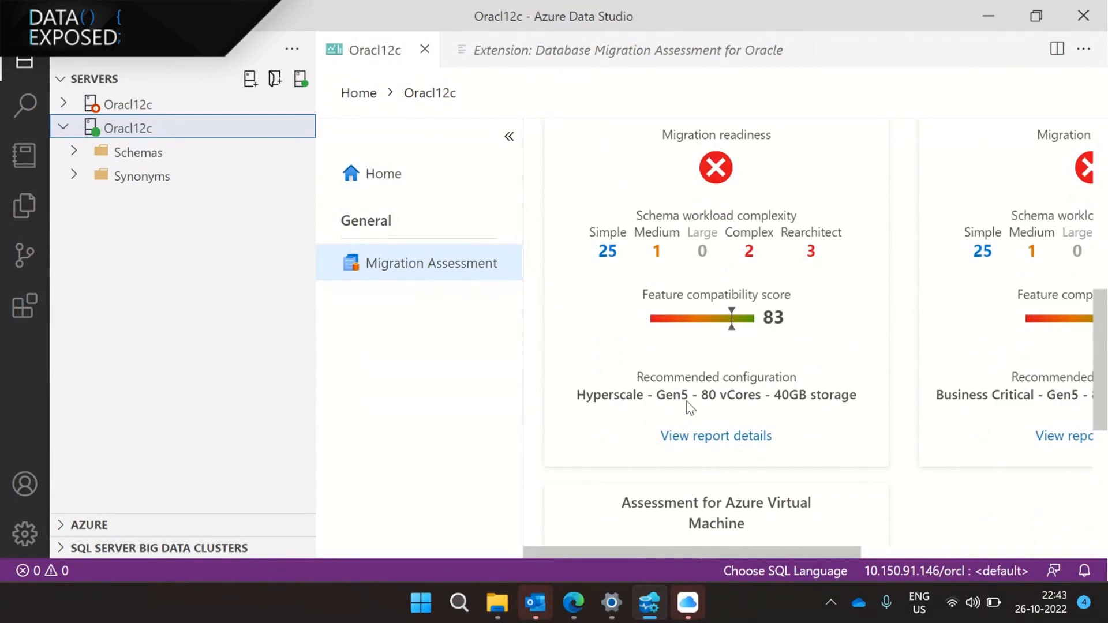
mouse_move(670, 442)
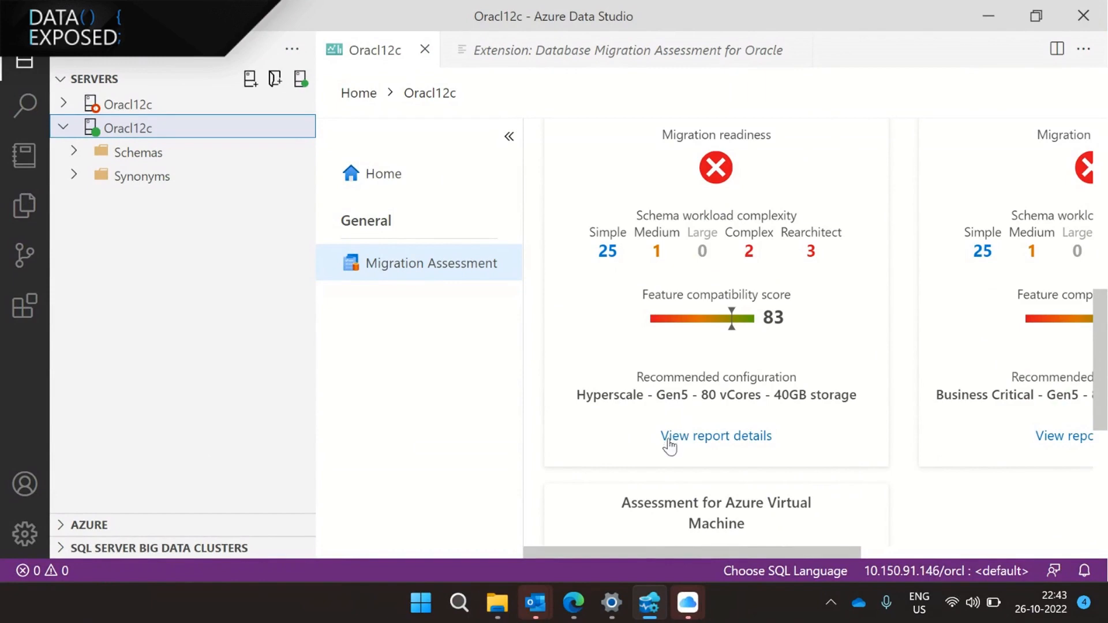
mouse_move(621, 425)
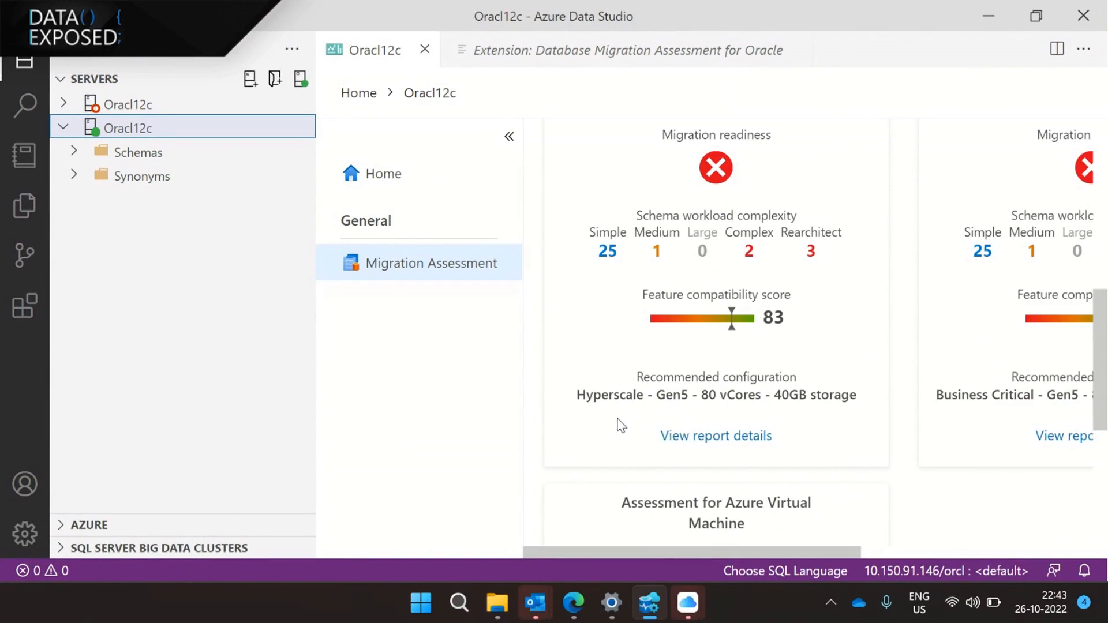
mouse_move(645, 417)
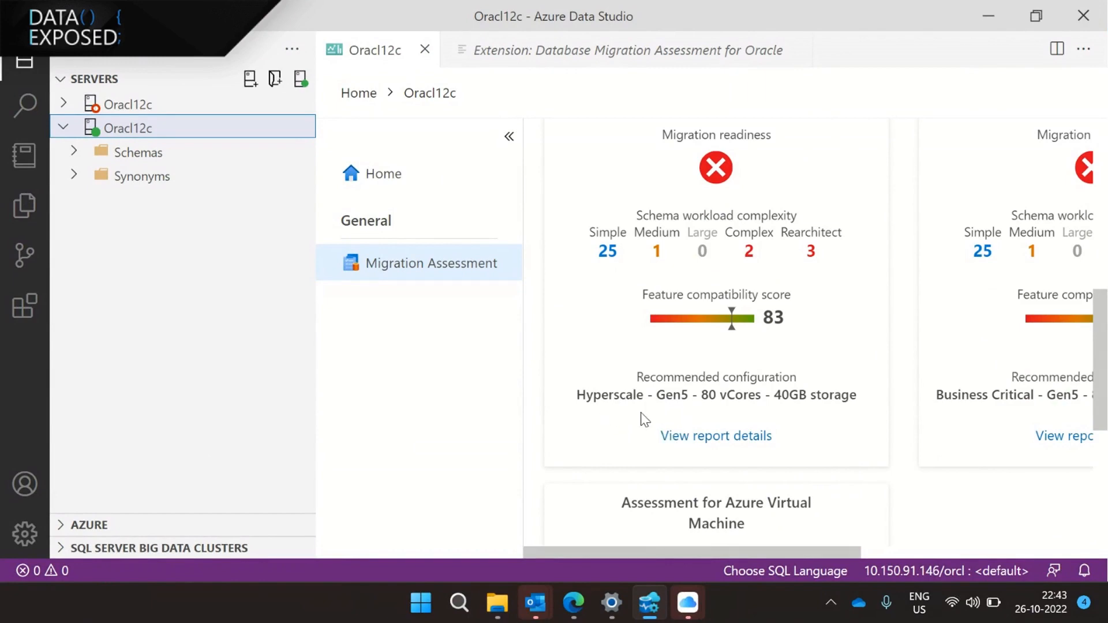
mouse_move(762, 413)
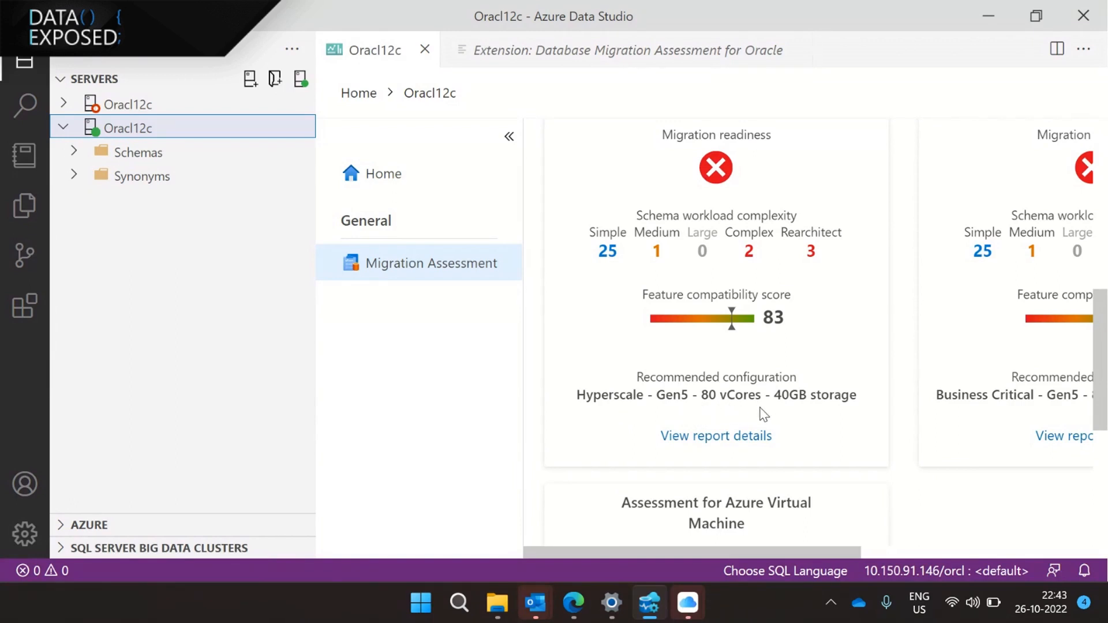
mouse_move(716, 435)
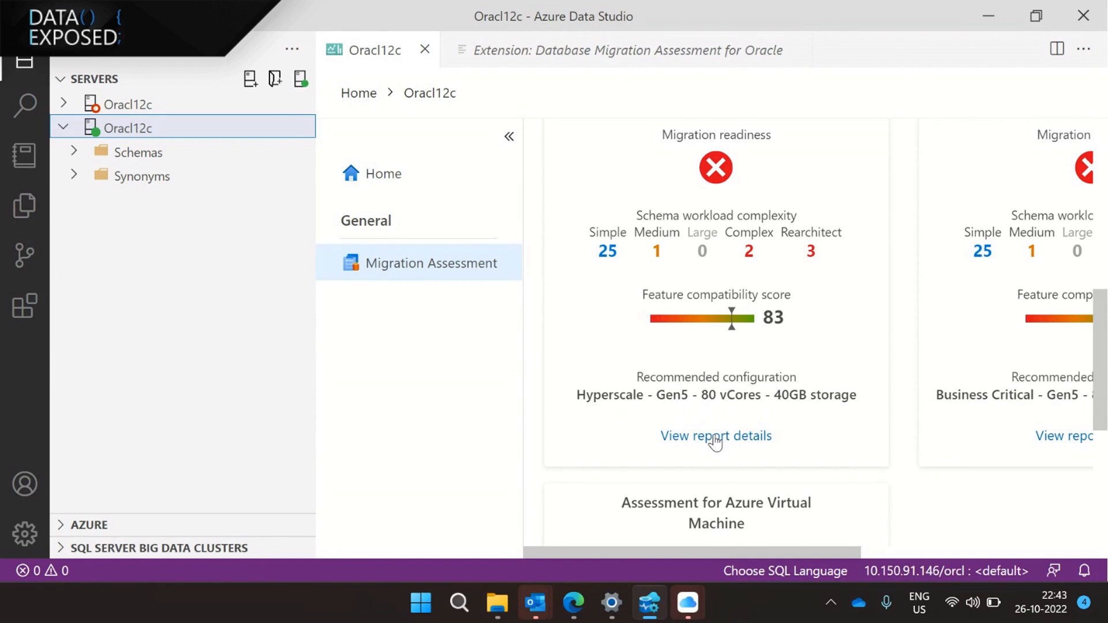
- View the Azure SQL Database report's SKU recommendation: Hyperscale Gen5, 80 vCores, 40GB storage, with reasons
left_click(716, 436)
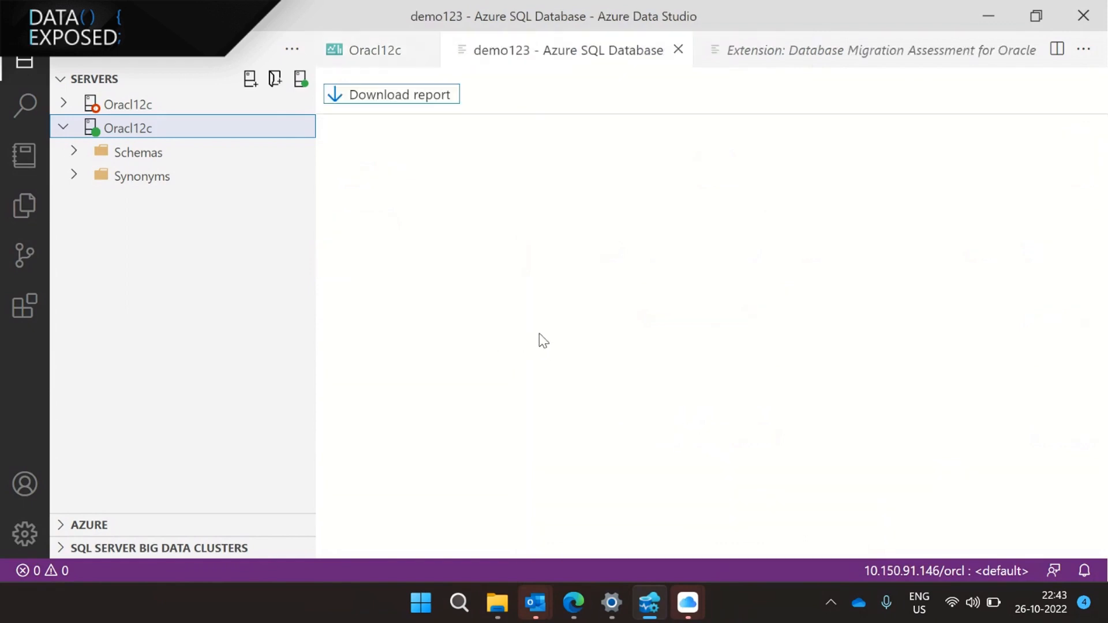
left_click(391, 93)
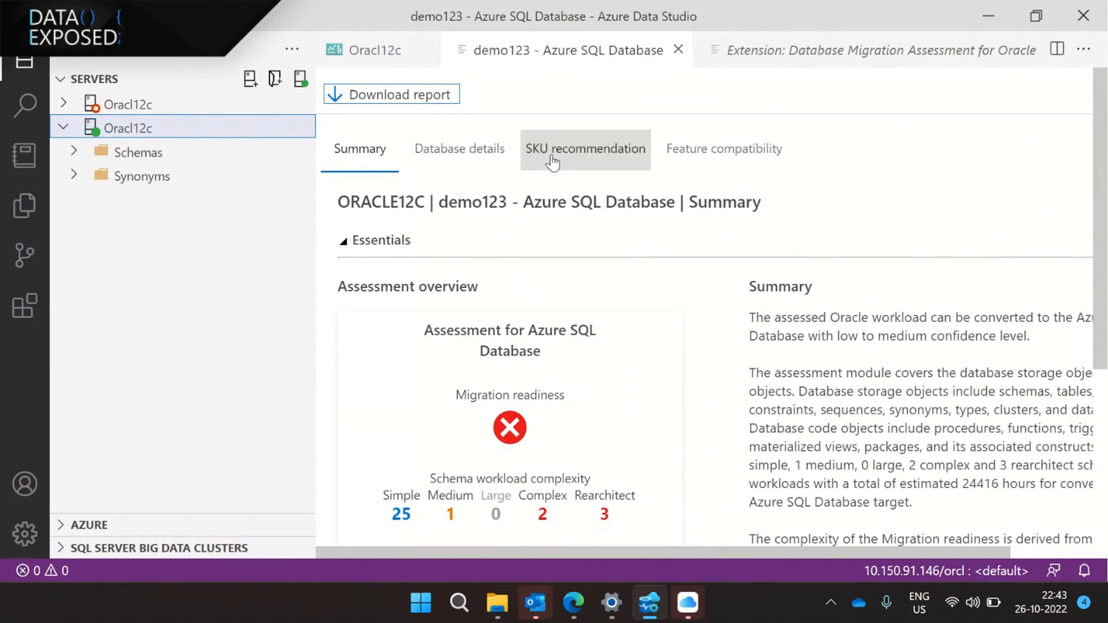
left_click(585, 149)
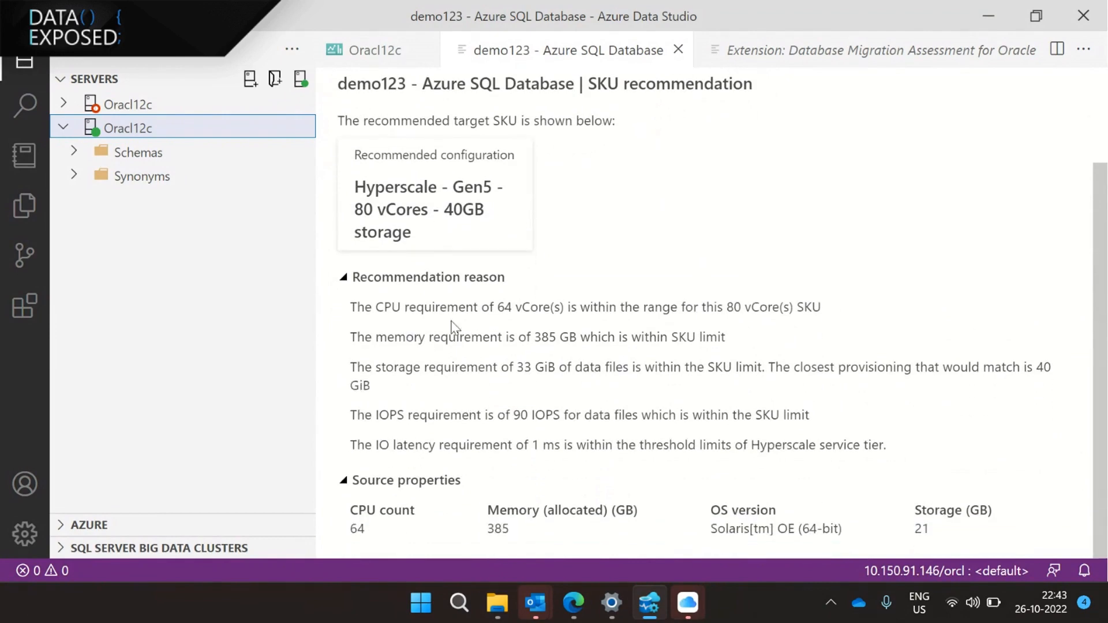
mouse_move(517, 323)
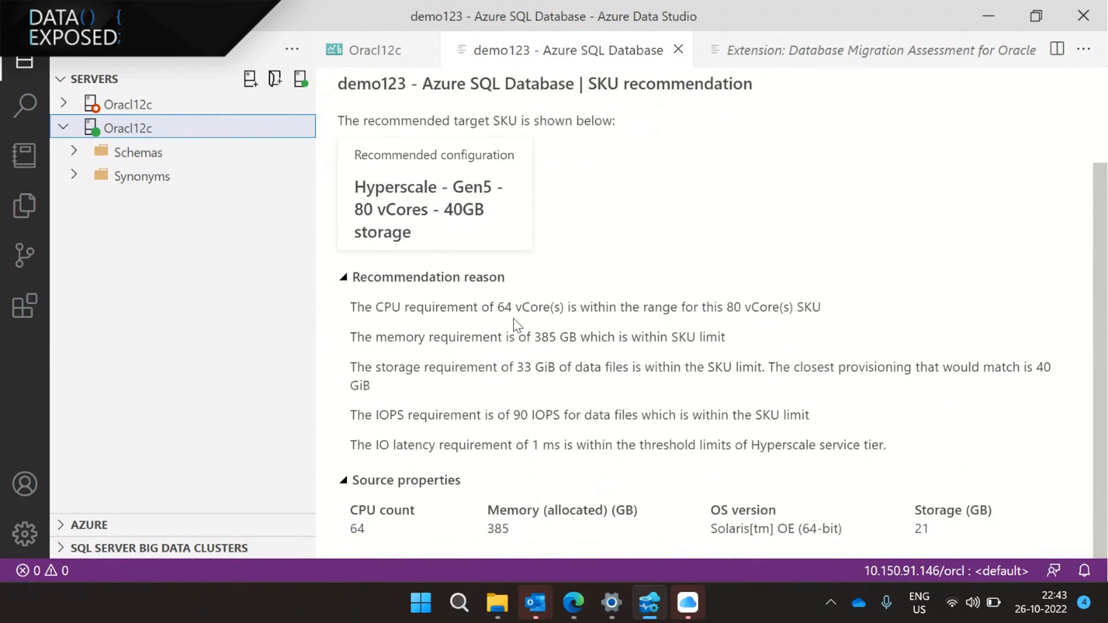
mouse_move(549, 322)
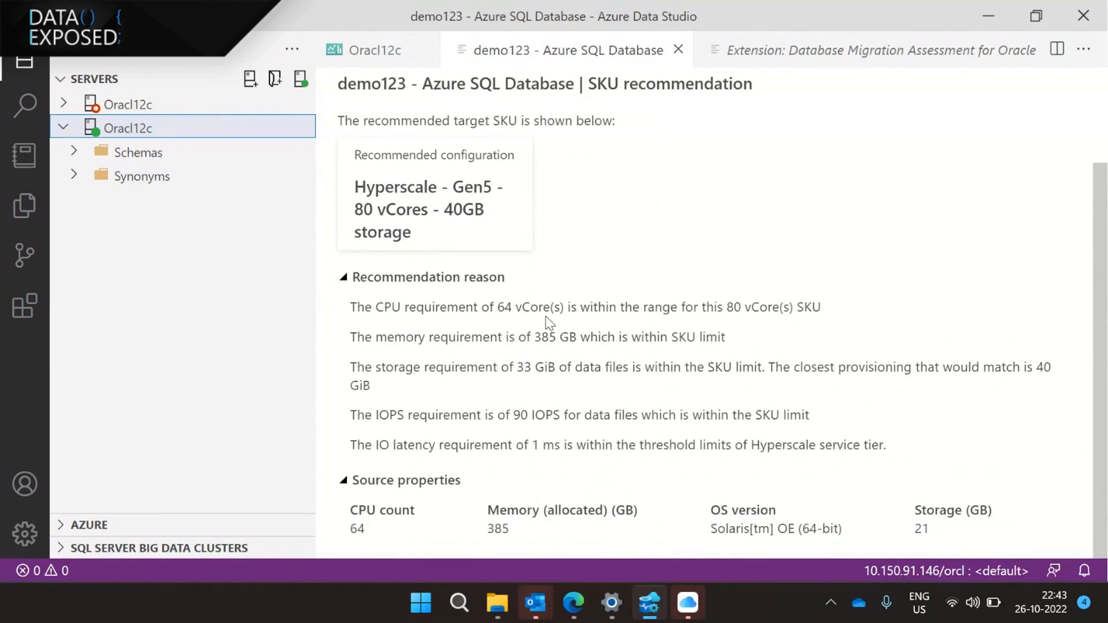
mouse_move(749, 324)
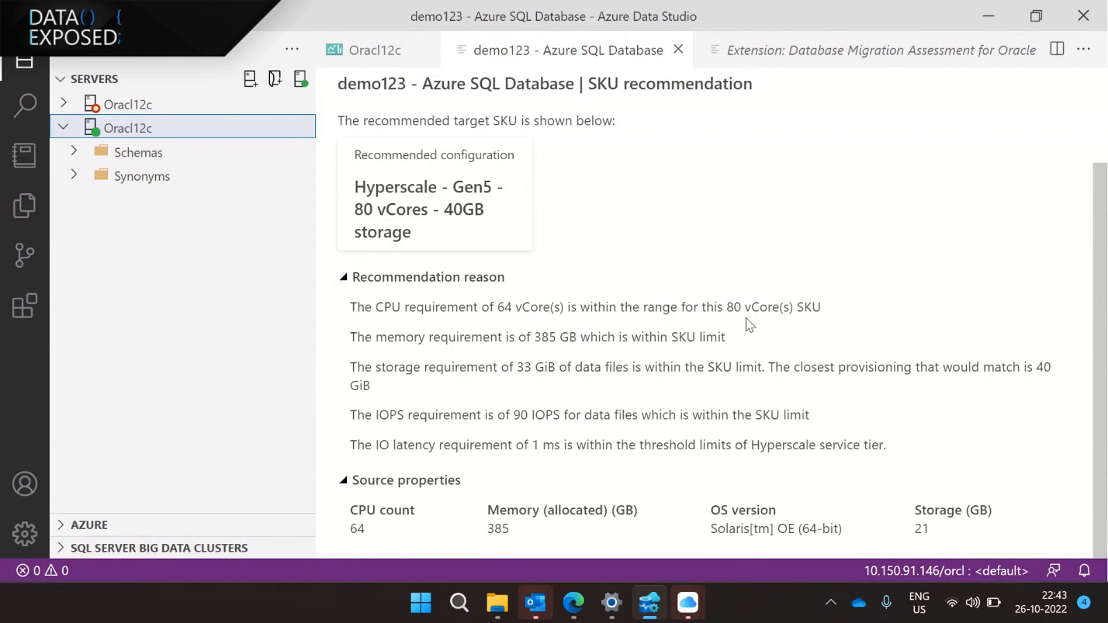
mouse_move(867, 335)
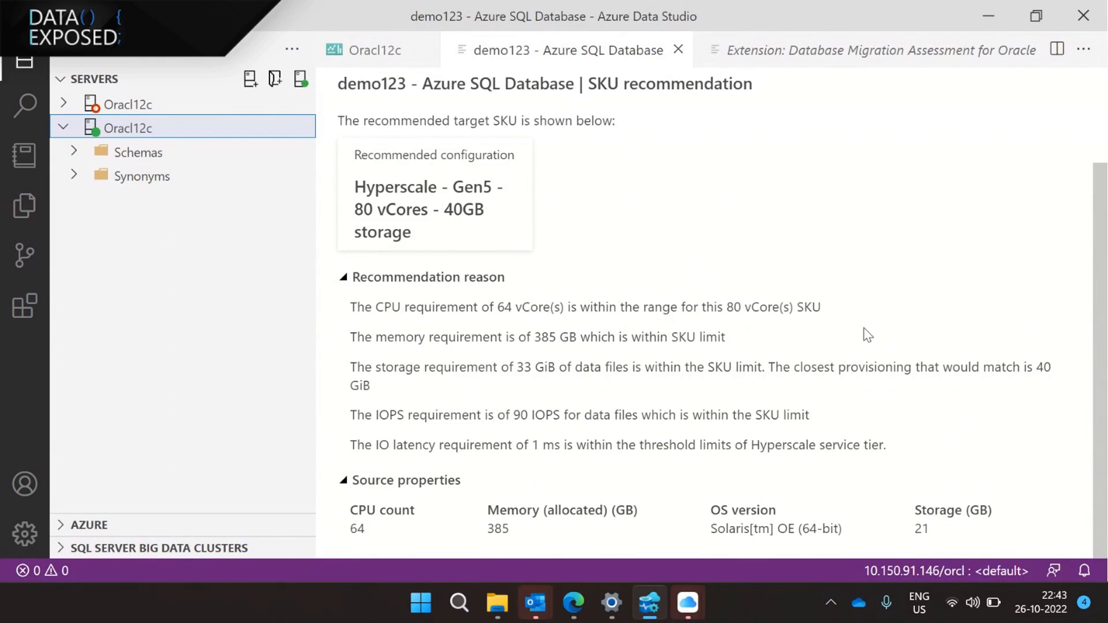
mouse_move(481, 357)
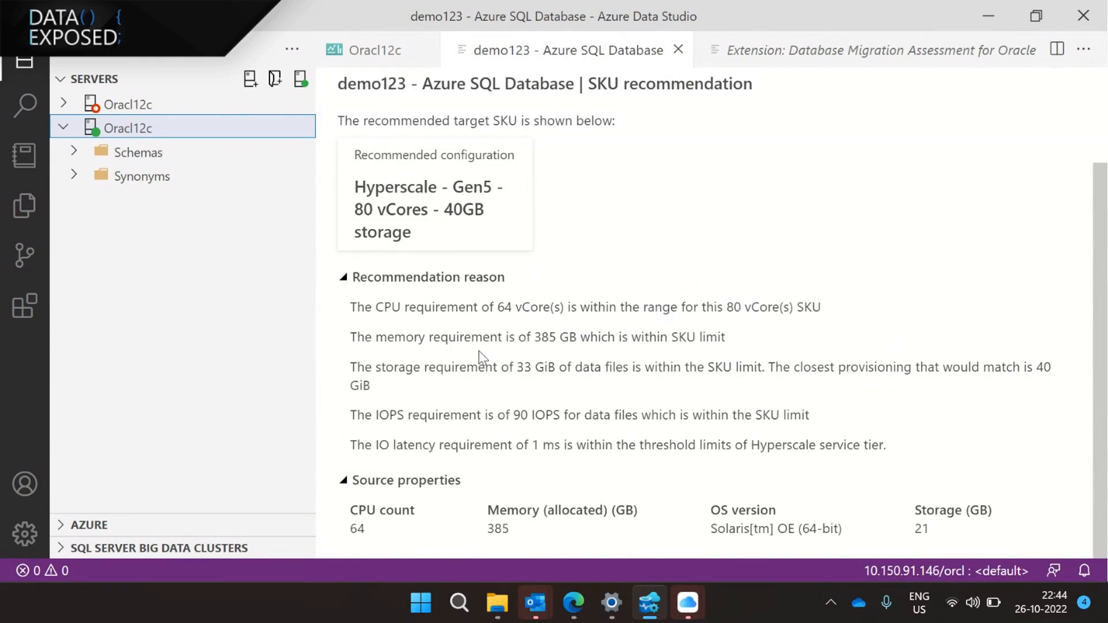
mouse_move(585, 439)
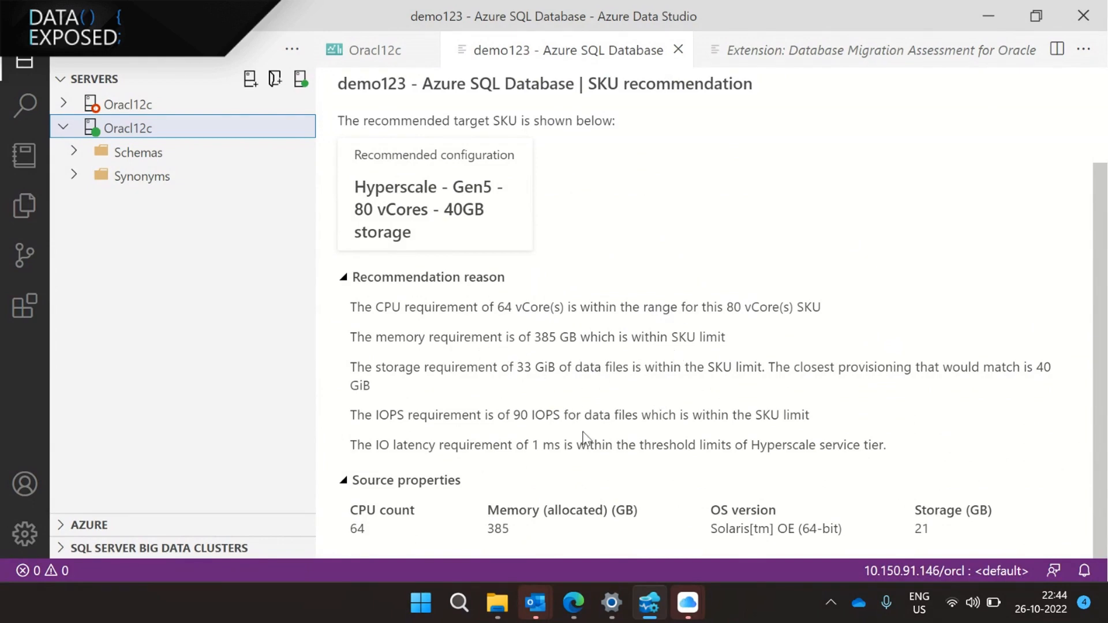
mouse_move(580, 332)
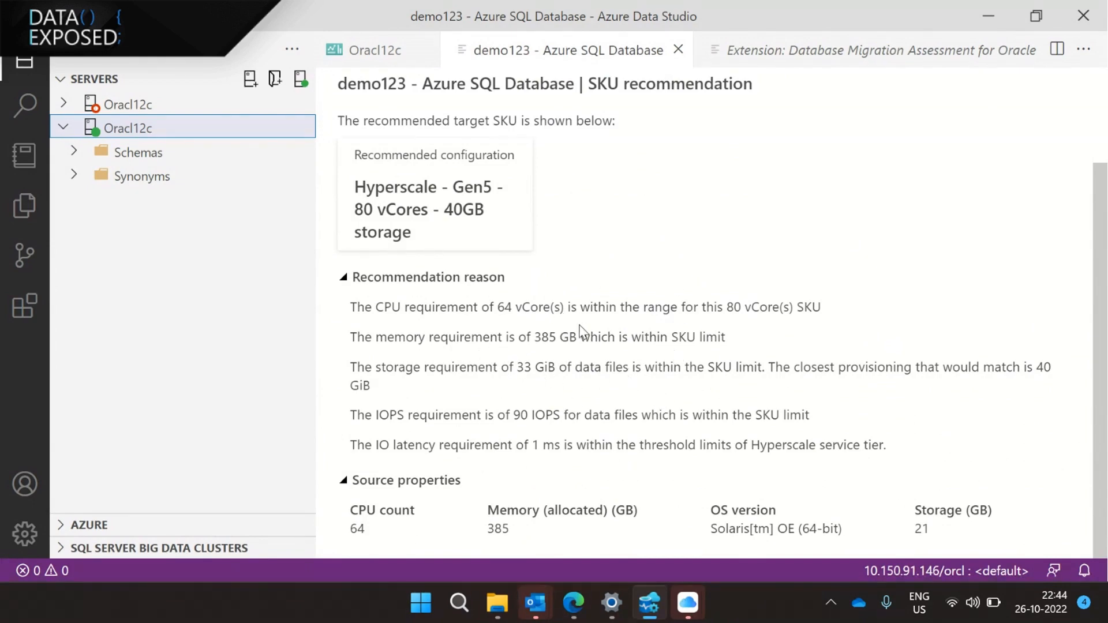
mouse_move(578, 319)
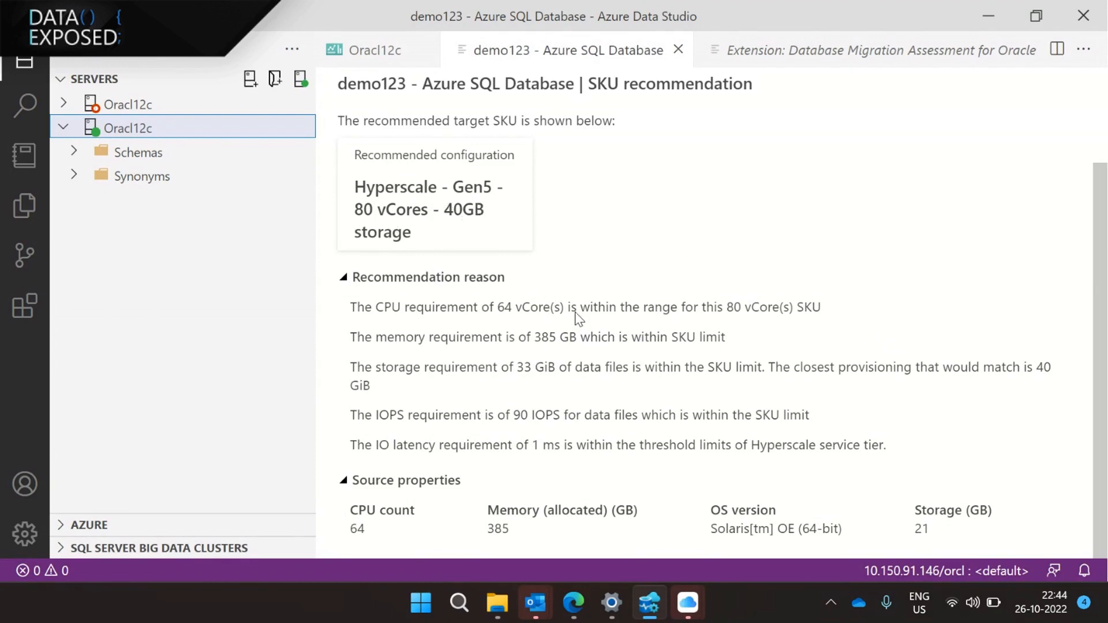
mouse_move(564, 477)
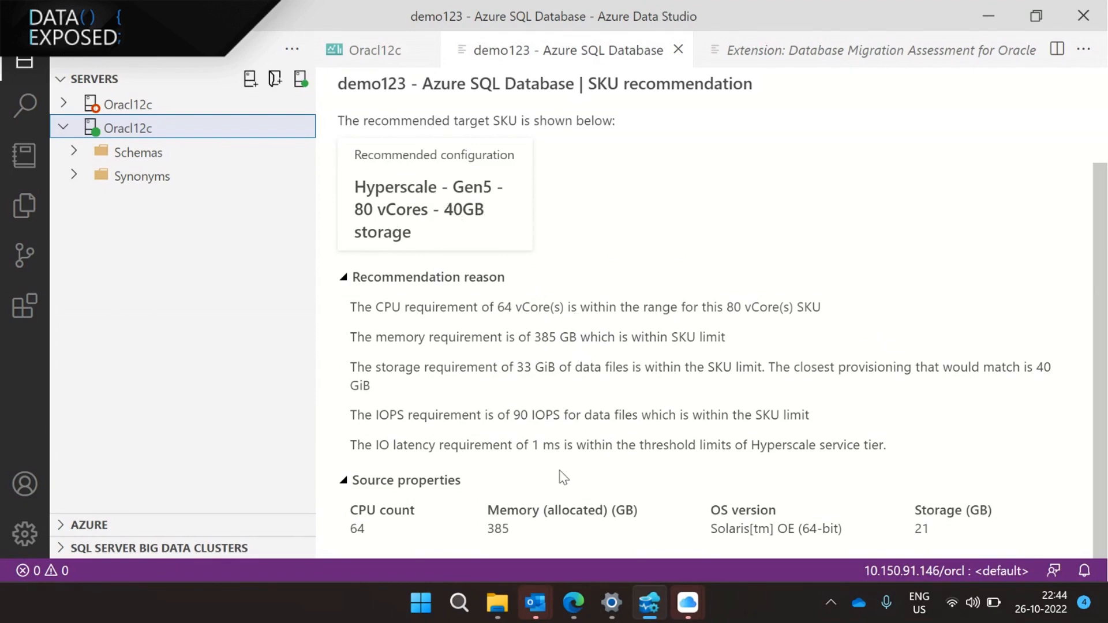
mouse_move(629, 435)
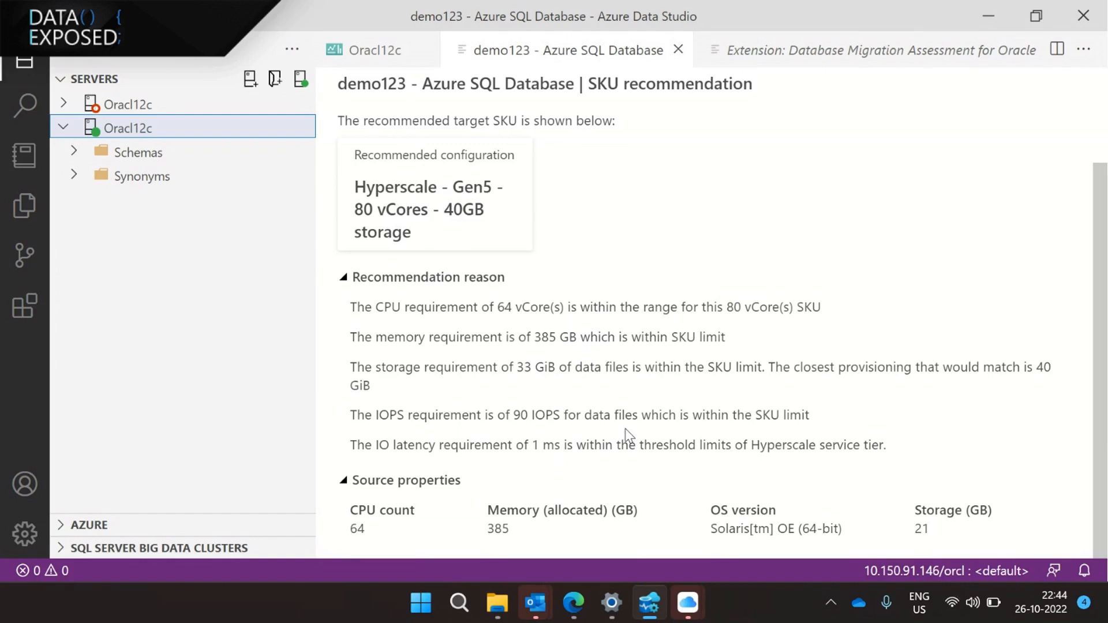
- Back on the Oracl12c overview, scroll to the Azure Virtual Machine card recommending E64s_v5 with 64 vCPU
left_click(375, 49)
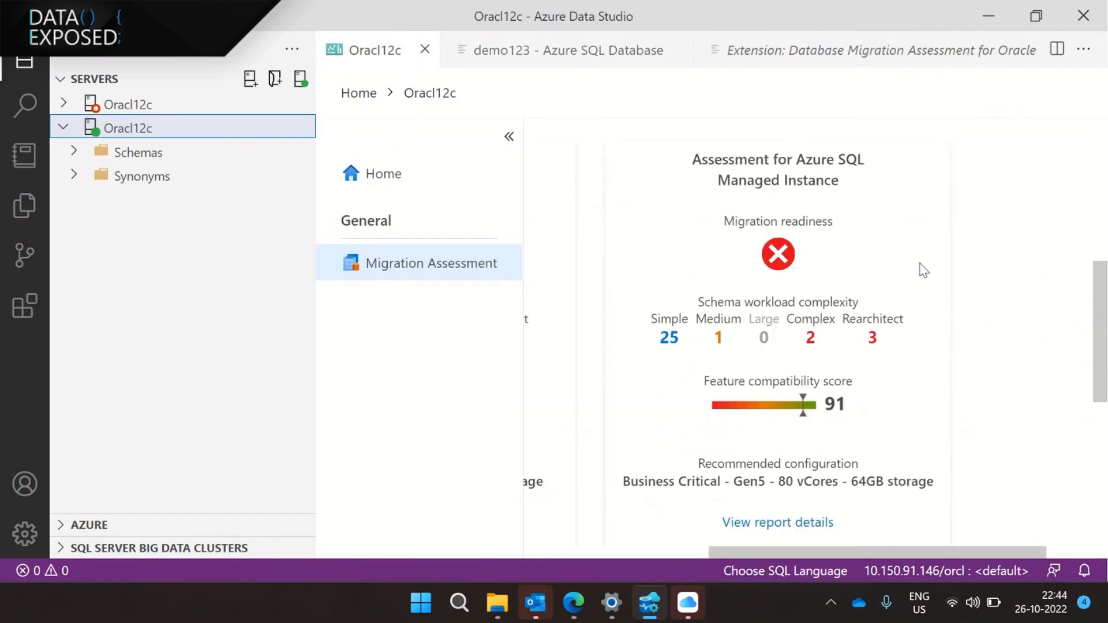
scroll("down", 3)
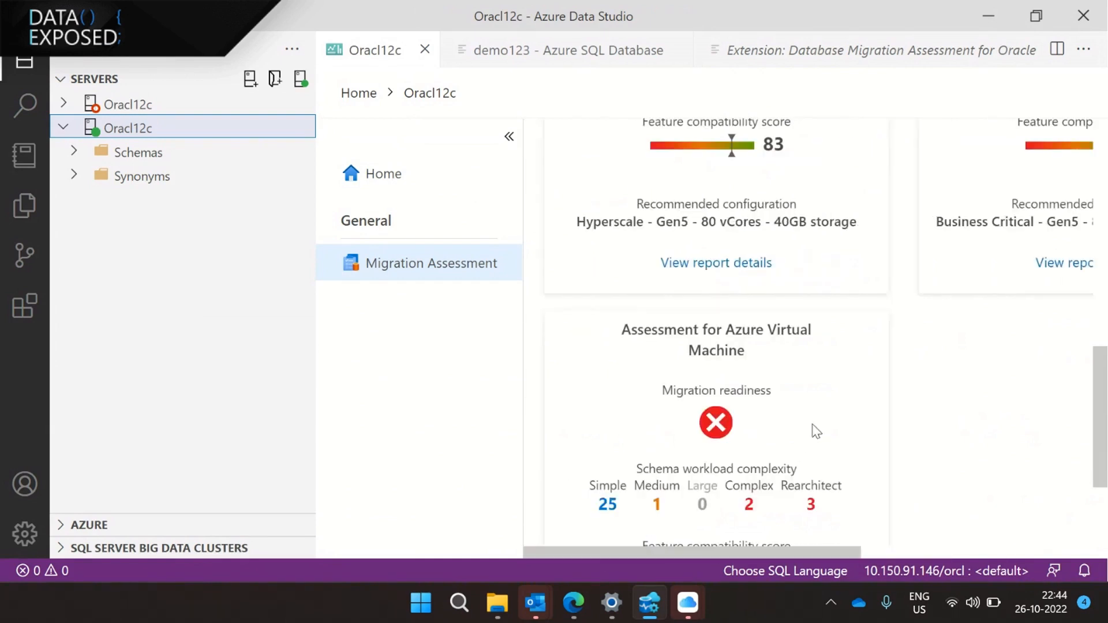
scroll("down", 3)
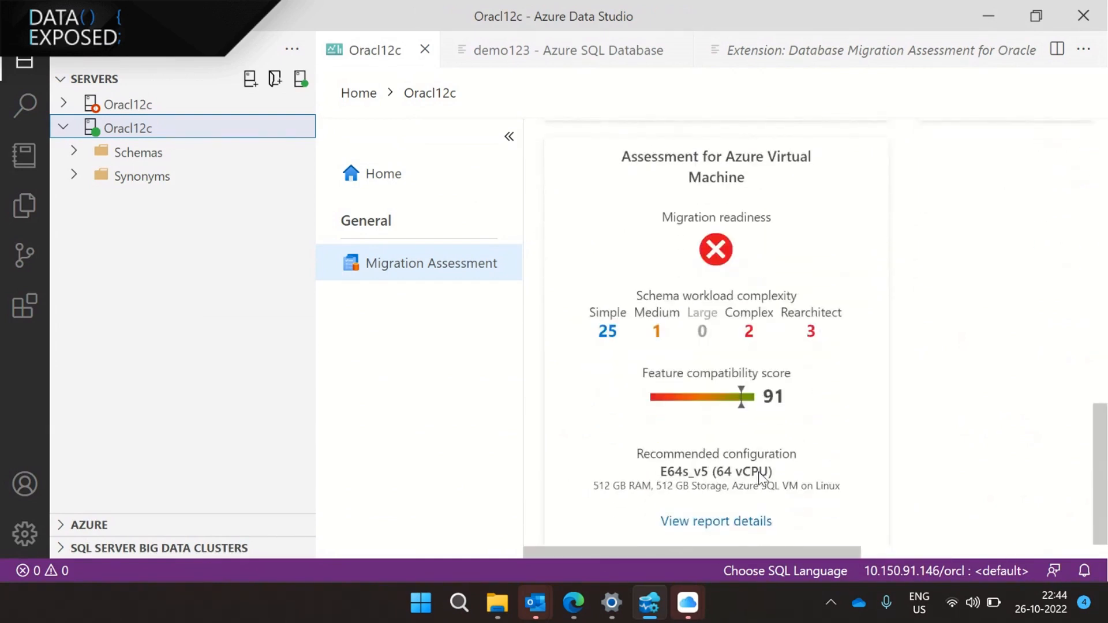